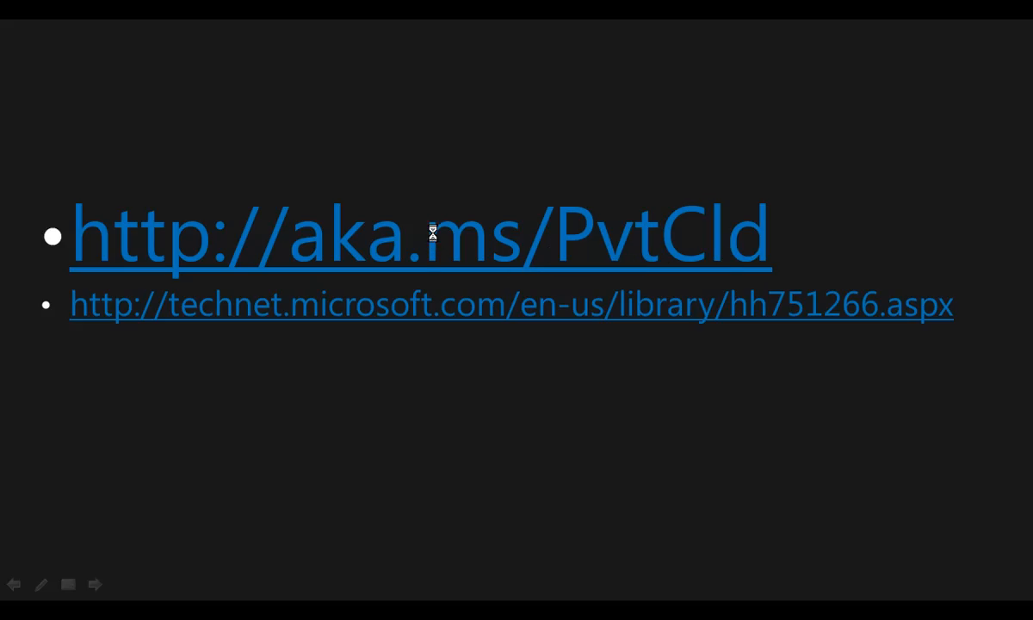
{"action": "left_click", "coordinate": [419, 233]}
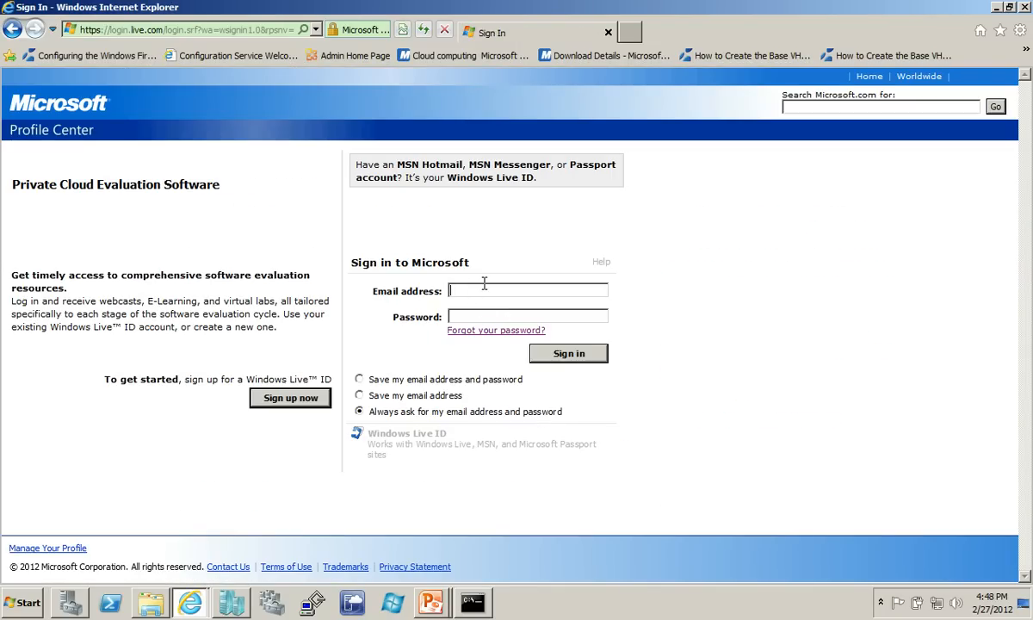
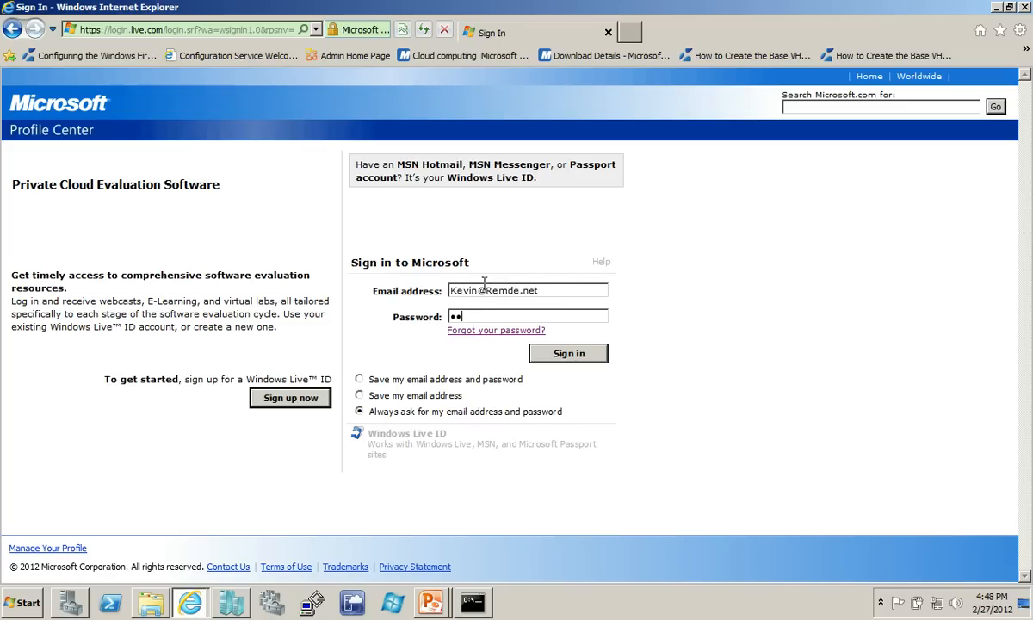
{"action": "left_click", "coordinate": [567, 353]}
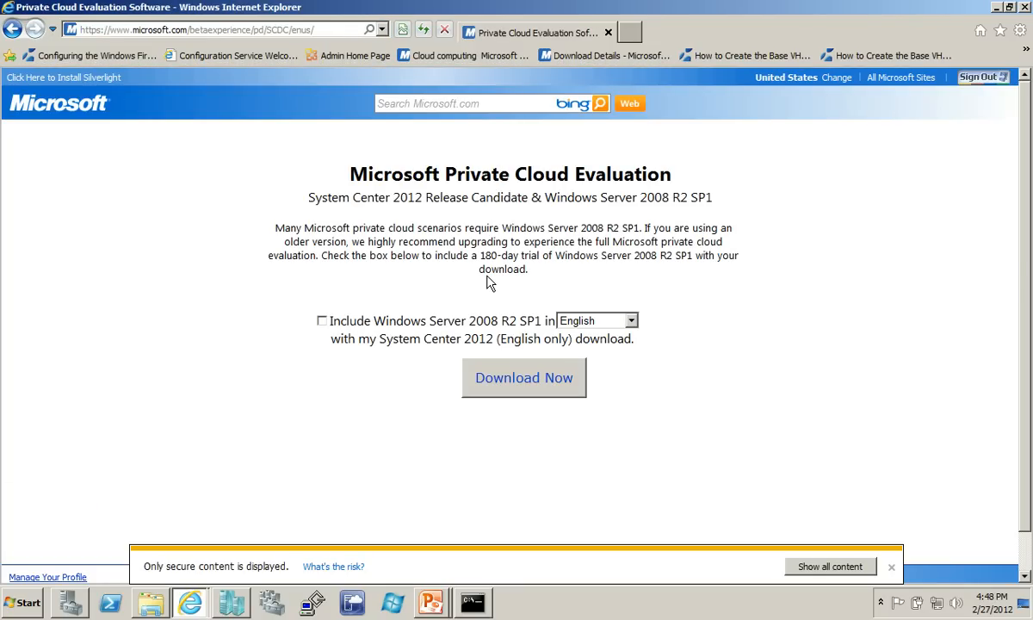
{"action": "mouse_move", "coordinate": [515, 256]}
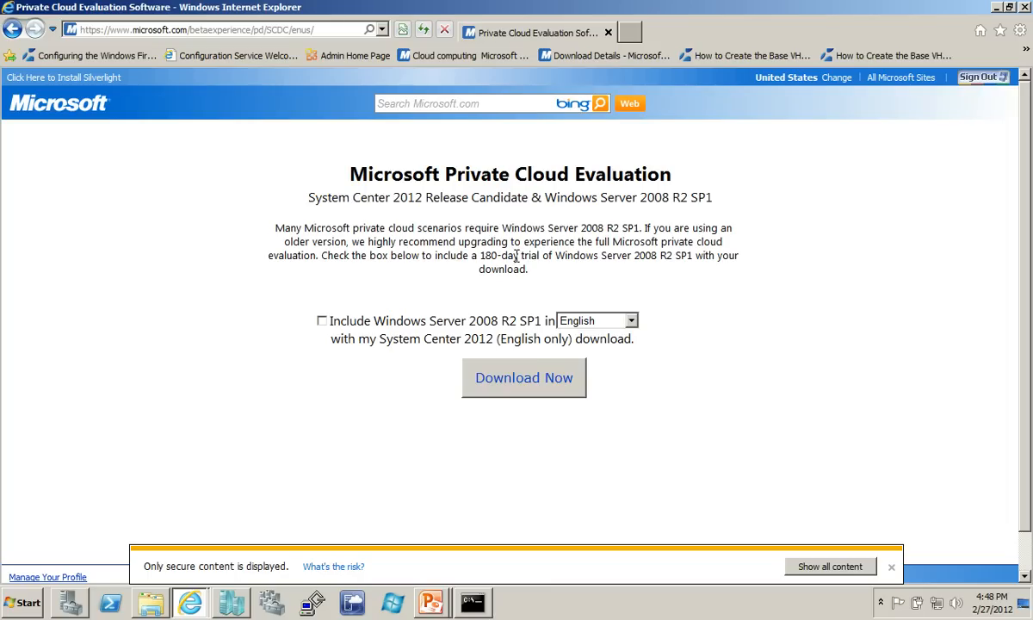
{"action": "mouse_move", "coordinate": [784, 276]}
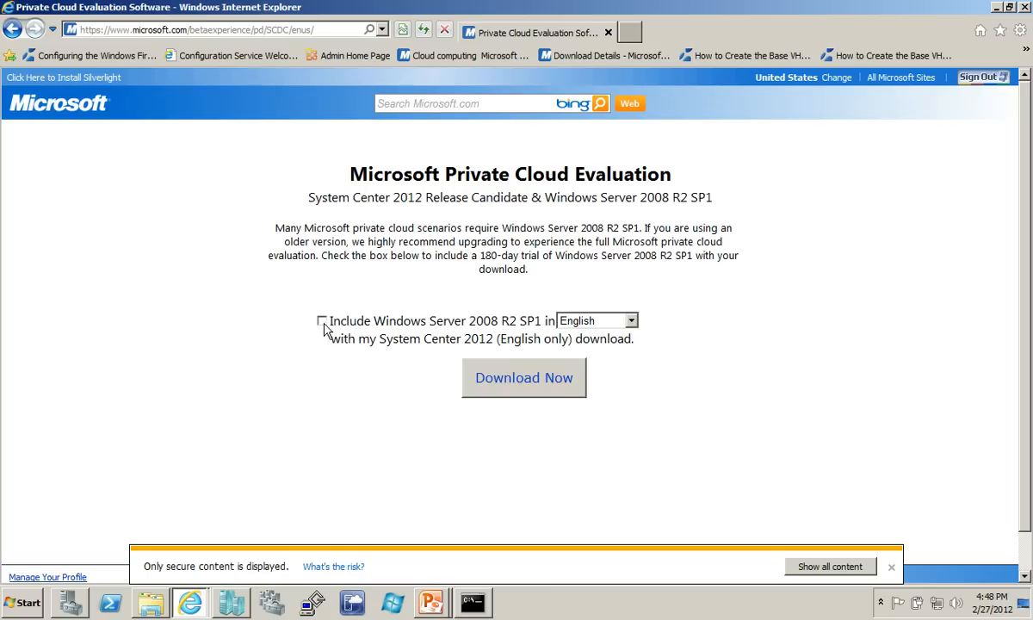
{"action": "left_click", "coordinate": [322, 320]}
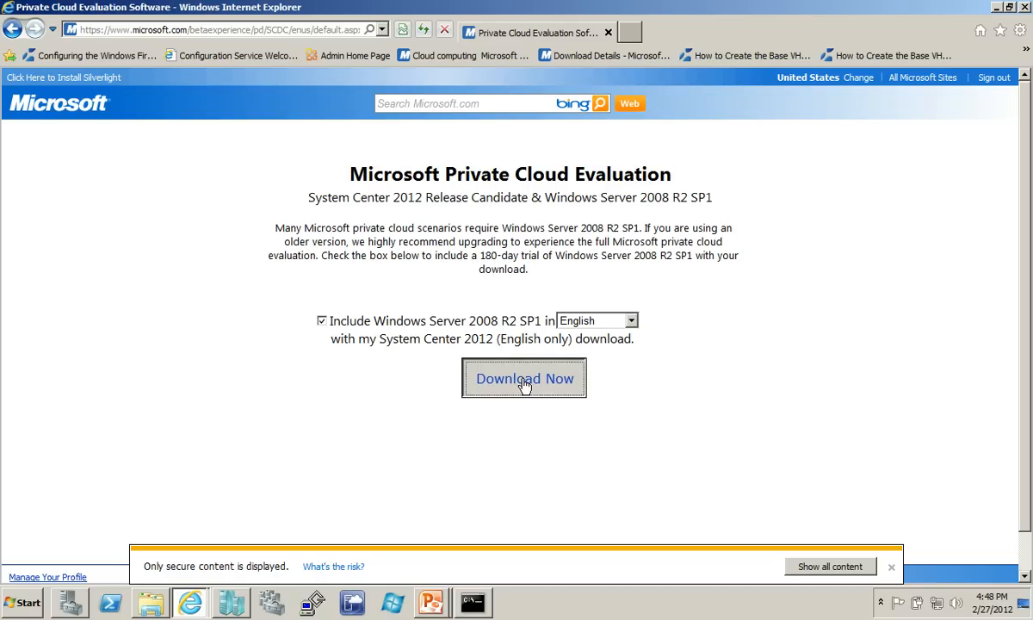
{"action": "left_click", "coordinate": [524, 379]}
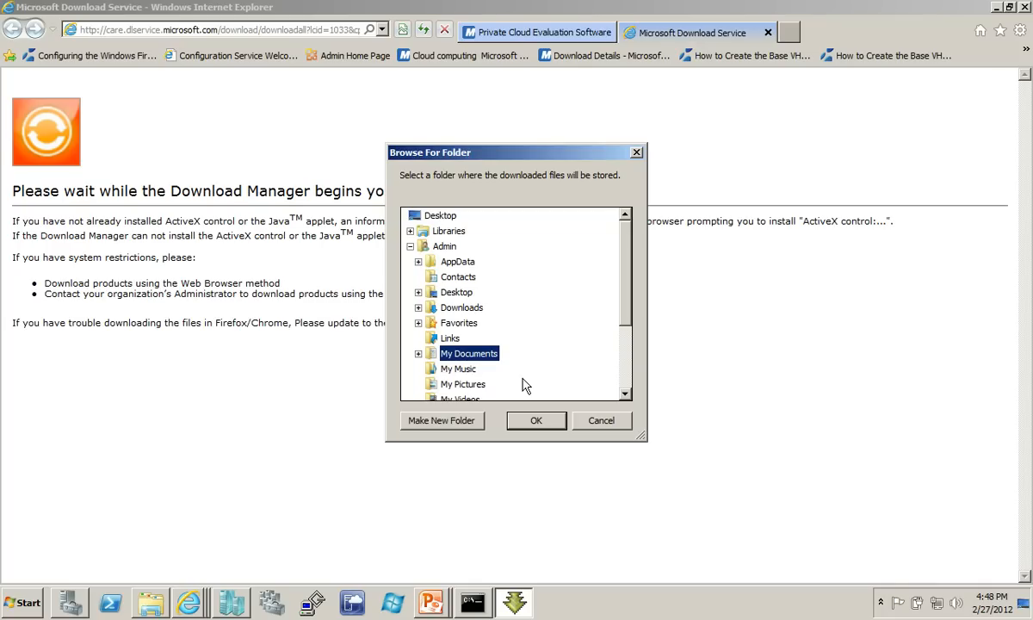
{"action": "mouse_move", "coordinate": [526, 321]}
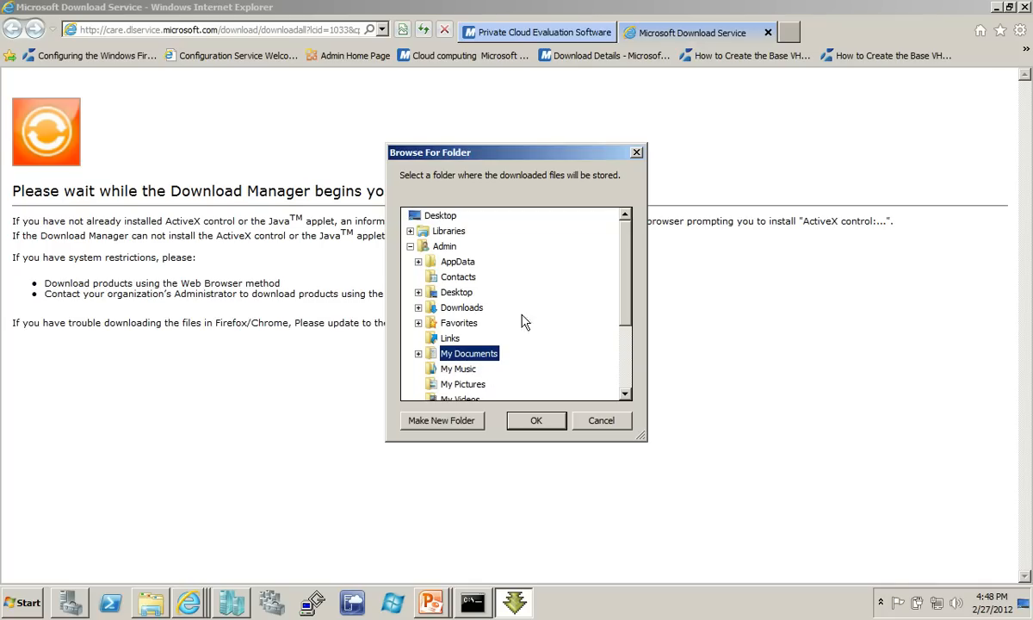
{"action": "mouse_move", "coordinate": [542, 289]}
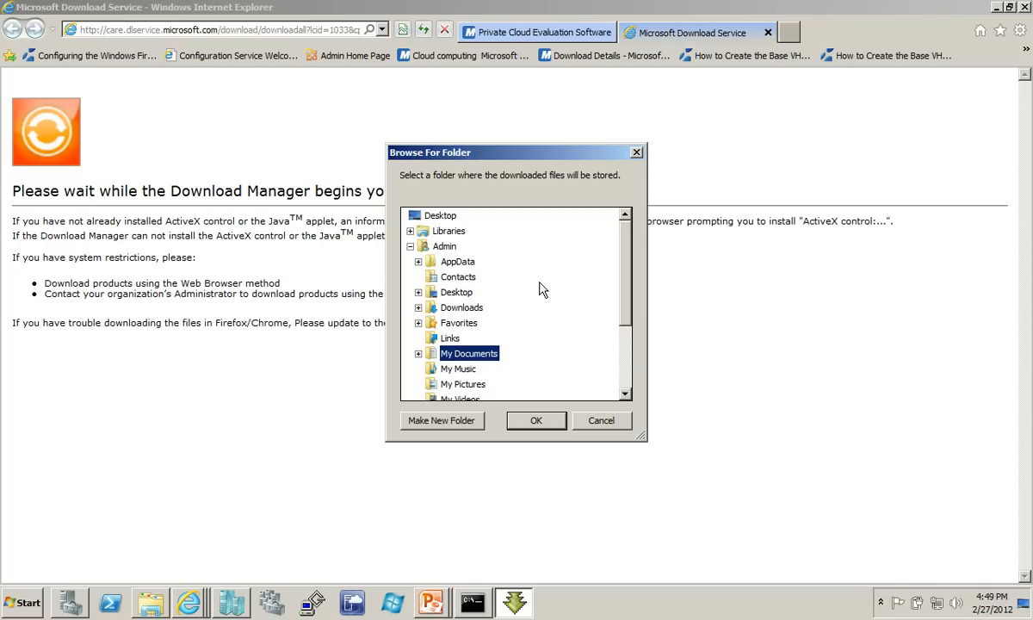
Choose C:\SC2012 as the download folder and minimize Download Manager
{"action": "scroll", "scroll_direction": "down", "scroll_amount": 3}
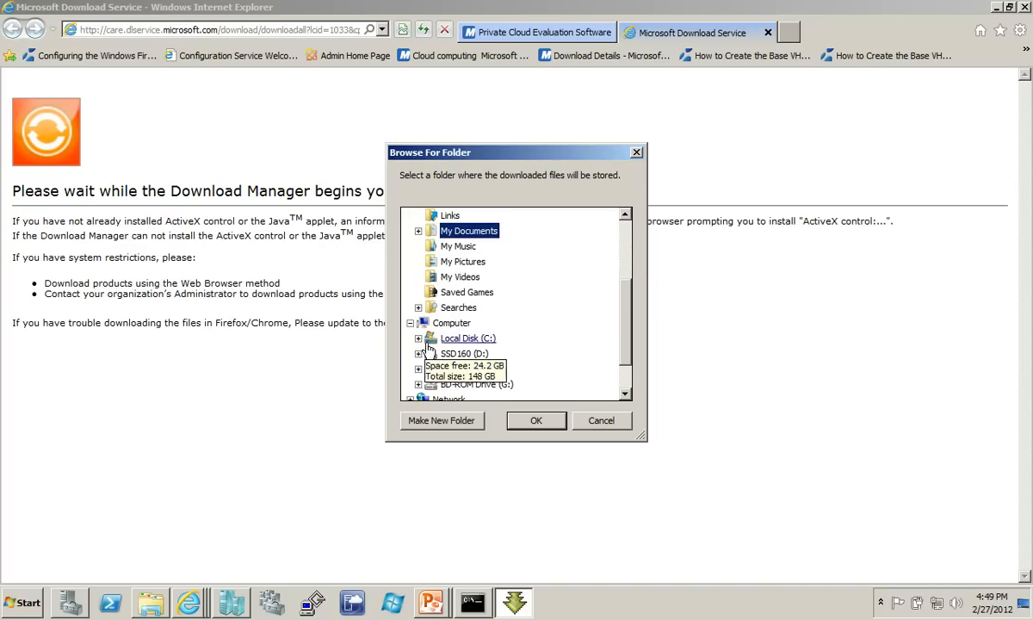
{"action": "left_click", "coordinate": [419, 337]}
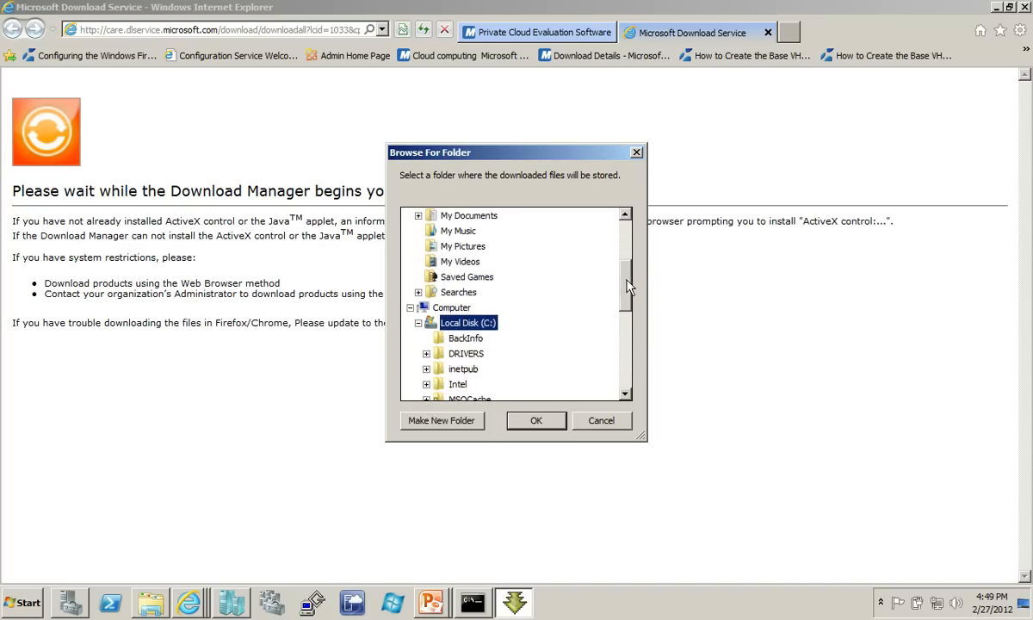
{"action": "scroll", "scroll_direction": "down", "scroll_amount": 3}
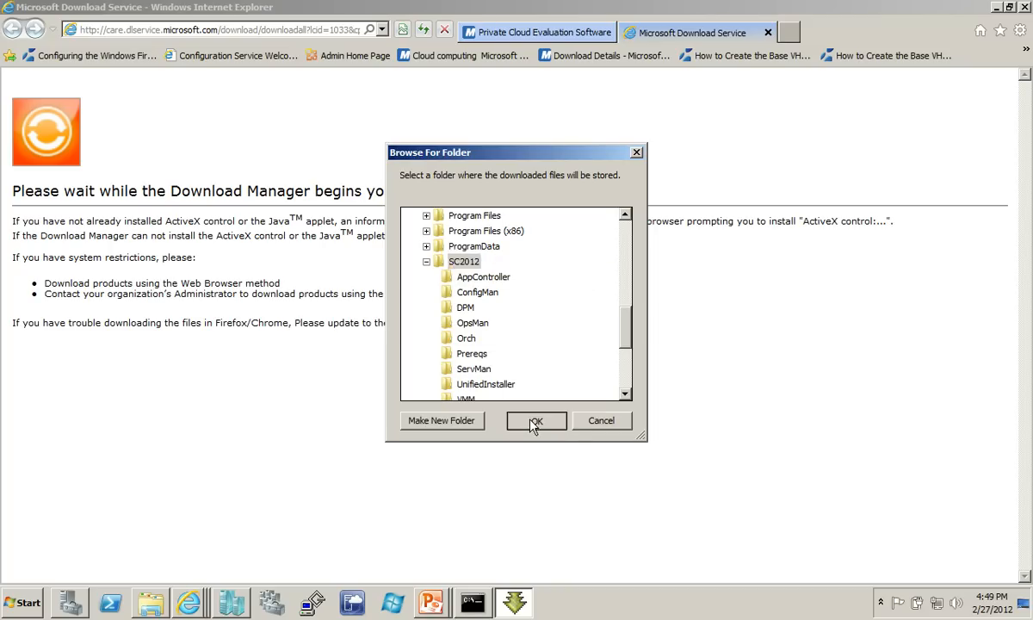
{"action": "left_click", "coordinate": [535, 421]}
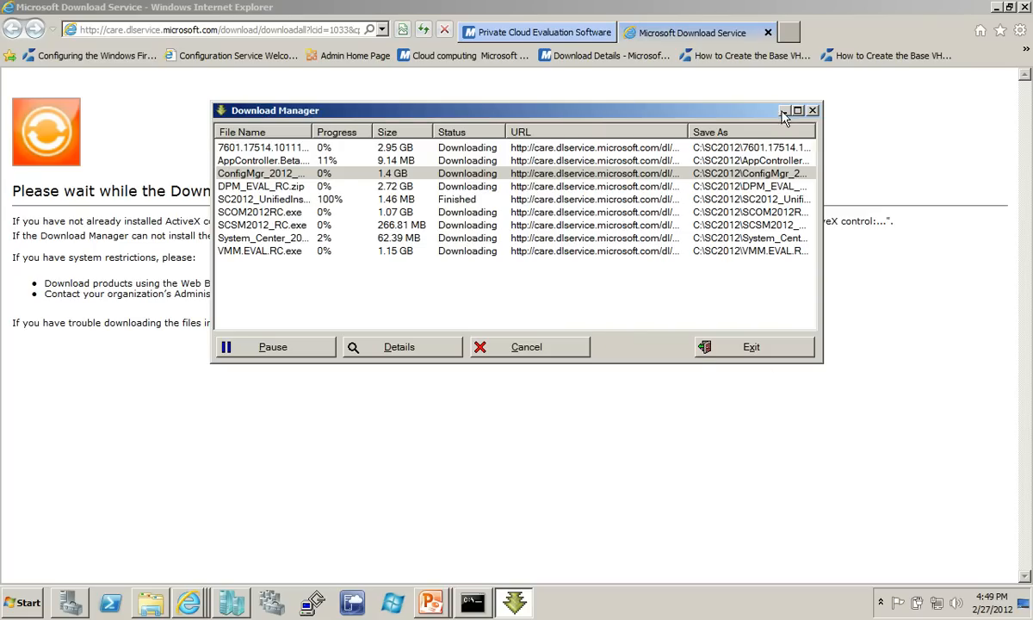
{"action": "left_click", "coordinate": [783, 110]}
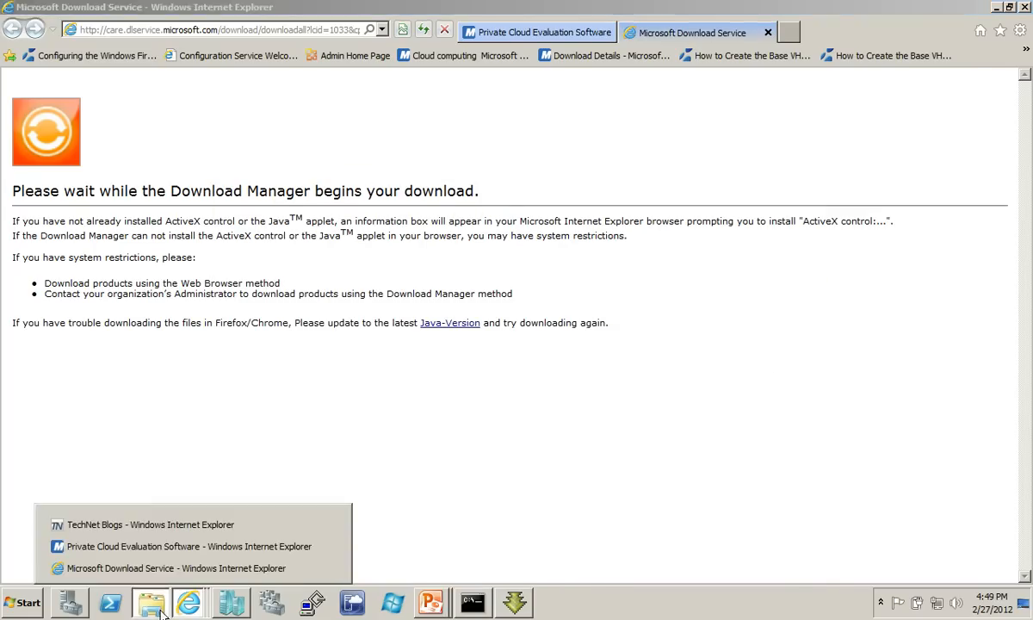
Bring up the SC2012 Explorer window and peek inside the still-empty AppController folder
{"action": "left_click", "coordinate": [150, 602]}
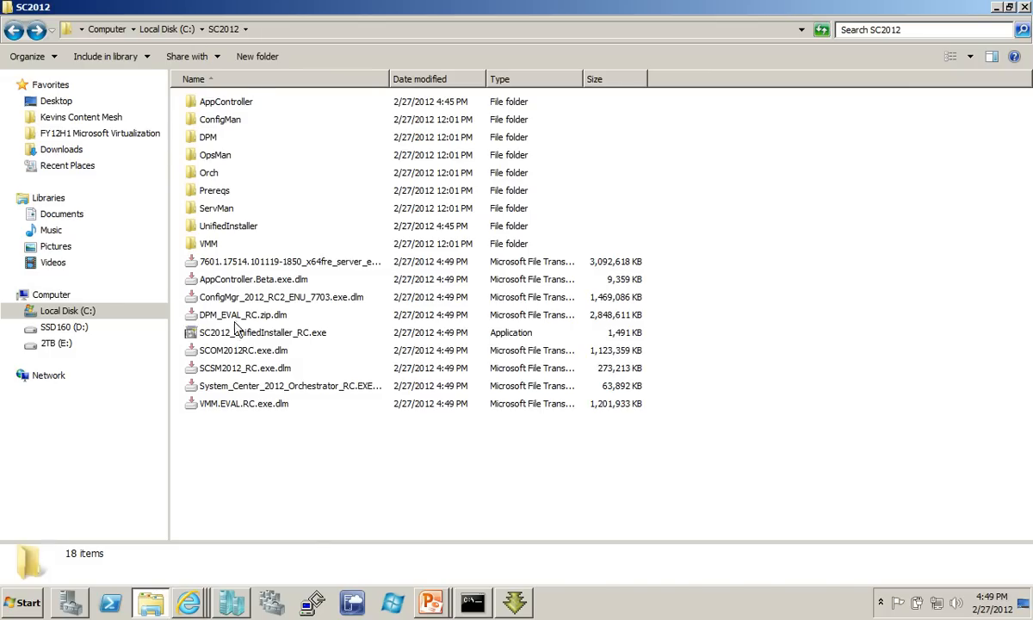
{"action": "mouse_move", "coordinate": [234, 101]}
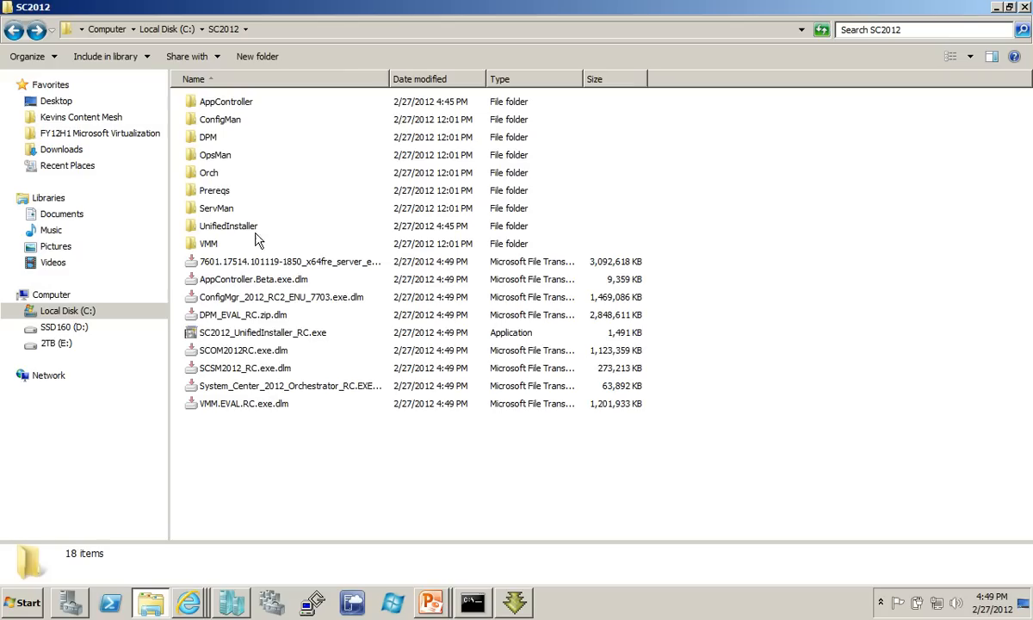
{"action": "double_click", "coordinate": [226, 101]}
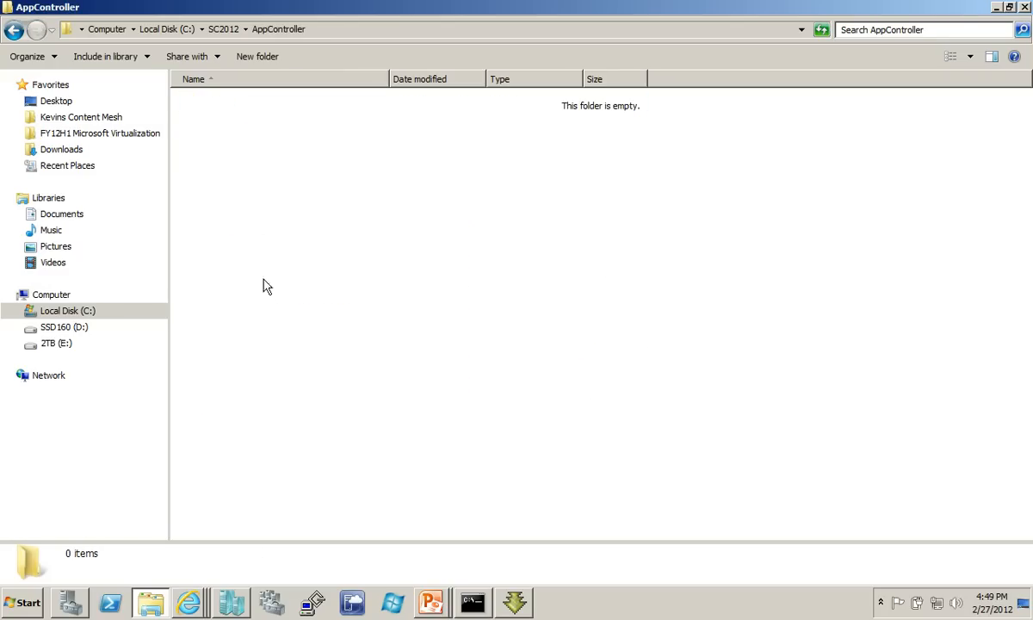
{"action": "left_click", "coordinate": [14, 28]}
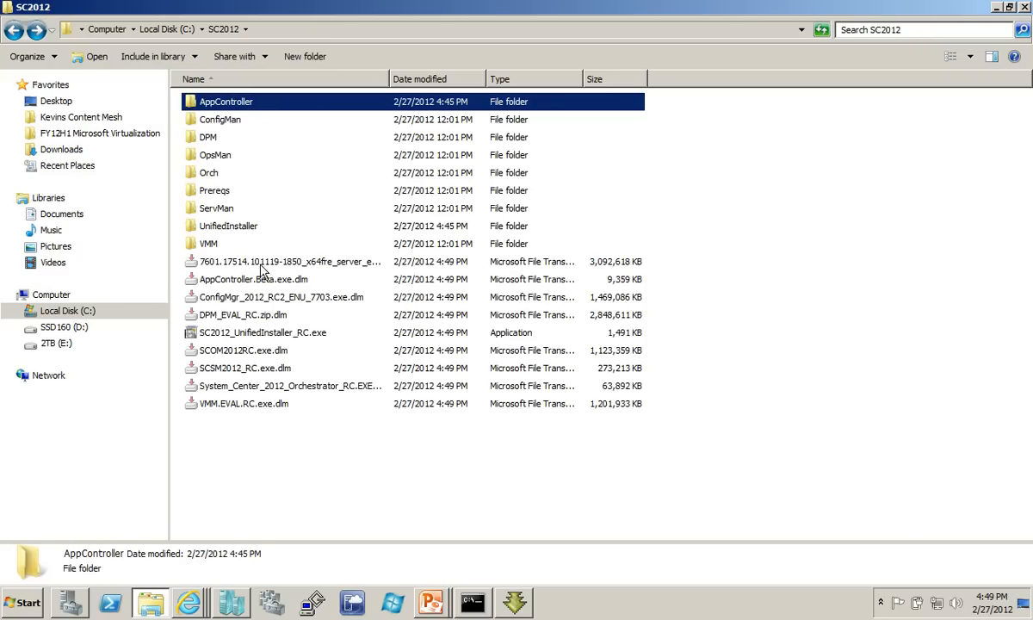
{"action": "mouse_move", "coordinate": [277, 265]}
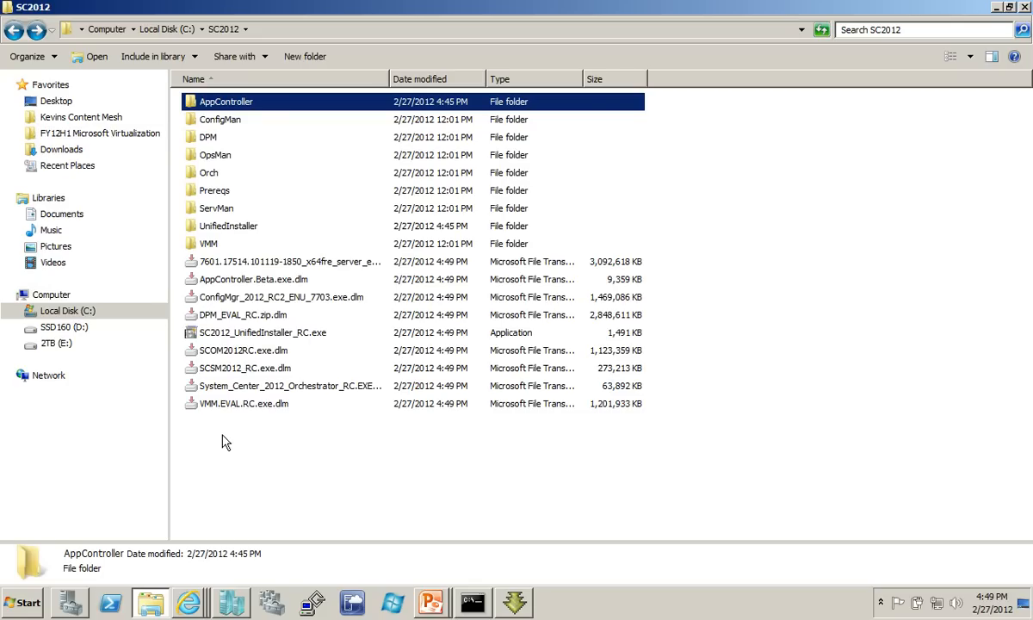
{"action": "mouse_move", "coordinate": [343, 409]}
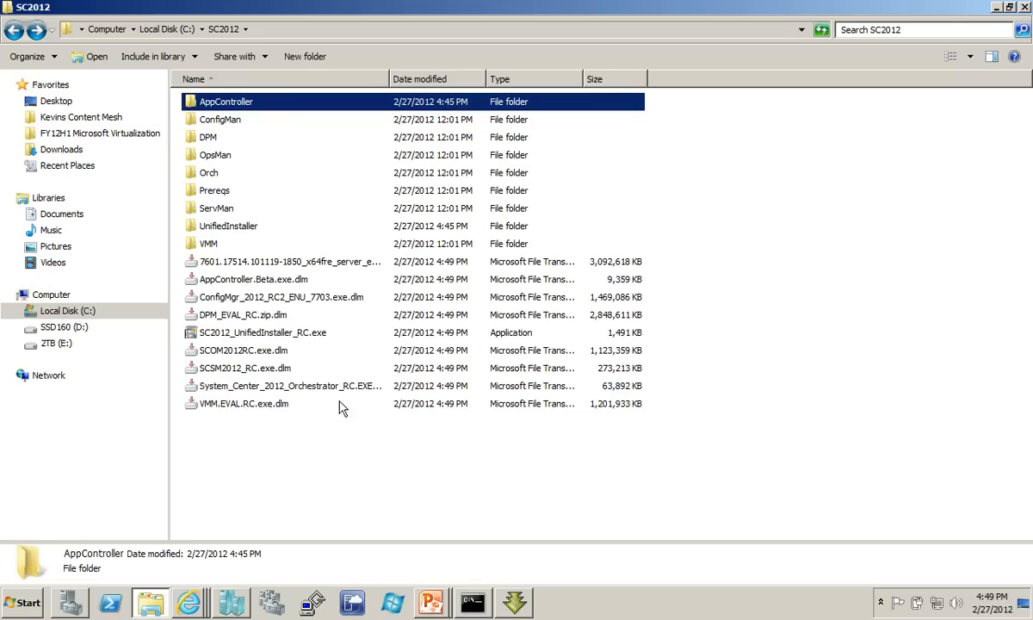
{"action": "mouse_move", "coordinate": [325, 471]}
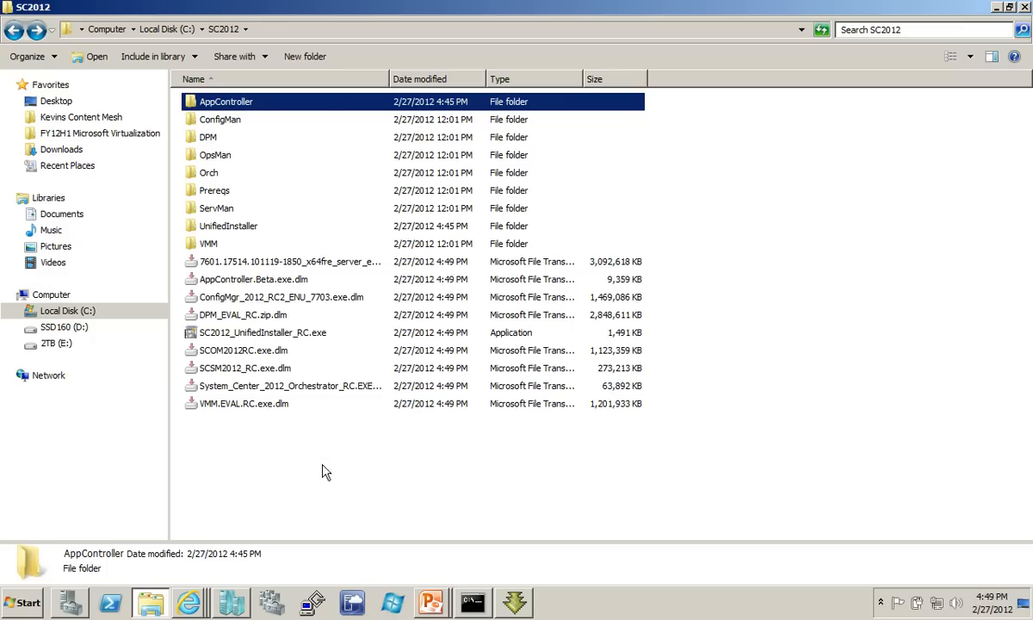
{"action": "mouse_move", "coordinate": [248, 422]}
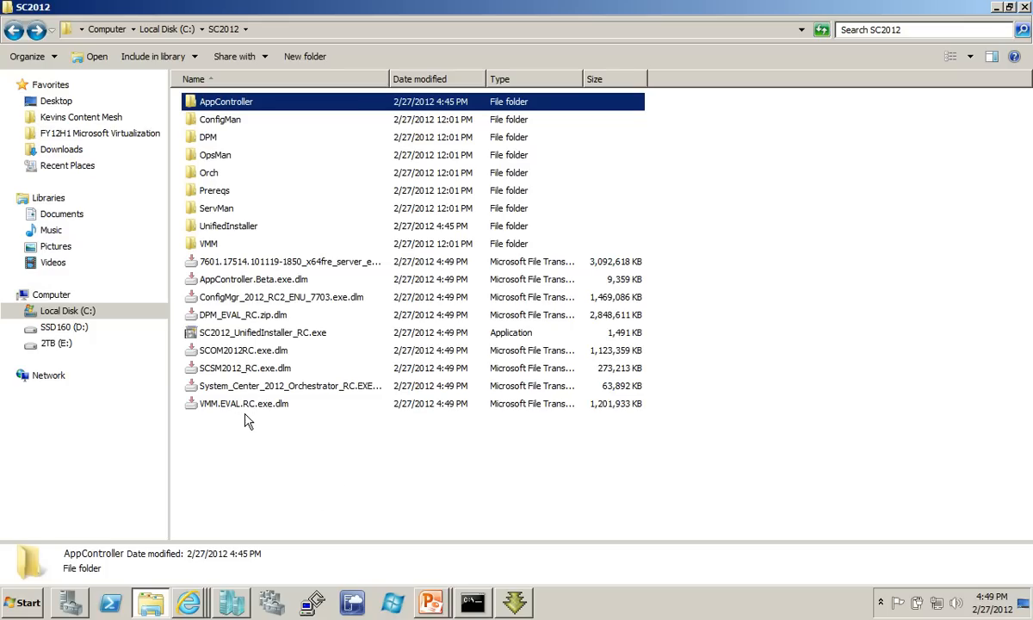
{"action": "mouse_move", "coordinate": [249, 449]}
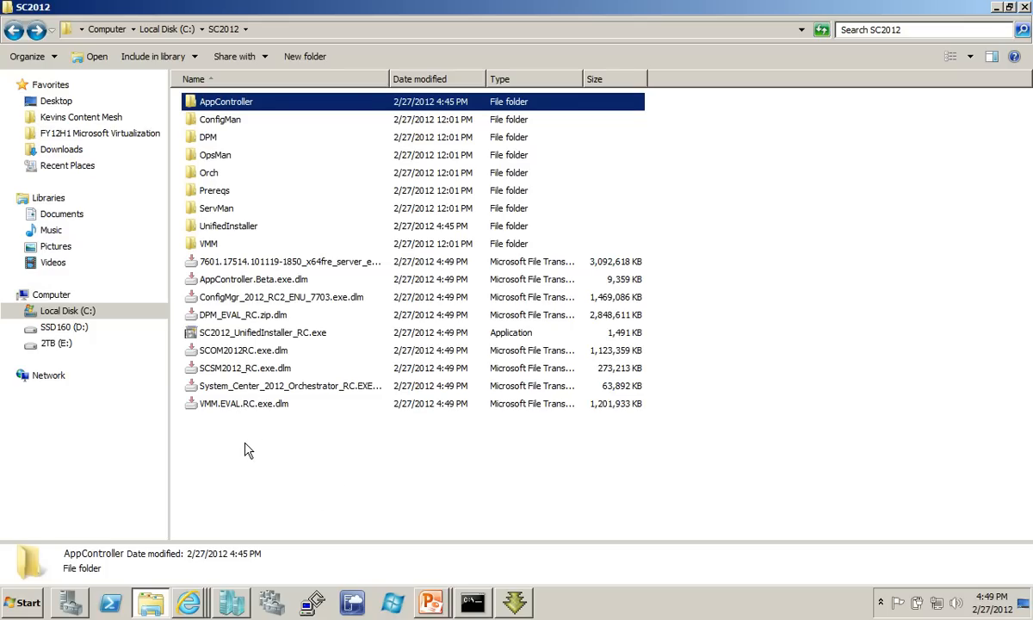
{"action": "mouse_move", "coordinate": [260, 429]}
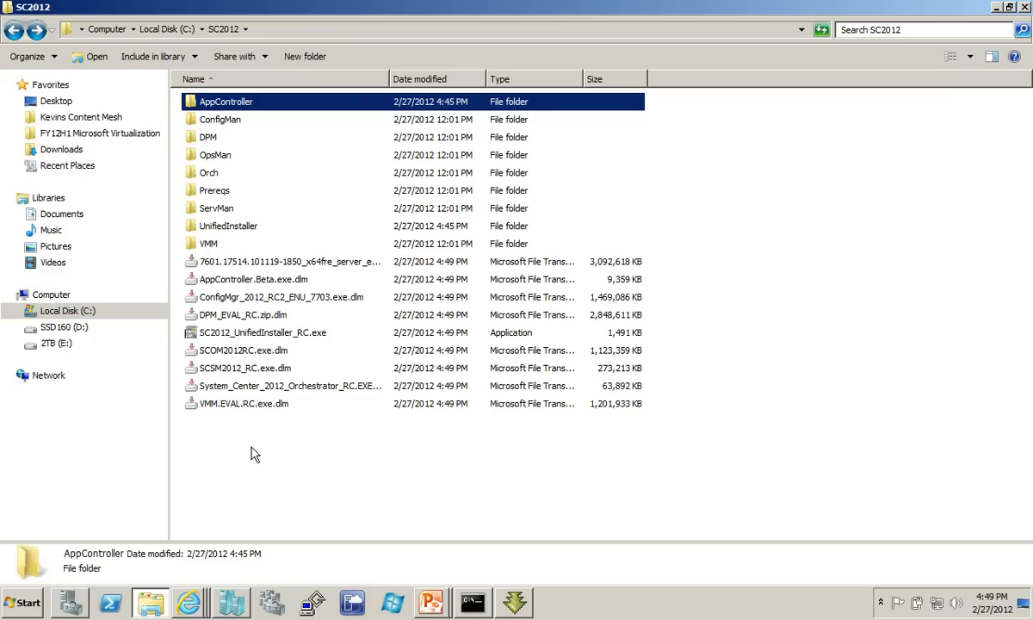
{"action": "mouse_move", "coordinate": [222, 209]}
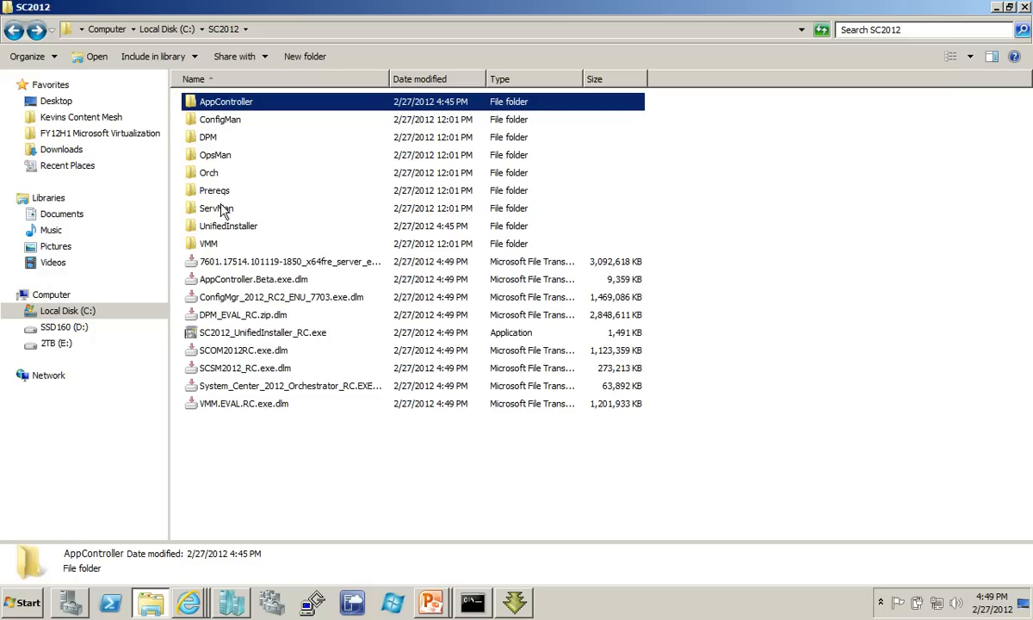
{"action": "mouse_move", "coordinate": [216, 208]}
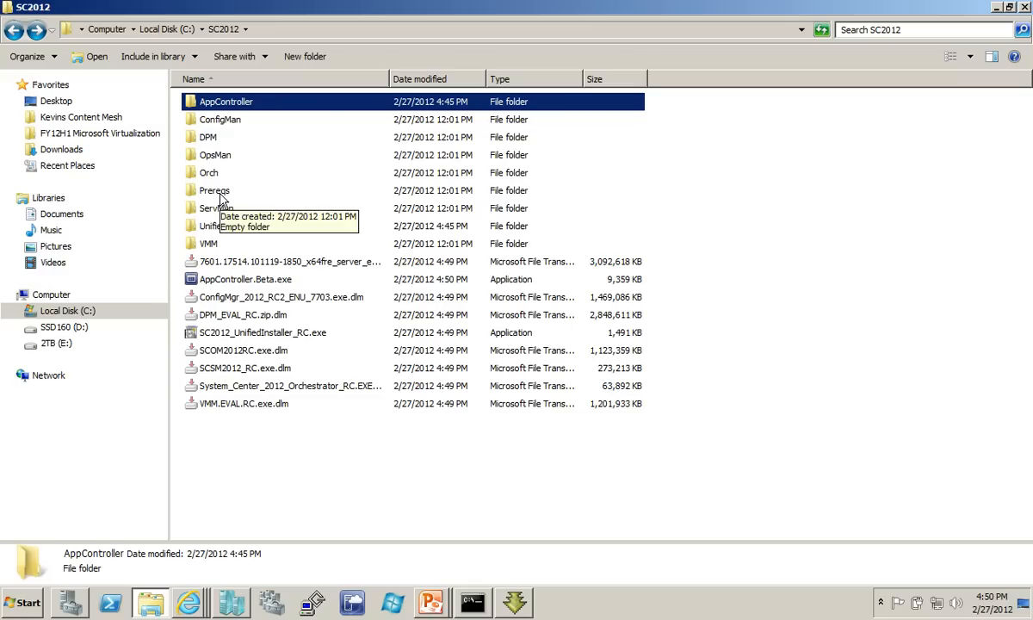
{"action": "mouse_move", "coordinate": [261, 317]}
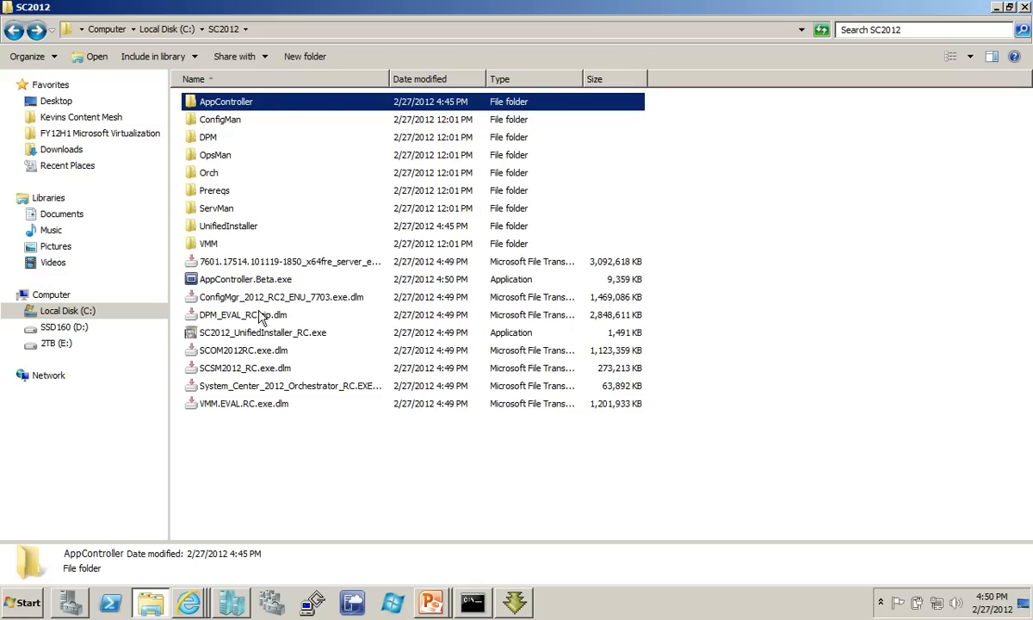
{"action": "mouse_move", "coordinate": [263, 332]}
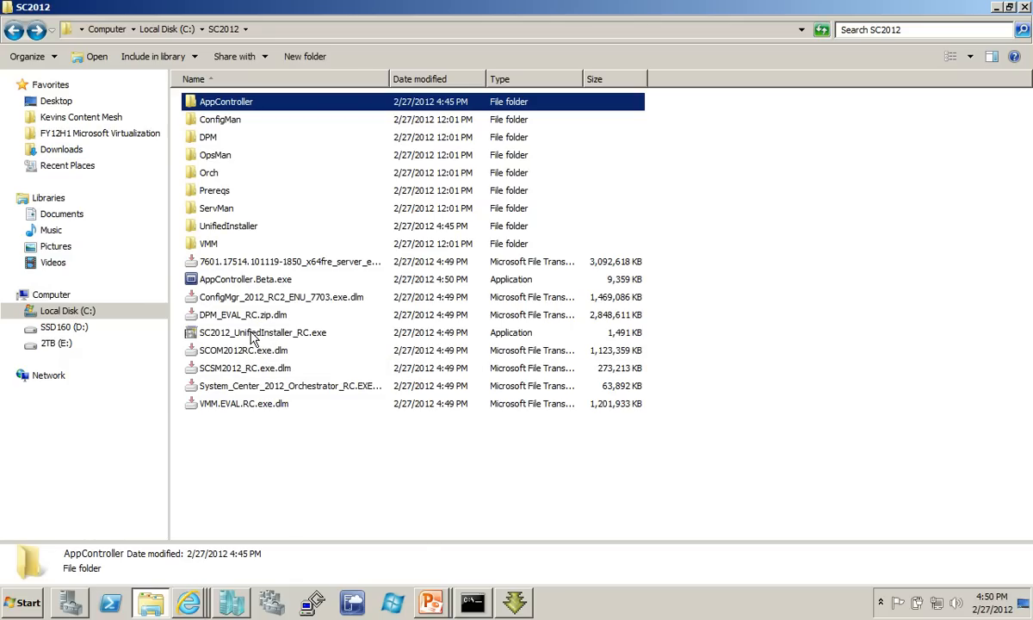
Run the Unified Installer self-extractor into C:\SC2012\UnifiedInstaller and close it when finished
{"action": "double_click", "coordinate": [263, 333]}
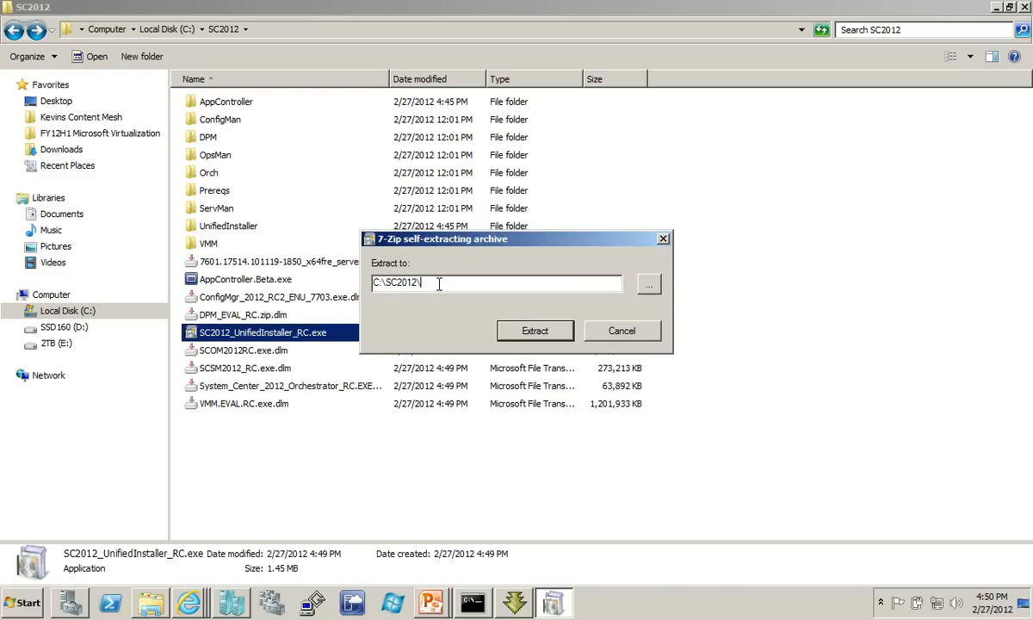
{"action": "mouse_move", "coordinate": [435, 277]}
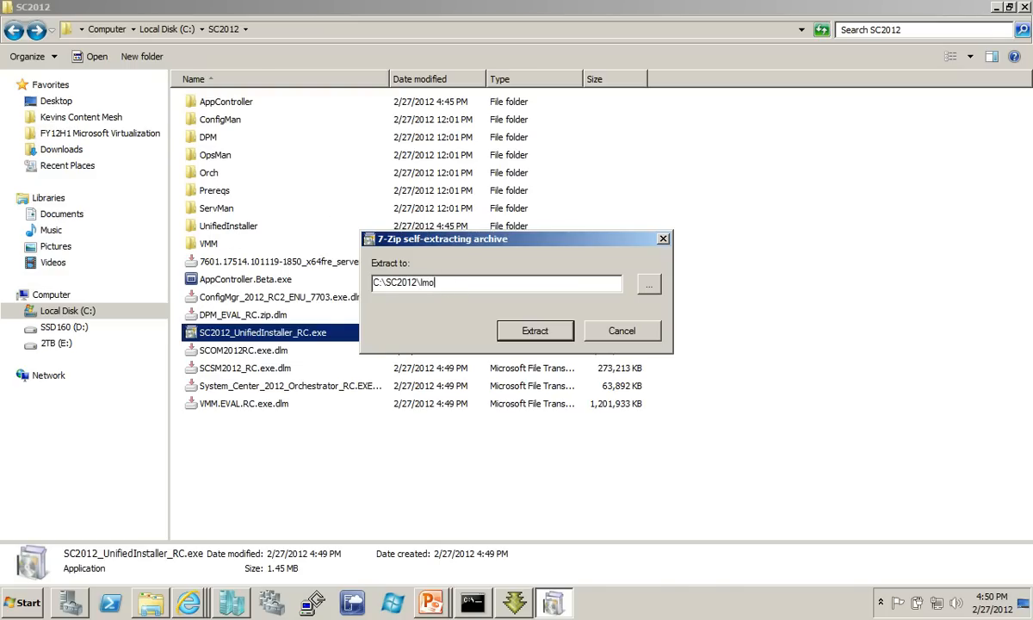
{"action": "type", "text": "UnifiedInstaller"}
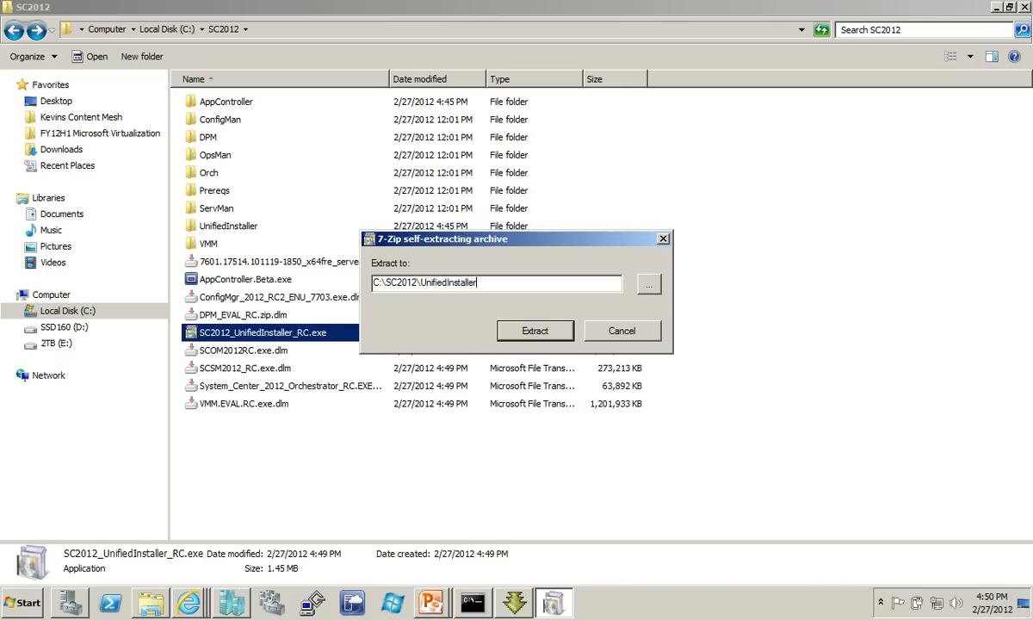
{"action": "left_click", "coordinate": [534, 330]}
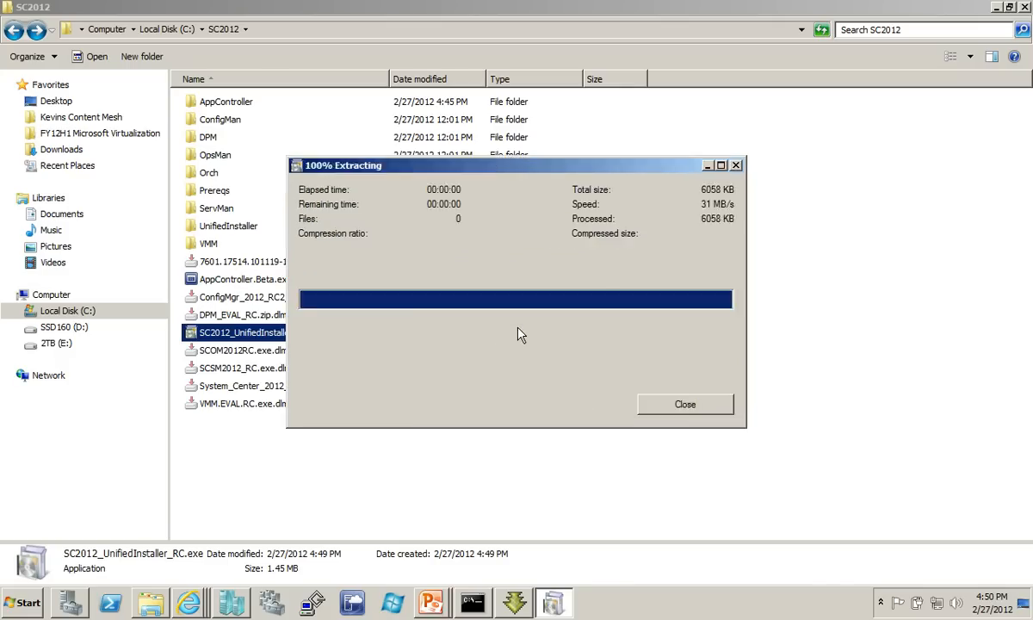
{"action": "left_click", "coordinate": [684, 404]}
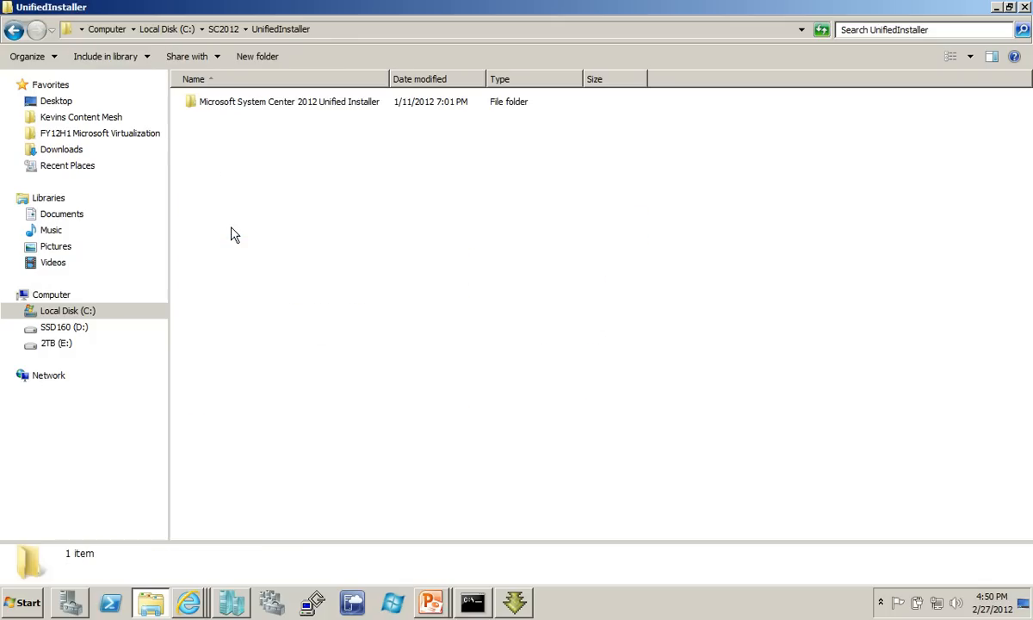
Browse the extracted Unified Installer folder, then select AppController.Beta.exe and the AppController folder
{"action": "double_click", "coordinate": [288, 101]}
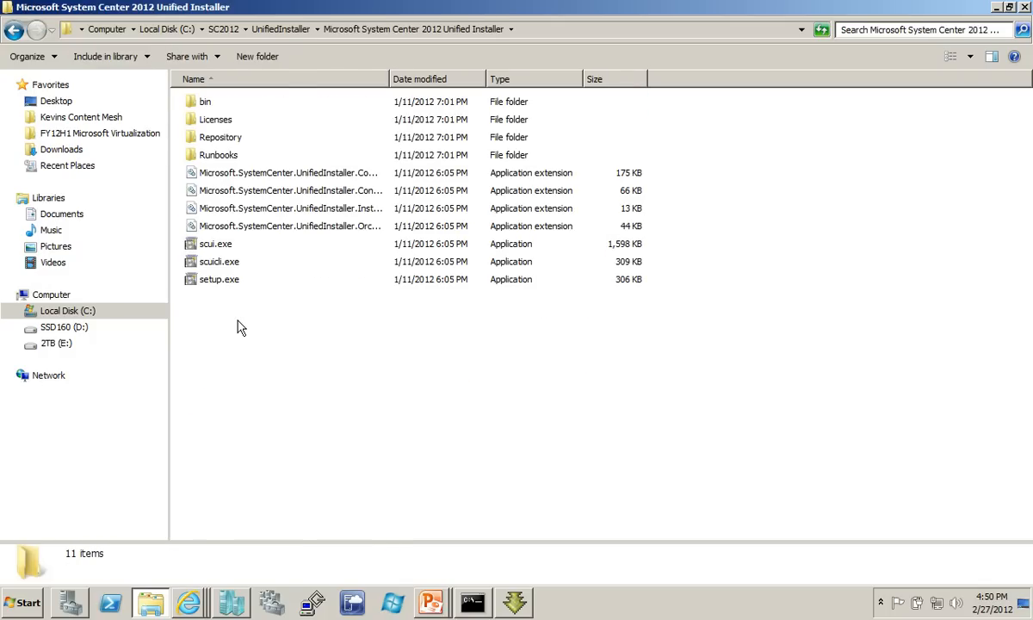
{"action": "mouse_move", "coordinate": [220, 291]}
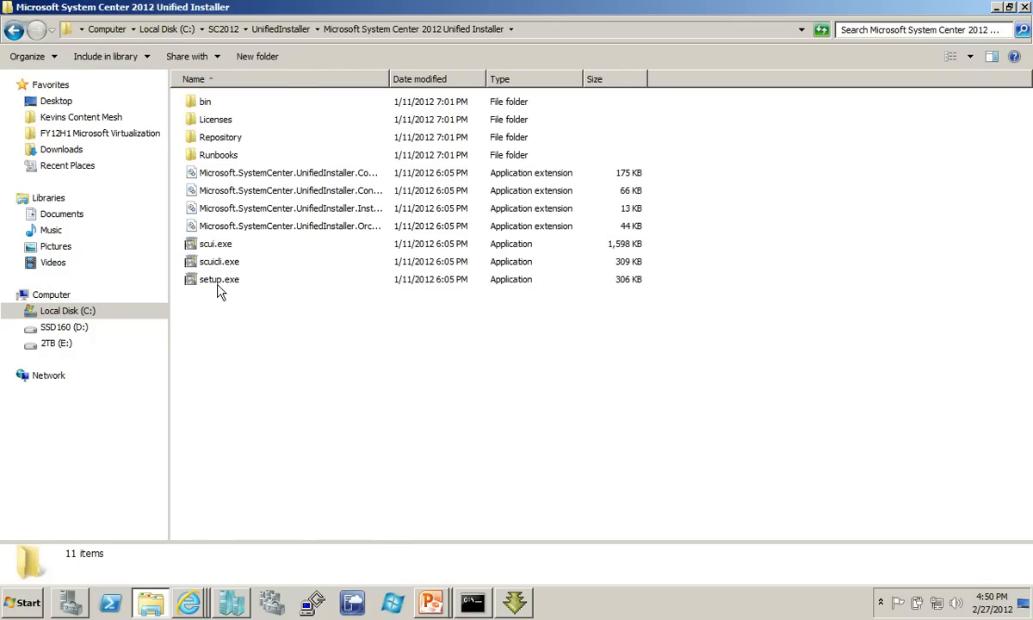
{"action": "mouse_move", "coordinate": [305, 412]}
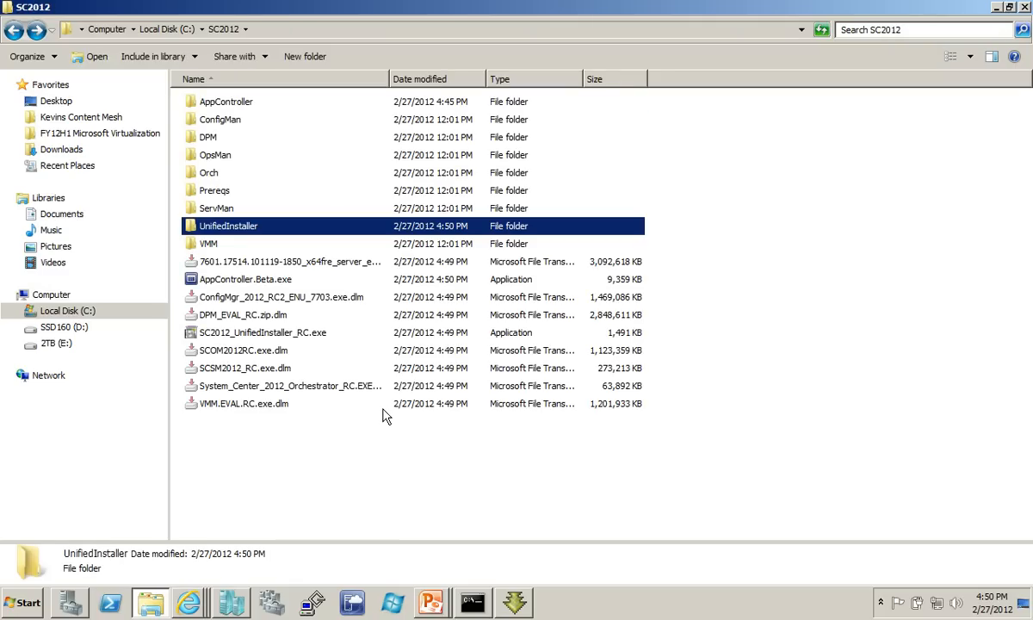
{"action": "mouse_move", "coordinate": [234, 362]}
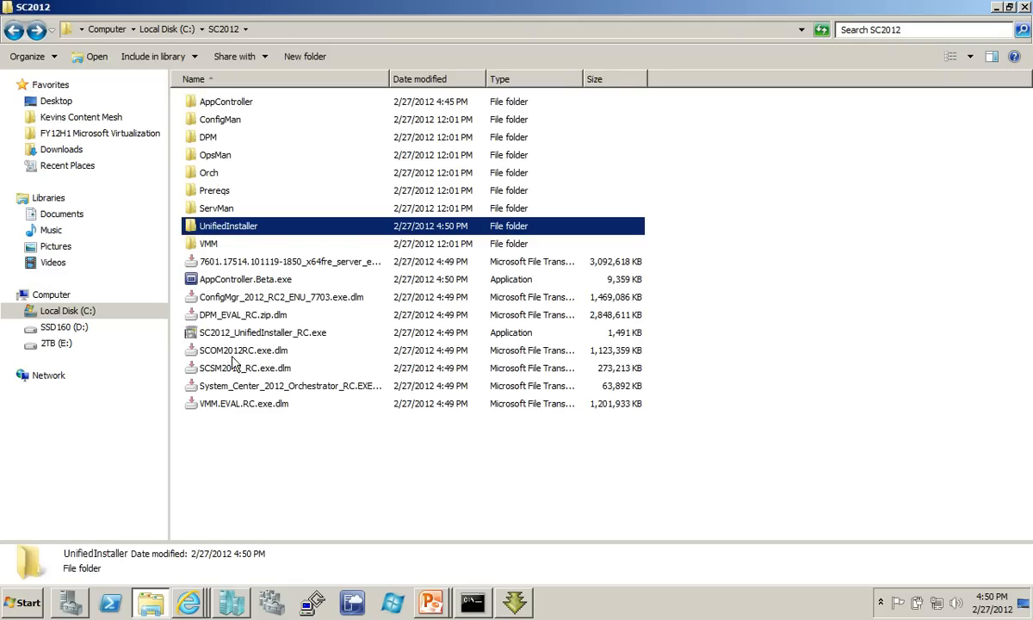
{"action": "mouse_move", "coordinate": [234, 284]}
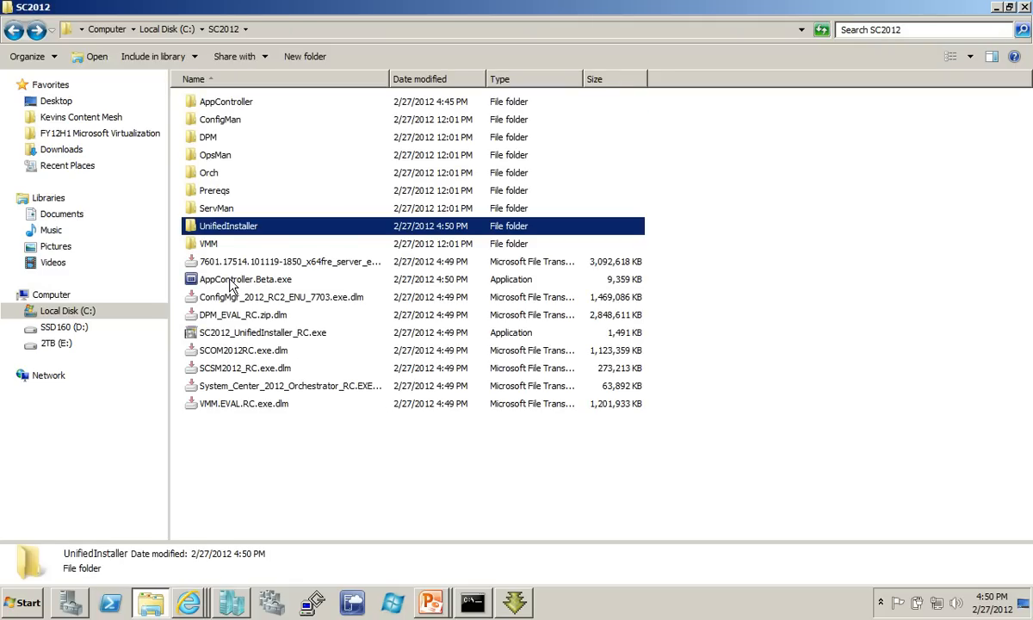
{"action": "left_click", "coordinate": [245, 278]}
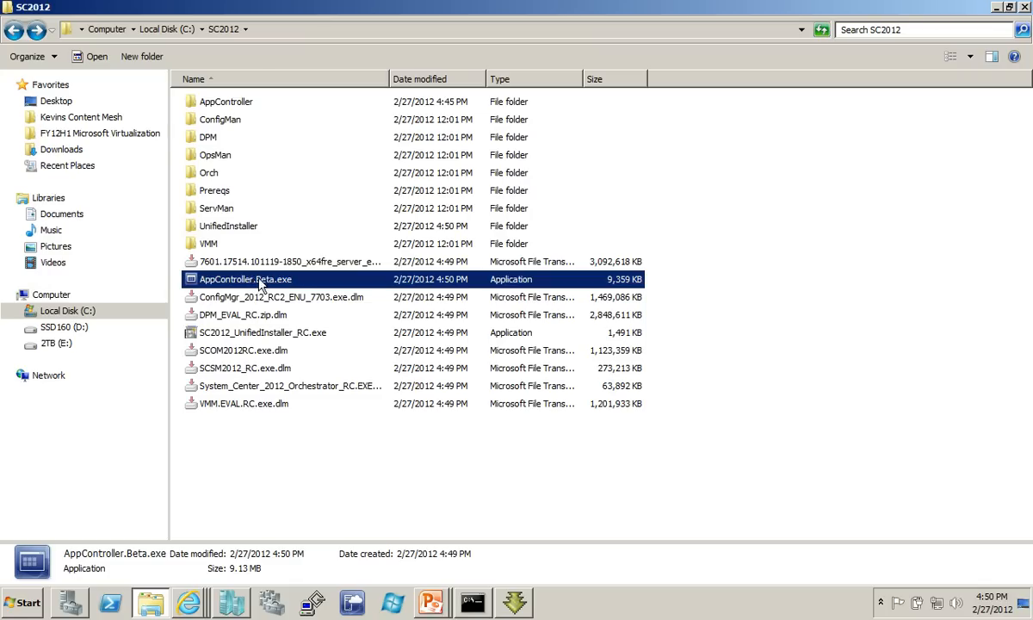
{"action": "mouse_move", "coordinate": [296, 284]}
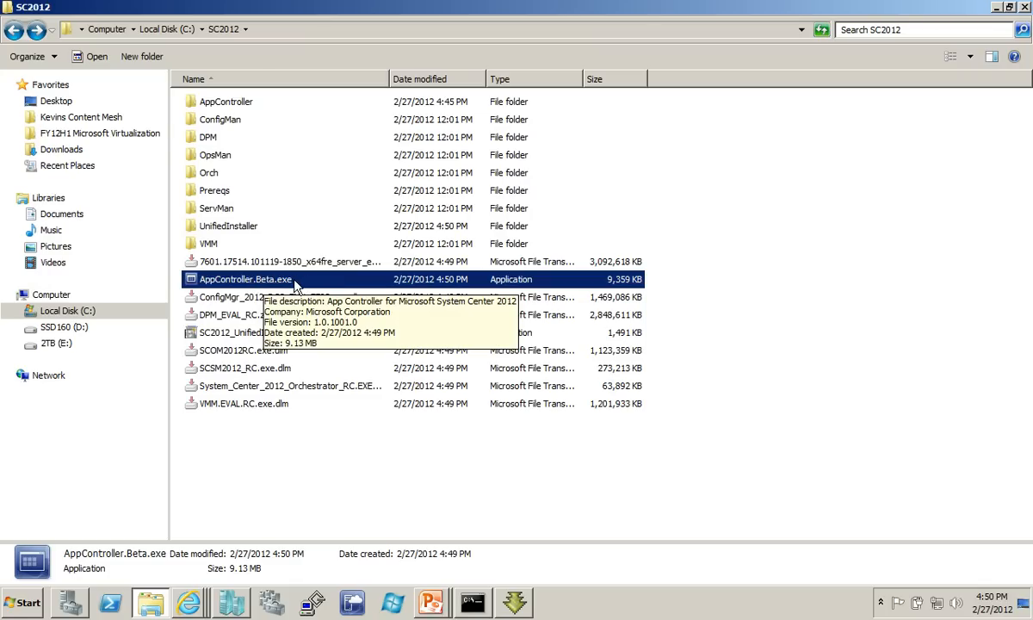
{"action": "mouse_move", "coordinate": [261, 412]}
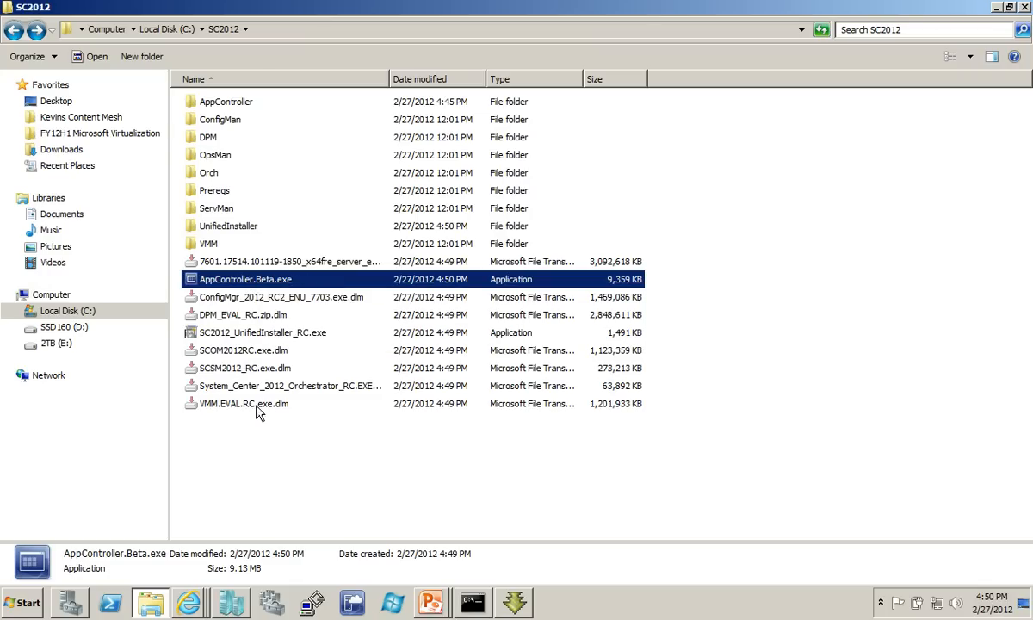
{"action": "mouse_move", "coordinate": [360, 428]}
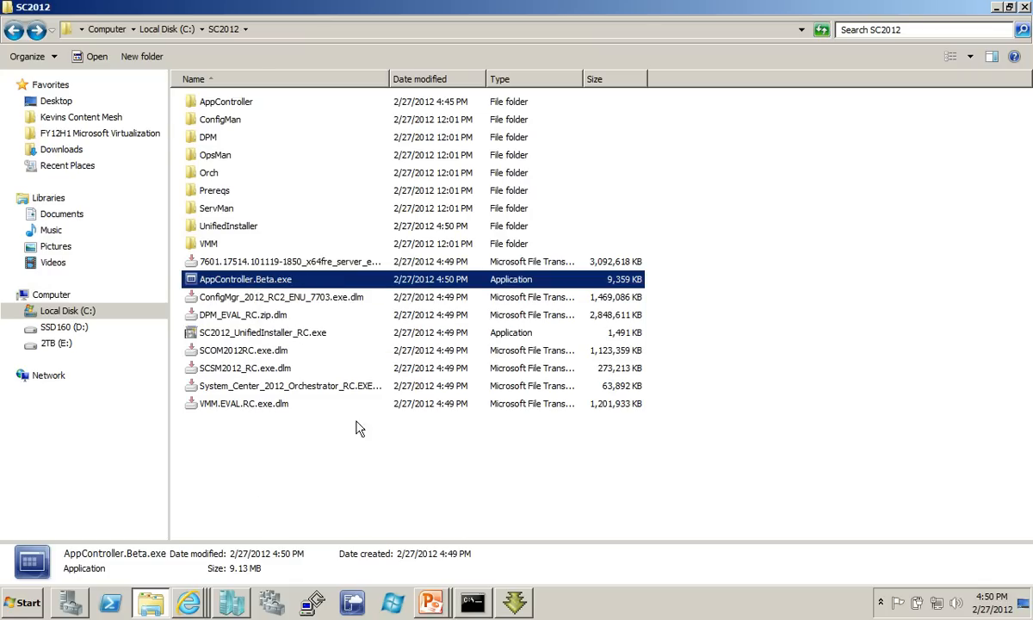
{"action": "mouse_move", "coordinate": [258, 283]}
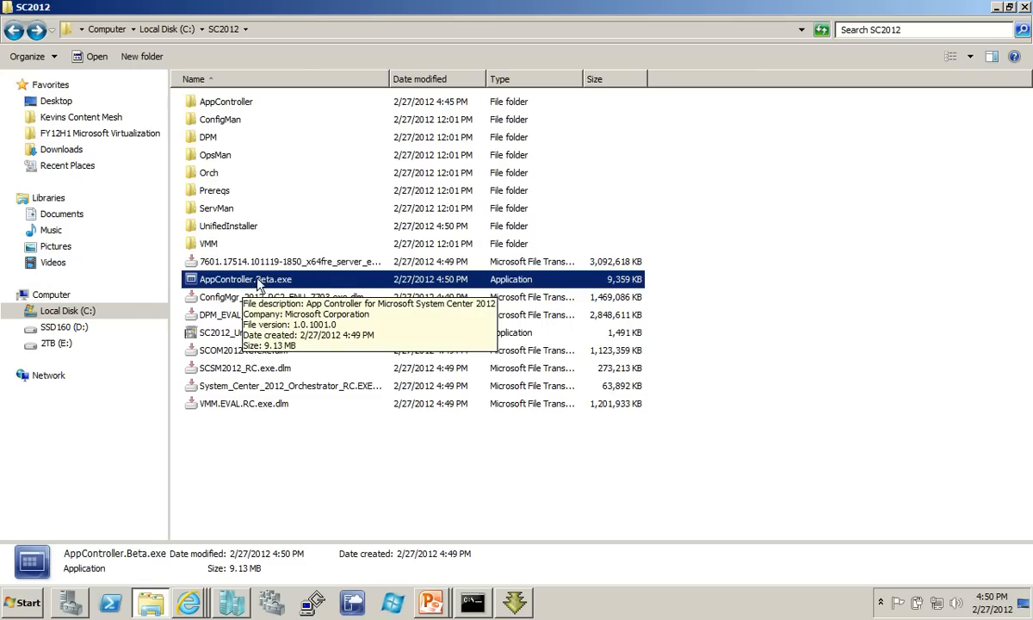
{"action": "left_click", "coordinate": [226, 101]}
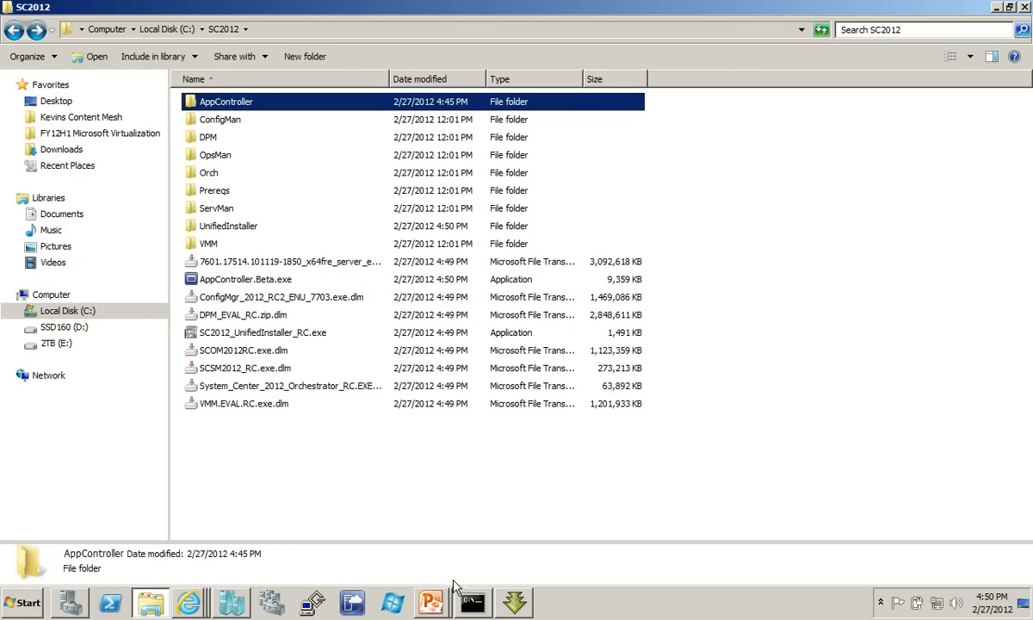
Run AppController.Beta.exe /x:C:\SC2012\AppController and dismiss the Extraction Complete message
{"action": "left_click", "coordinate": [472, 600]}
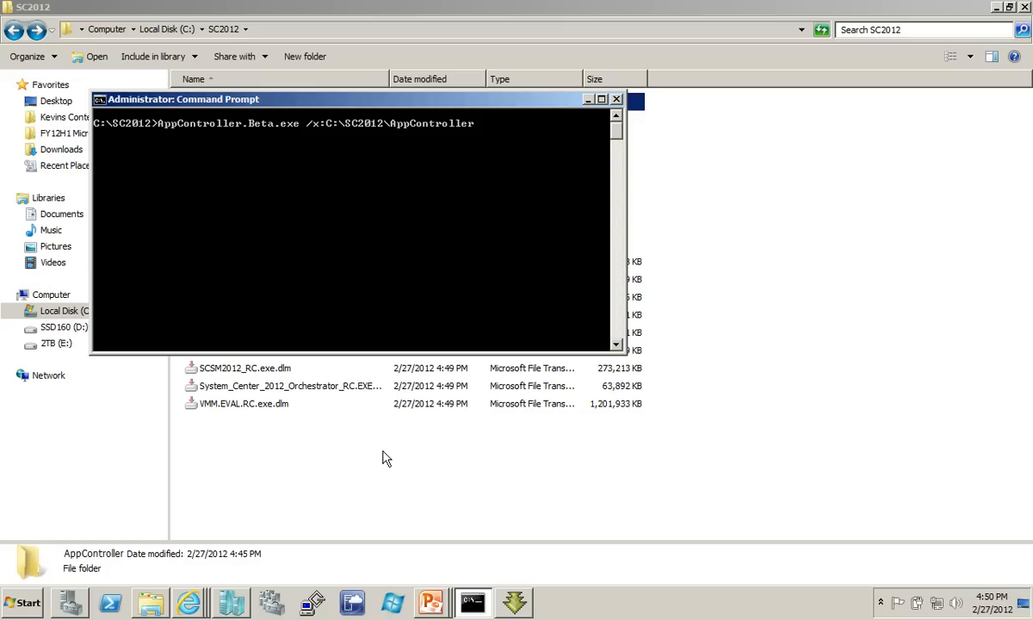
{"action": "mouse_move", "coordinate": [431, 364]}
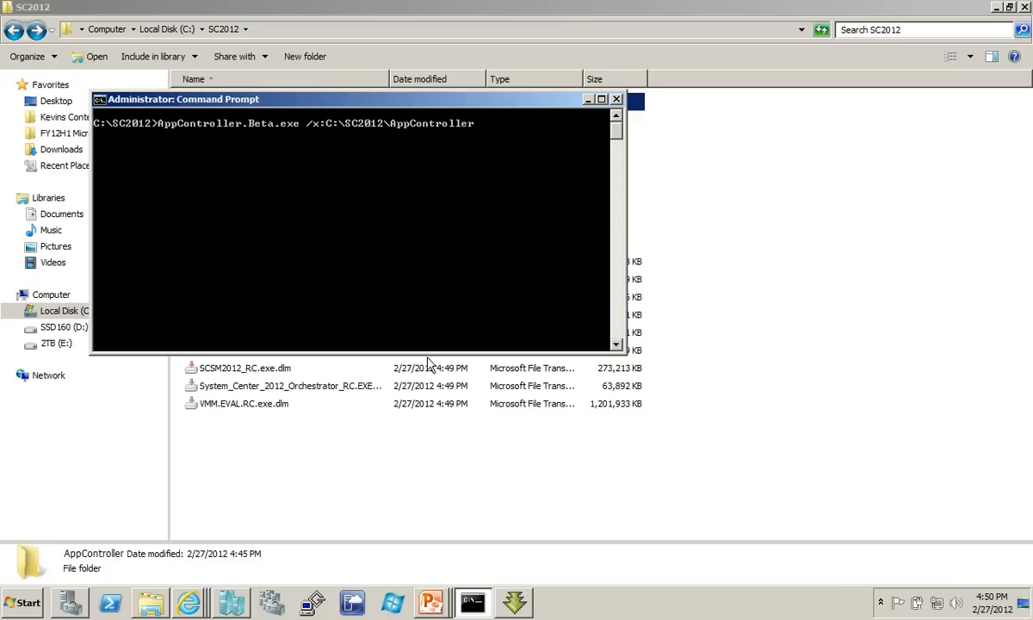
{"action": "mouse_move", "coordinate": [270, 130]}
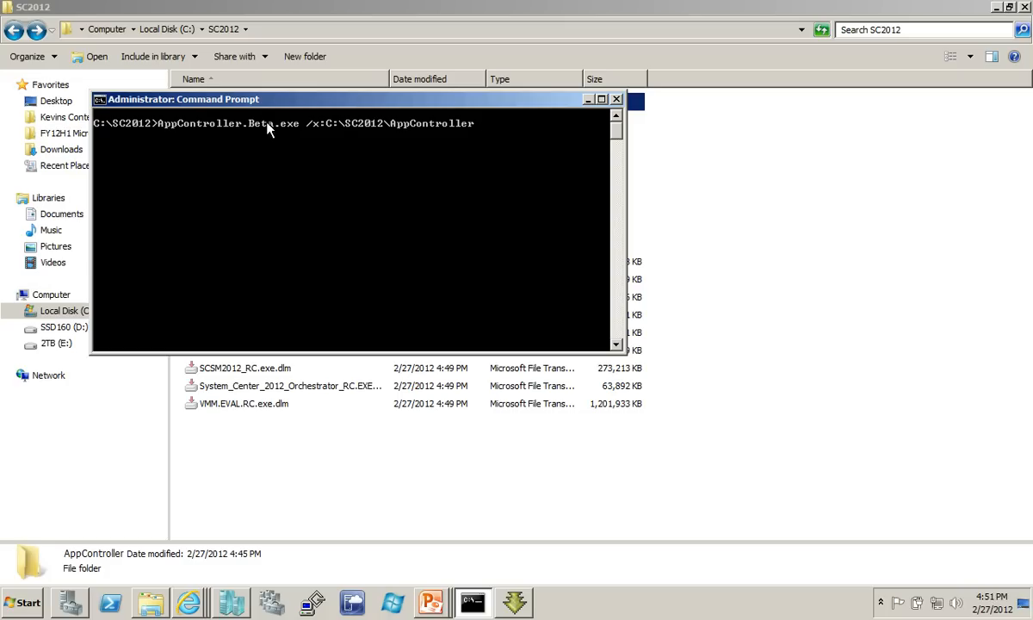
{"action": "mouse_move", "coordinate": [336, 129]}
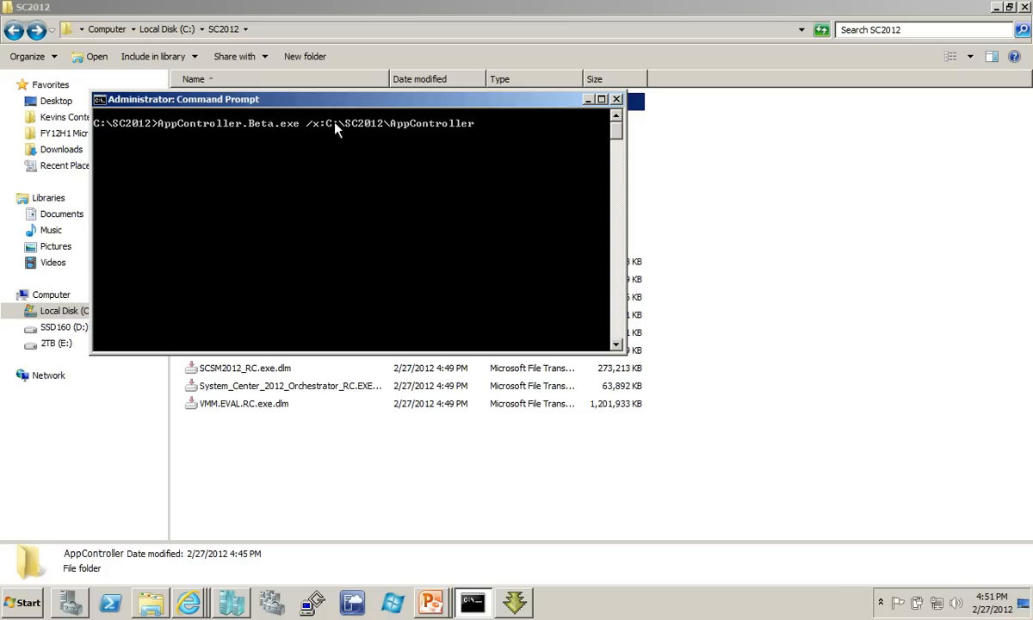
{"action": "mouse_move", "coordinate": [478, 126]}
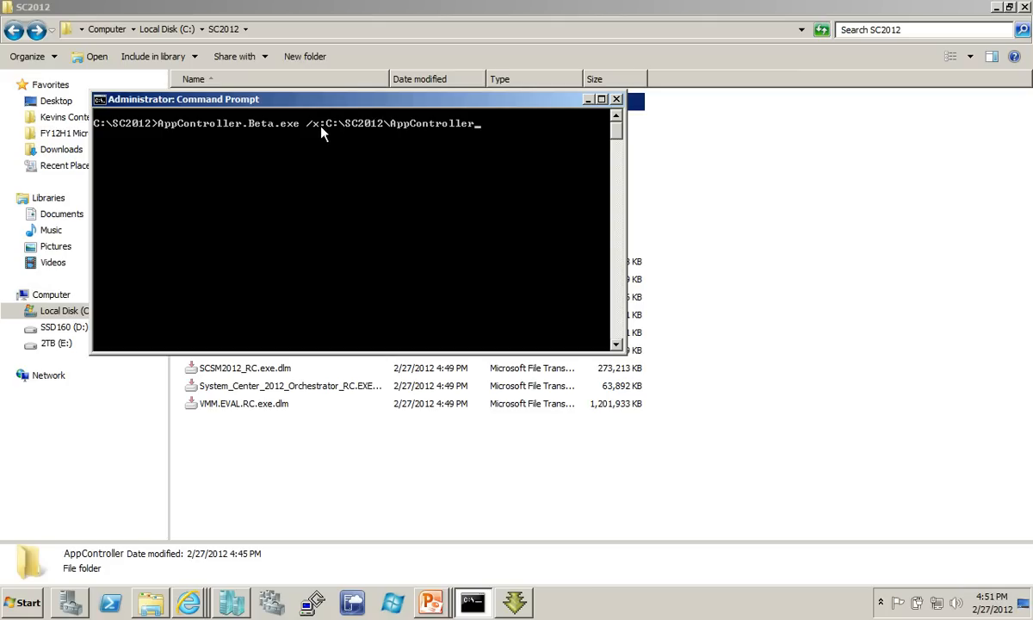
{"action": "mouse_move", "coordinate": [474, 179]}
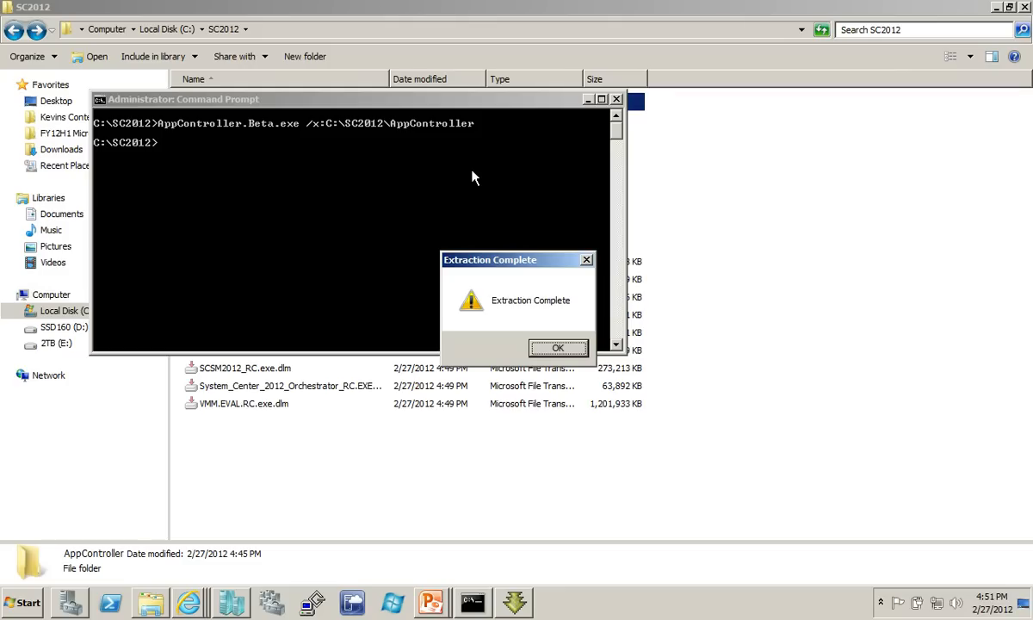
{"action": "left_click", "coordinate": [558, 347]}
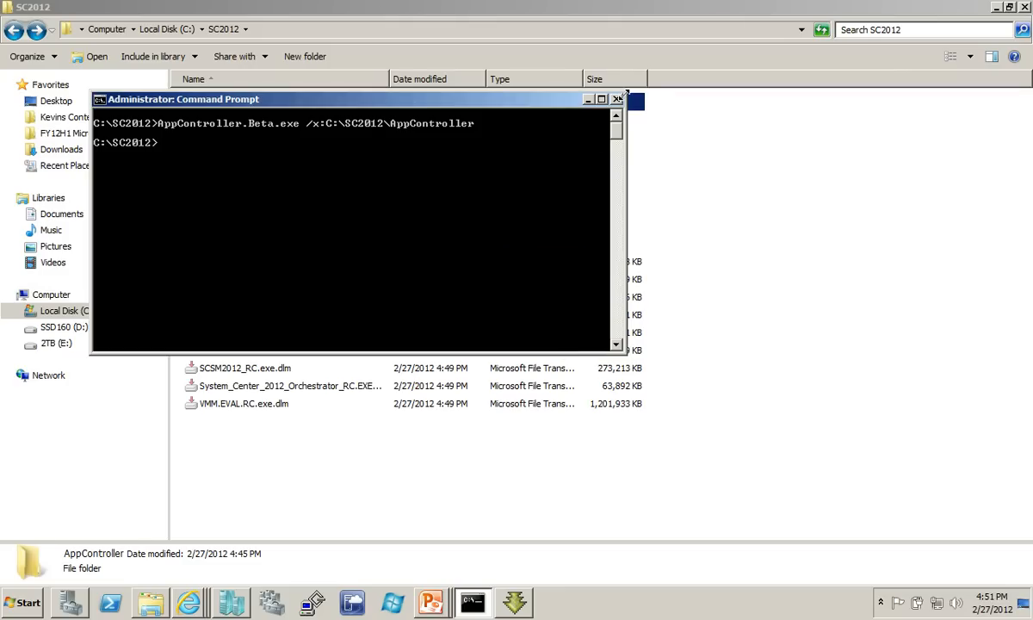
Close Command Prompt, confirm AppController holds Setup.exe, and select the Prereqs folder
{"action": "left_click", "coordinate": [618, 99]}
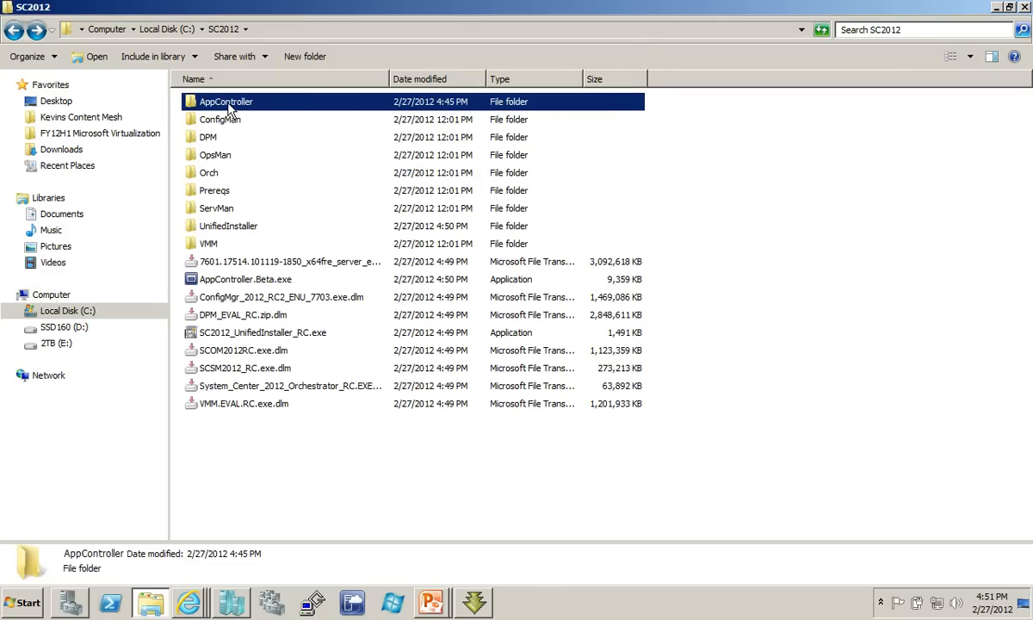
{"action": "double_click", "coordinate": [225, 102]}
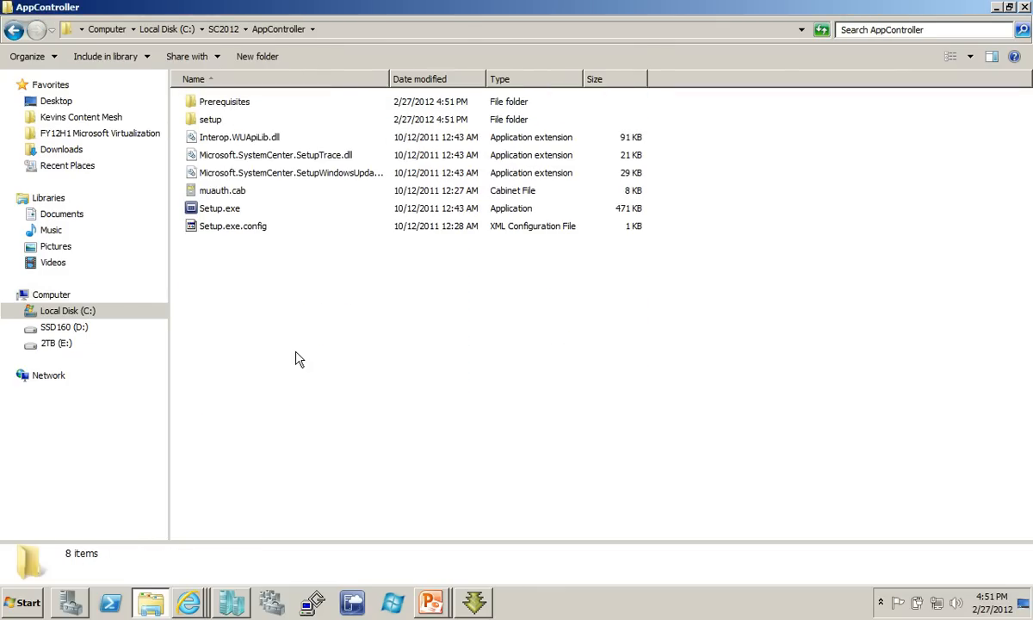
{"action": "mouse_move", "coordinate": [233, 320]}
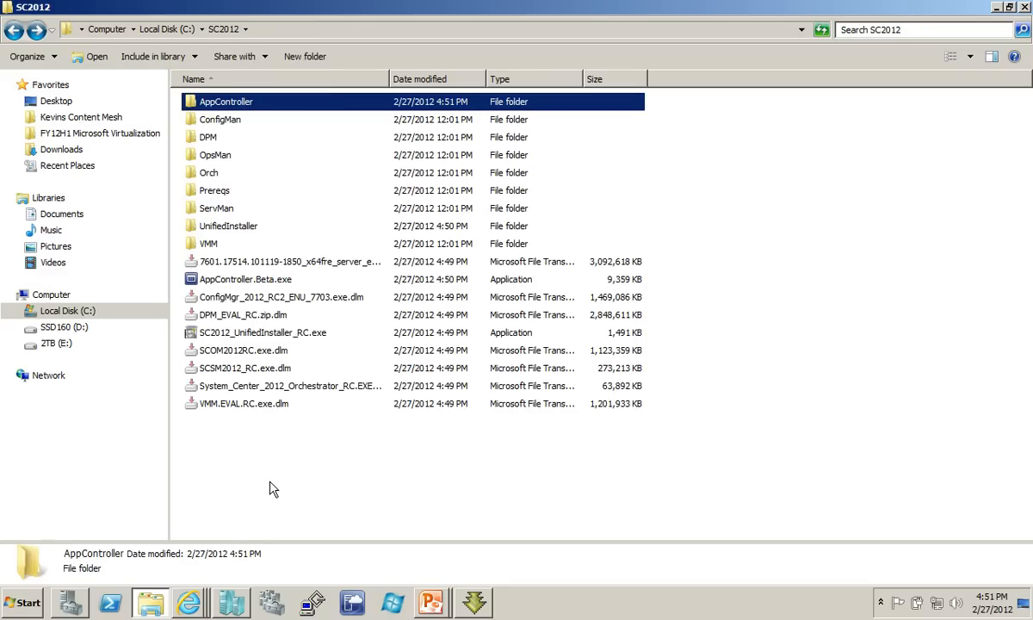
{"action": "mouse_move", "coordinate": [310, 375]}
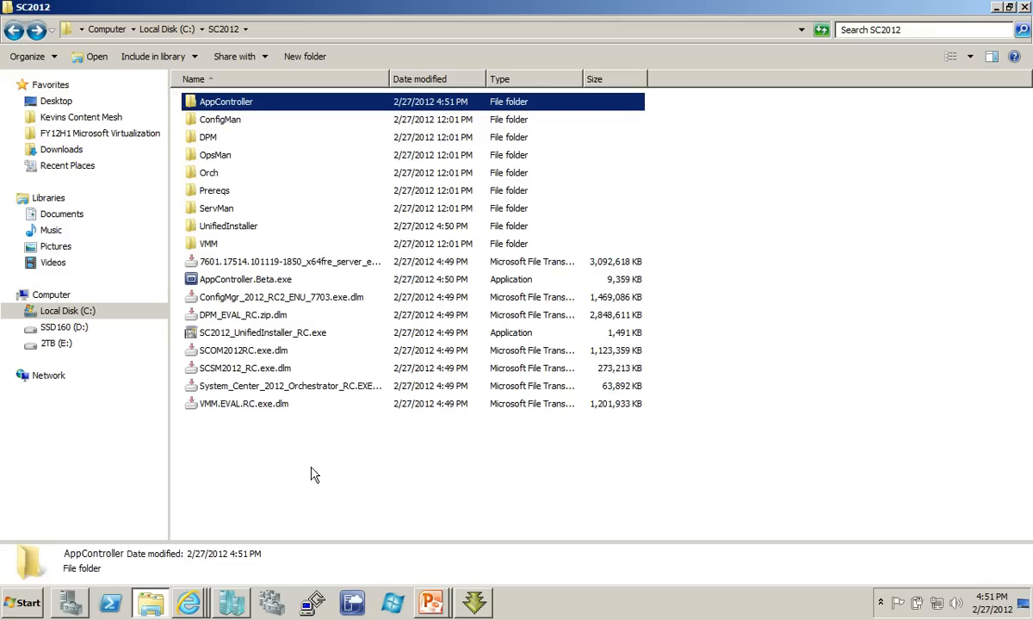
{"action": "mouse_move", "coordinate": [259, 209]}
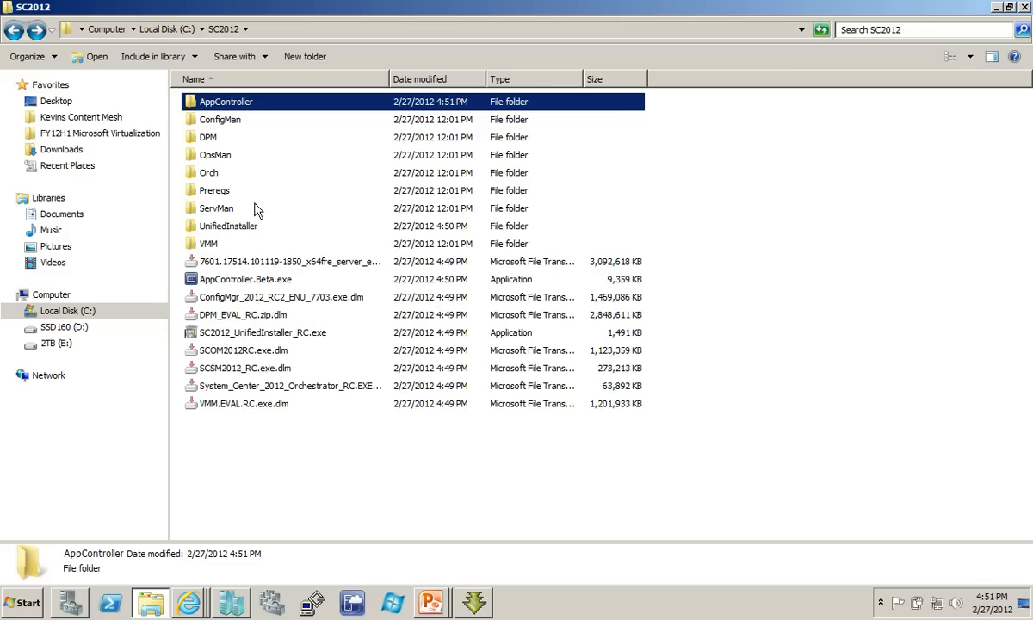
{"action": "left_click", "coordinate": [214, 190]}
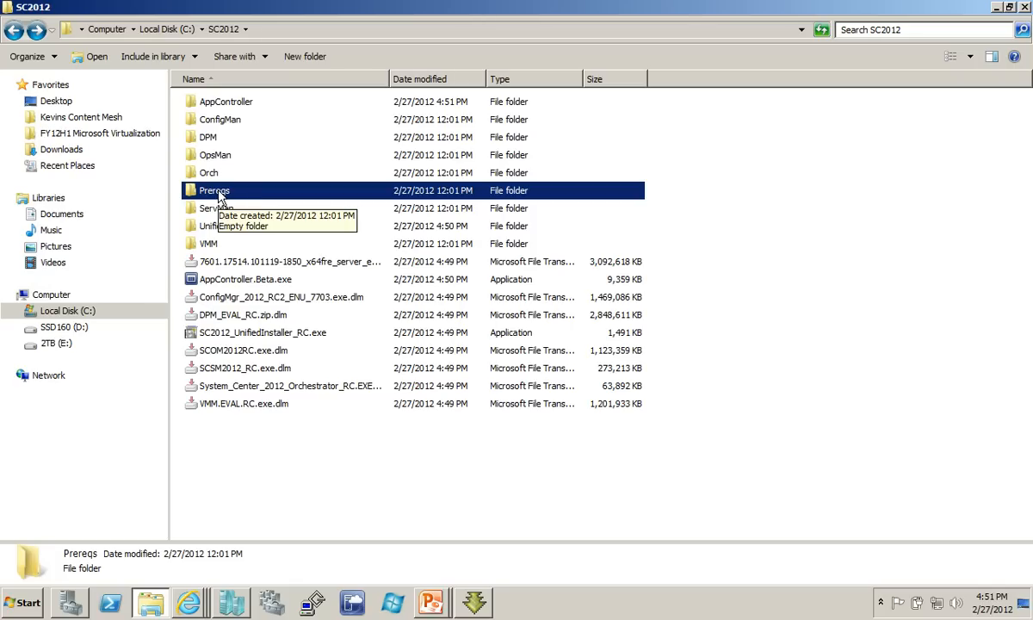
{"action": "mouse_move", "coordinate": [232, 213]}
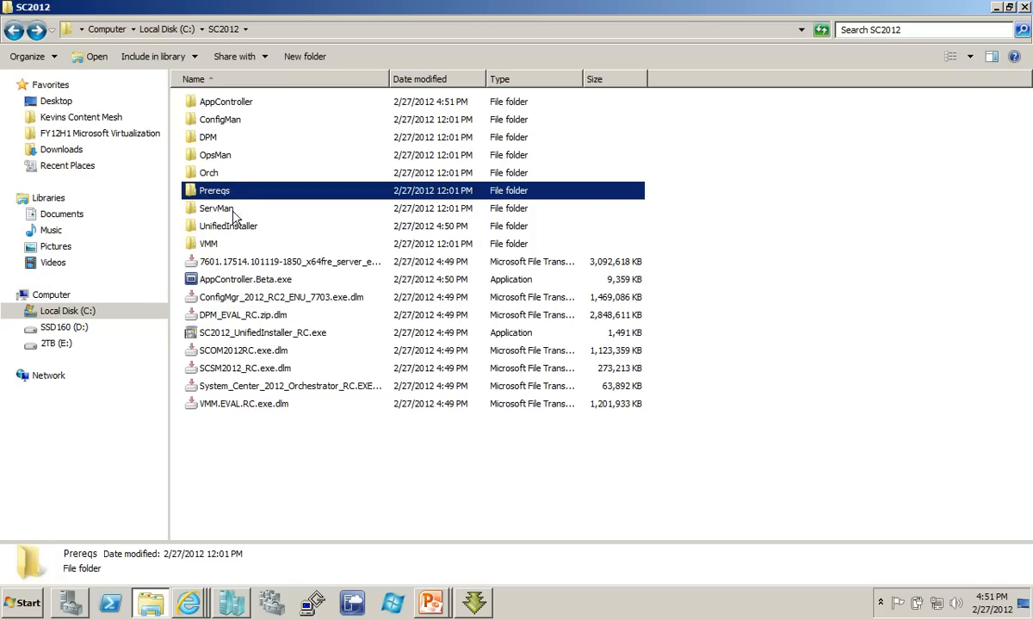
{"action": "mouse_move", "coordinate": [213, 190]}
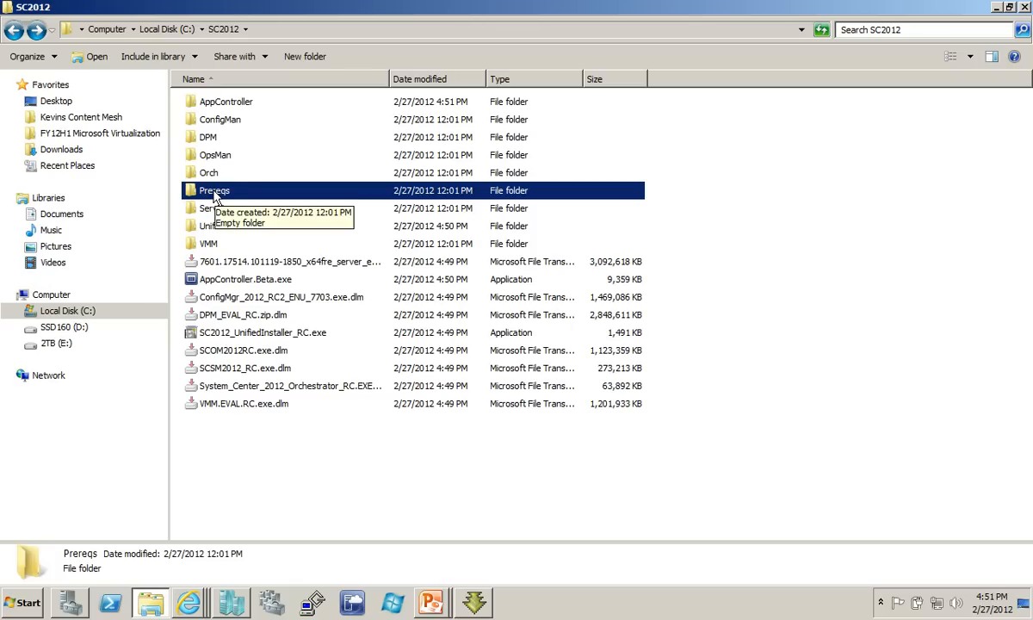
{"action": "double_click", "coordinate": [215, 190]}
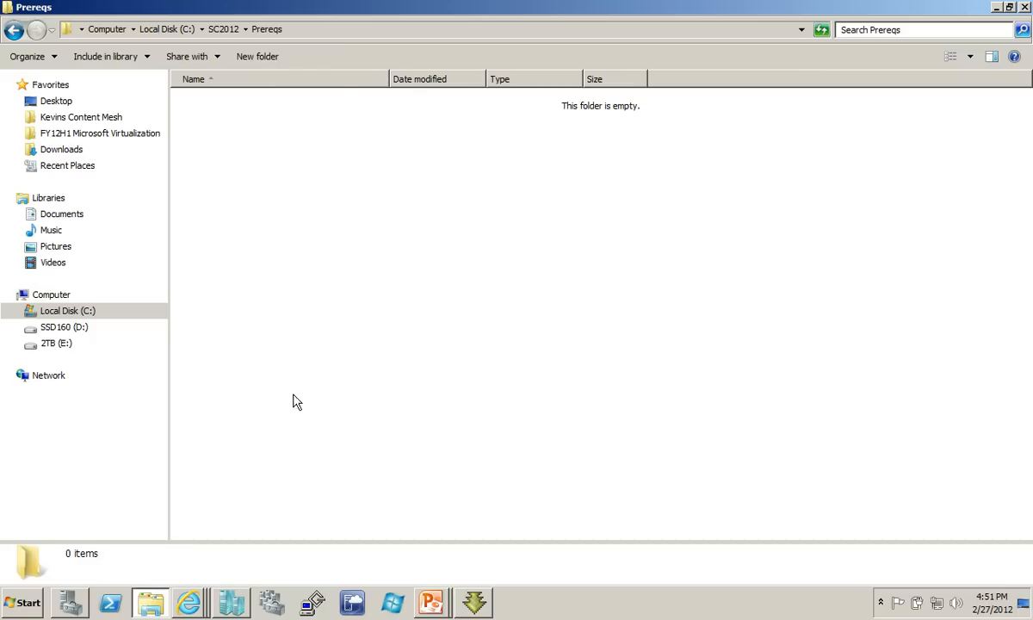
{"action": "mouse_move", "coordinate": [299, 199]}
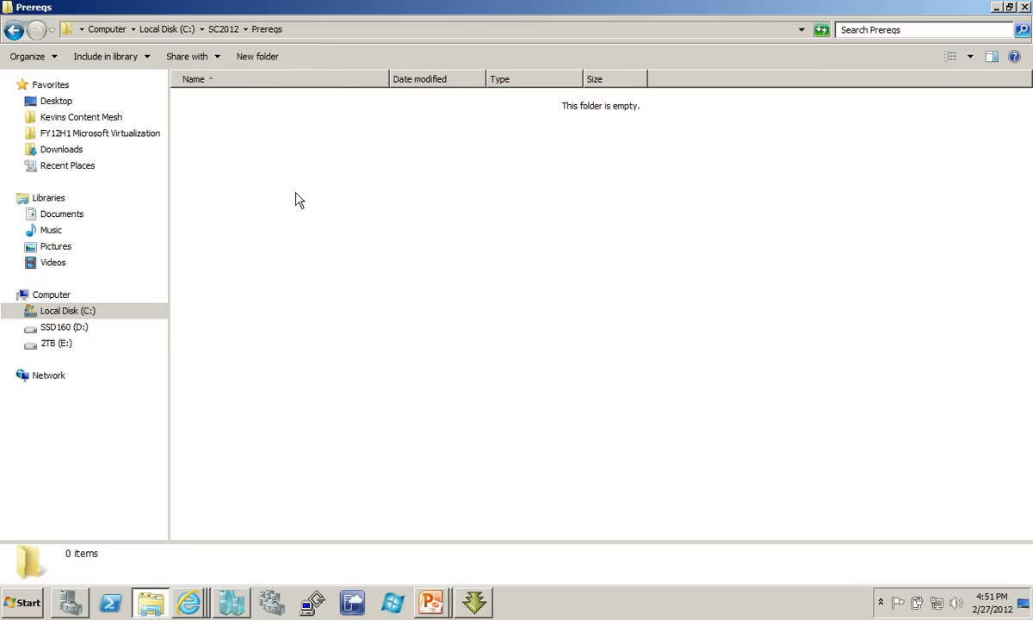
{"action": "mouse_move", "coordinate": [302, 277]}
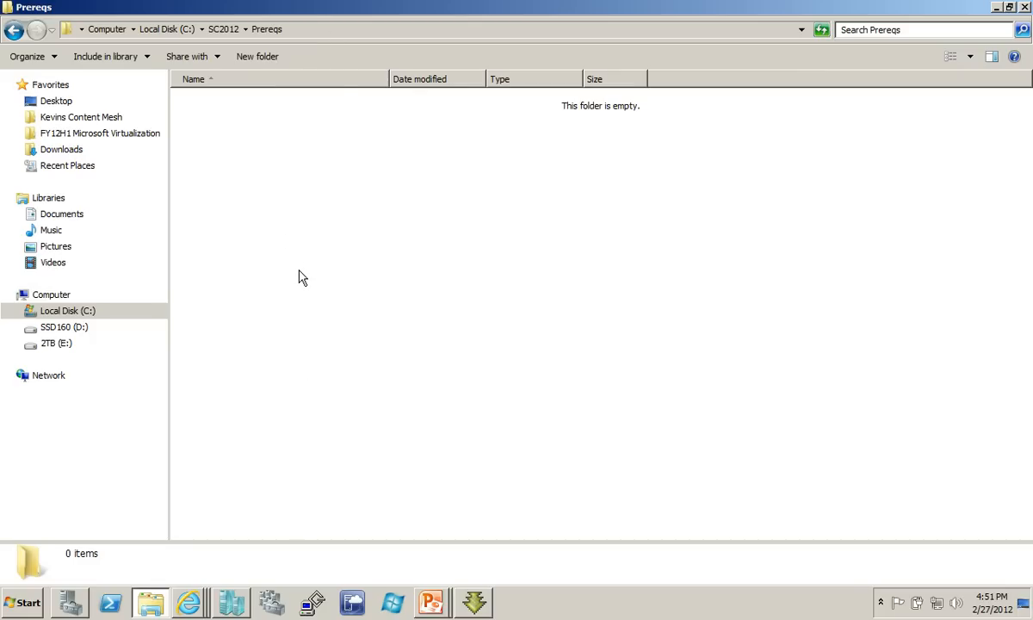
{"action": "mouse_move", "coordinate": [379, 366]}
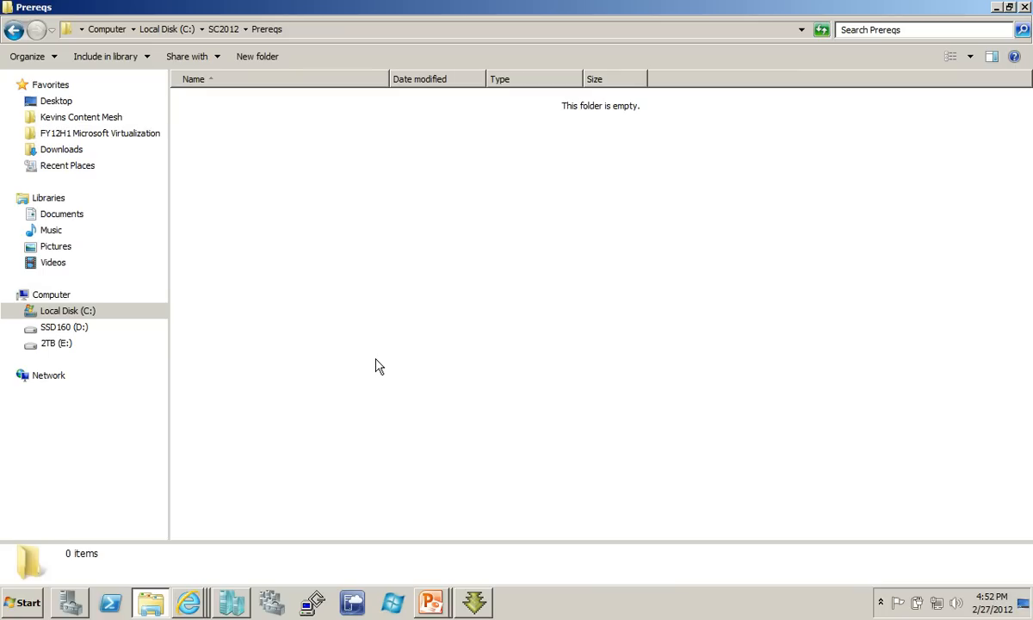
{"action": "mouse_move", "coordinate": [501, 237]}
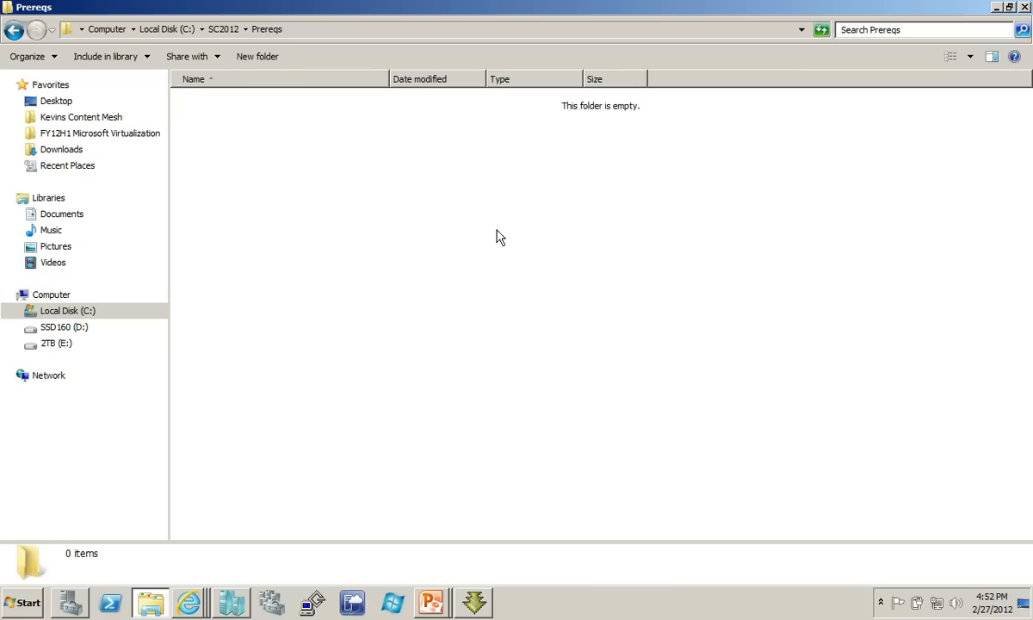
{"action": "mouse_move", "coordinate": [348, 267]}
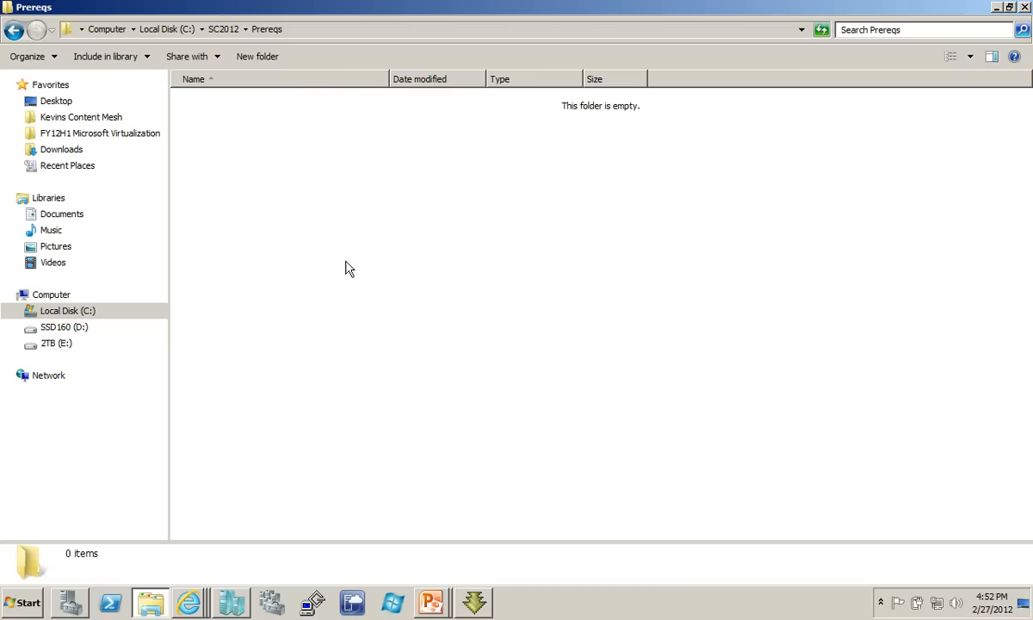
{"action": "mouse_move", "coordinate": [370, 328]}
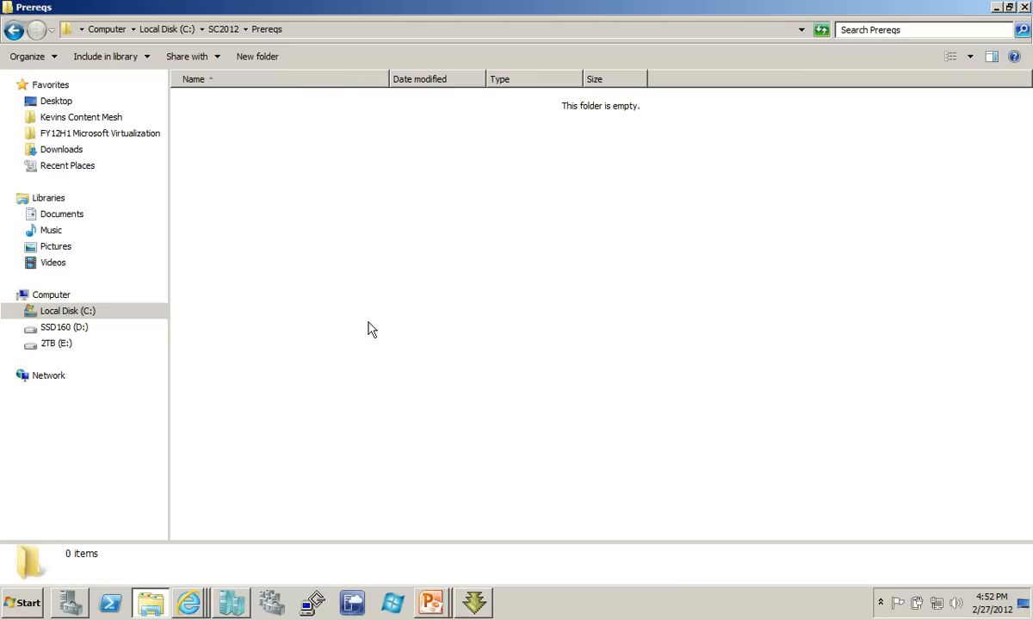
{"action": "left_click", "coordinate": [14, 29]}
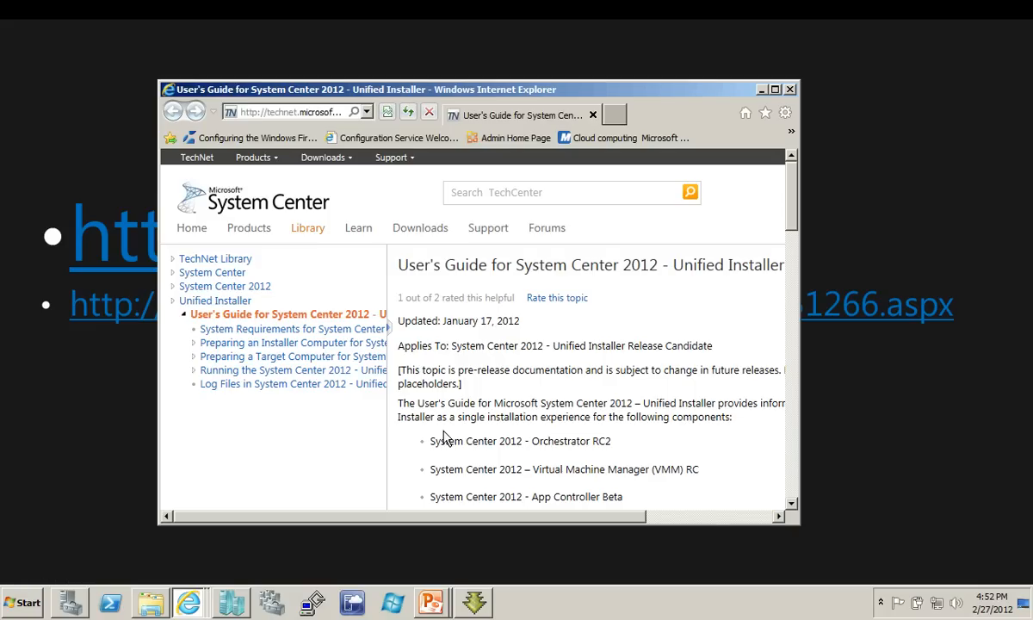
{"action": "mouse_move", "coordinate": [678, 93]}
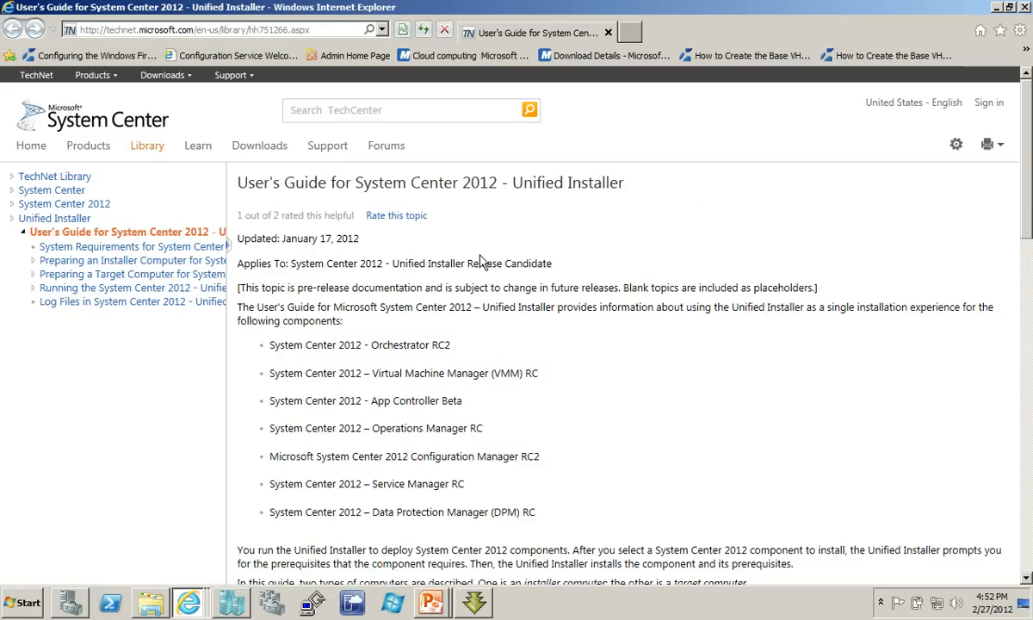
{"action": "mouse_move", "coordinate": [410, 286]}
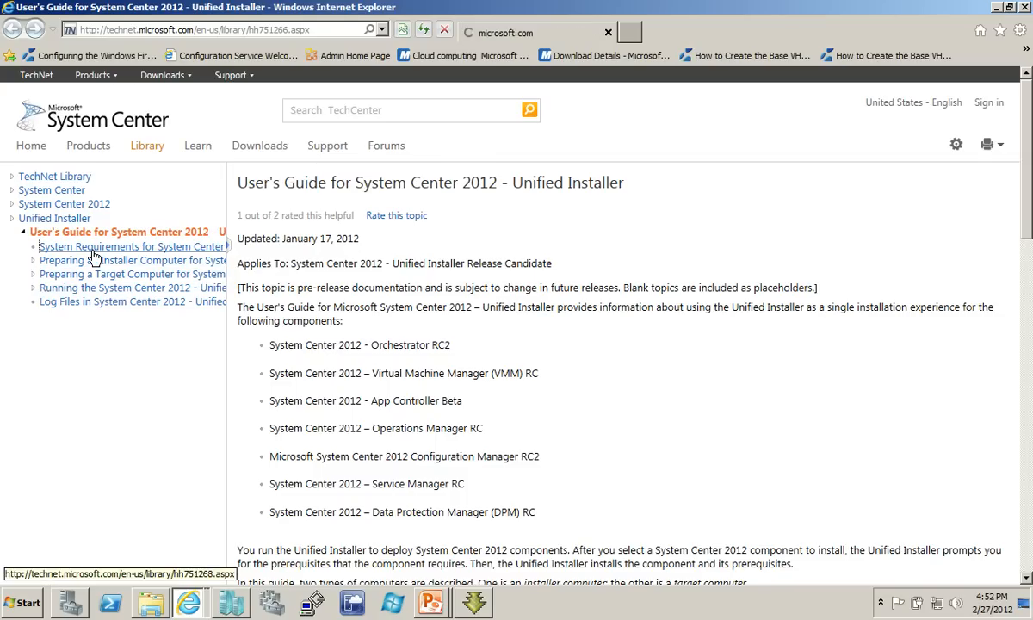
Open the Unified Installer System Requirements topic and scroll to the prerequisites download table
{"action": "left_click", "coordinate": [133, 247]}
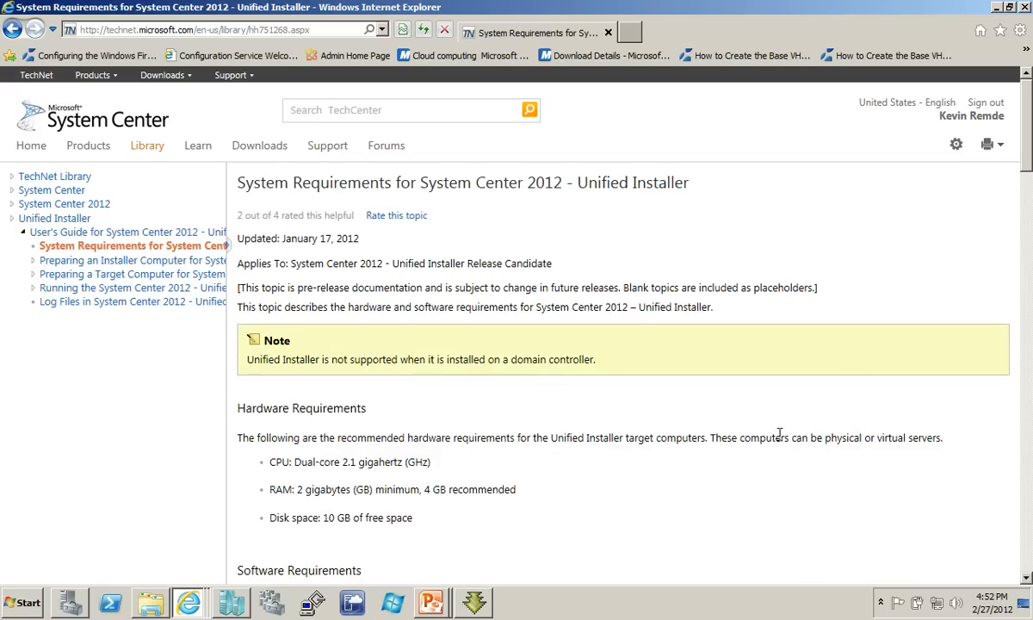
{"action": "scroll", "scroll_direction": "down", "scroll_amount": 3}
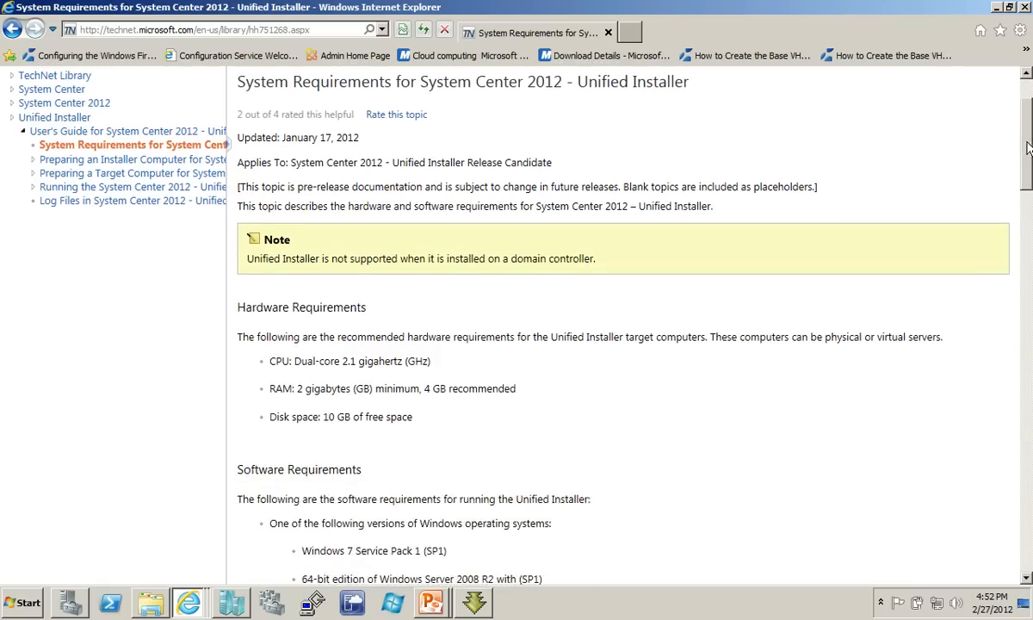
{"action": "scroll", "scroll_direction": "down", "scroll_amount": 3}
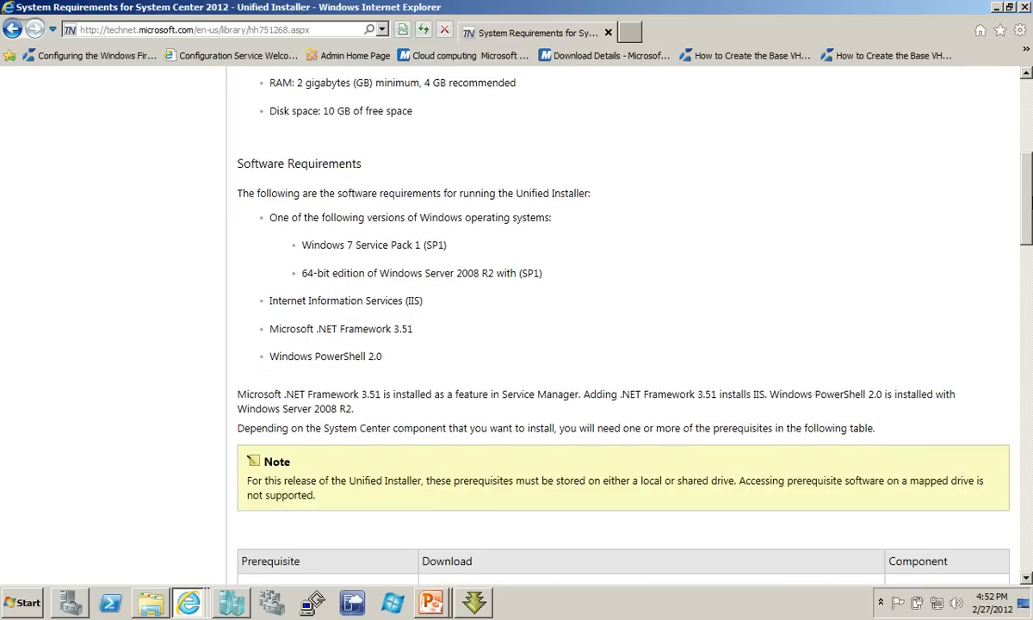
{"action": "scroll", "scroll_direction": "down", "scroll_amount": 3}
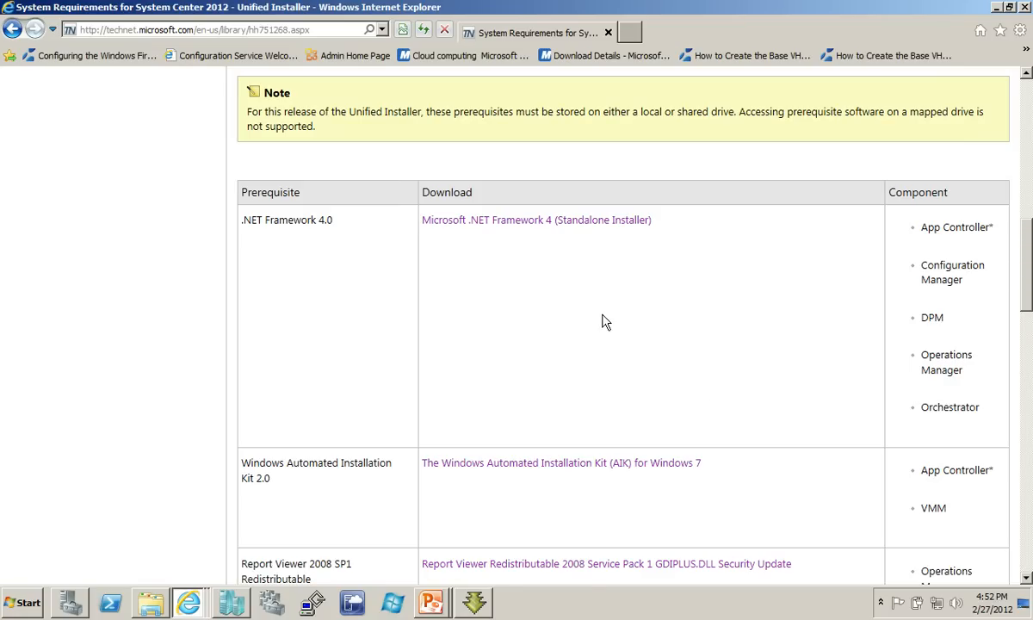
{"action": "mouse_move", "coordinate": [960, 306]}
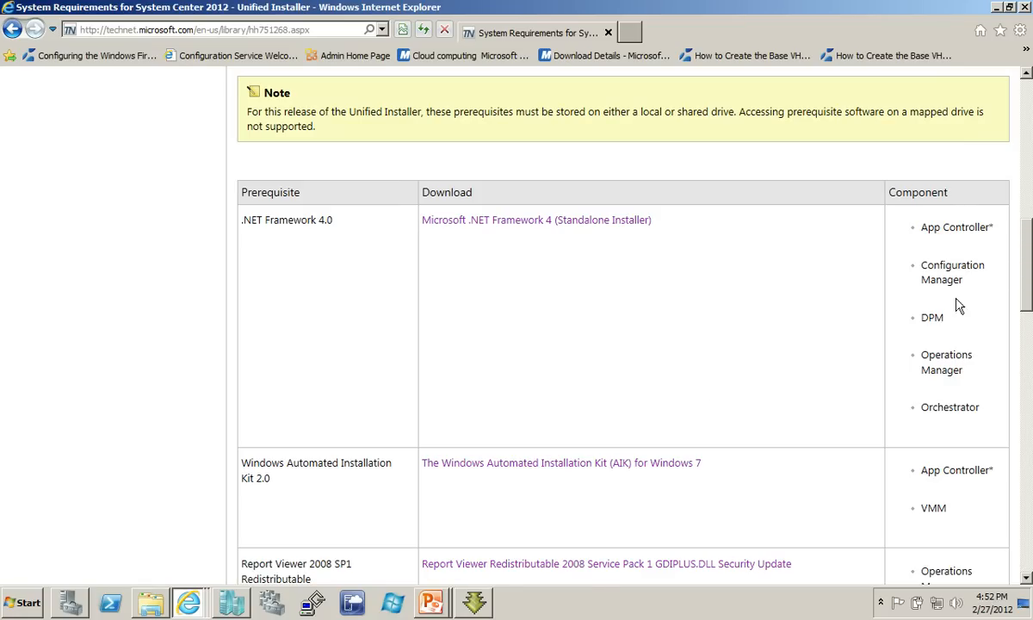
{"action": "mouse_move", "coordinate": [989, 428]}
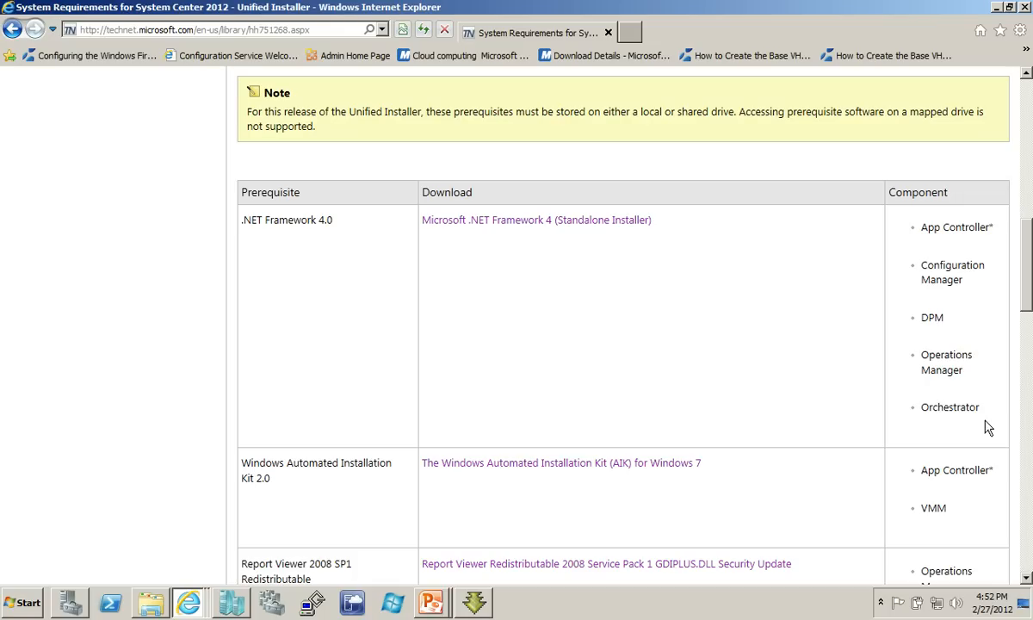
{"action": "mouse_move", "coordinate": [984, 360]}
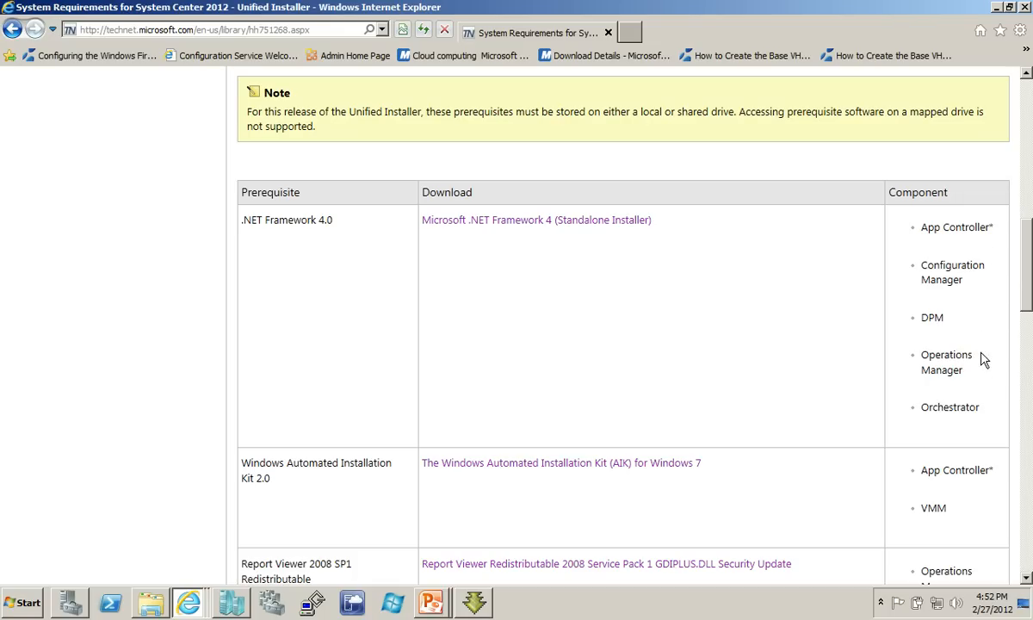
{"action": "mouse_move", "coordinate": [506, 232]}
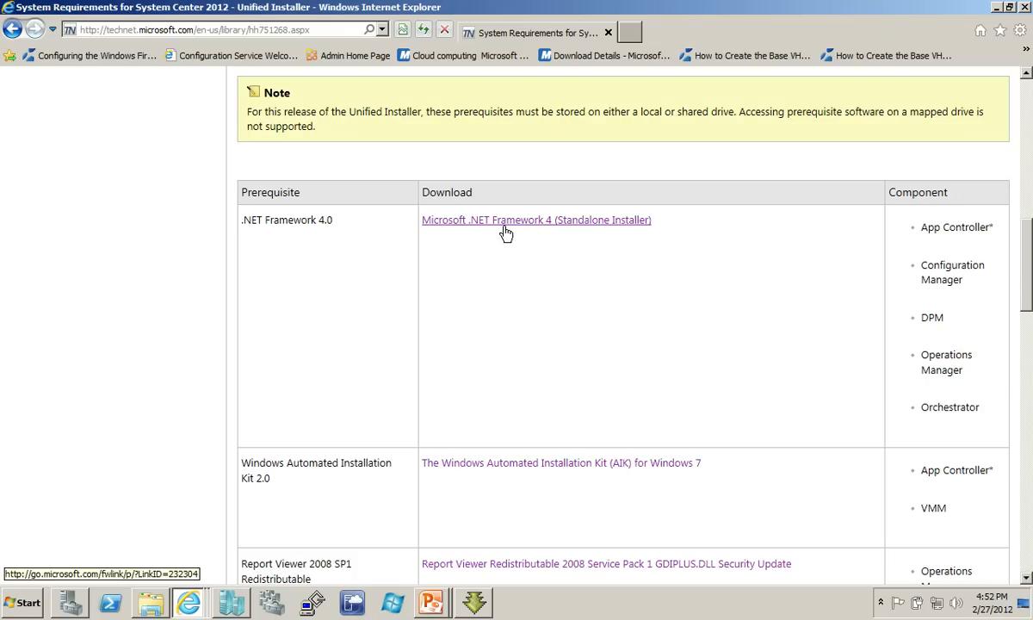
{"action": "scroll", "scroll_direction": "down", "scroll_amount": 3}
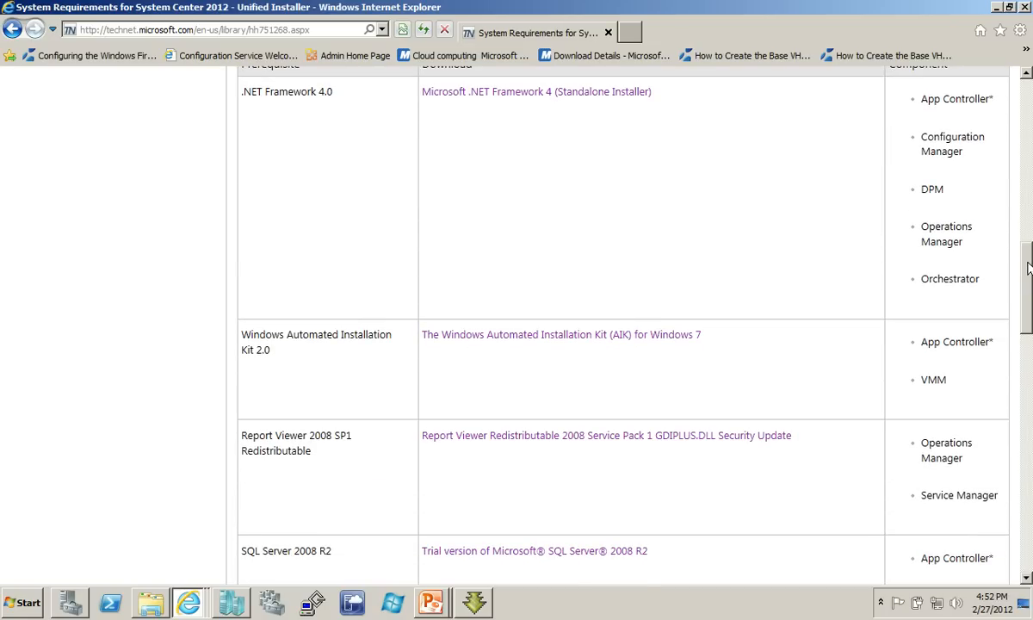
{"action": "mouse_move", "coordinate": [1028, 267]}
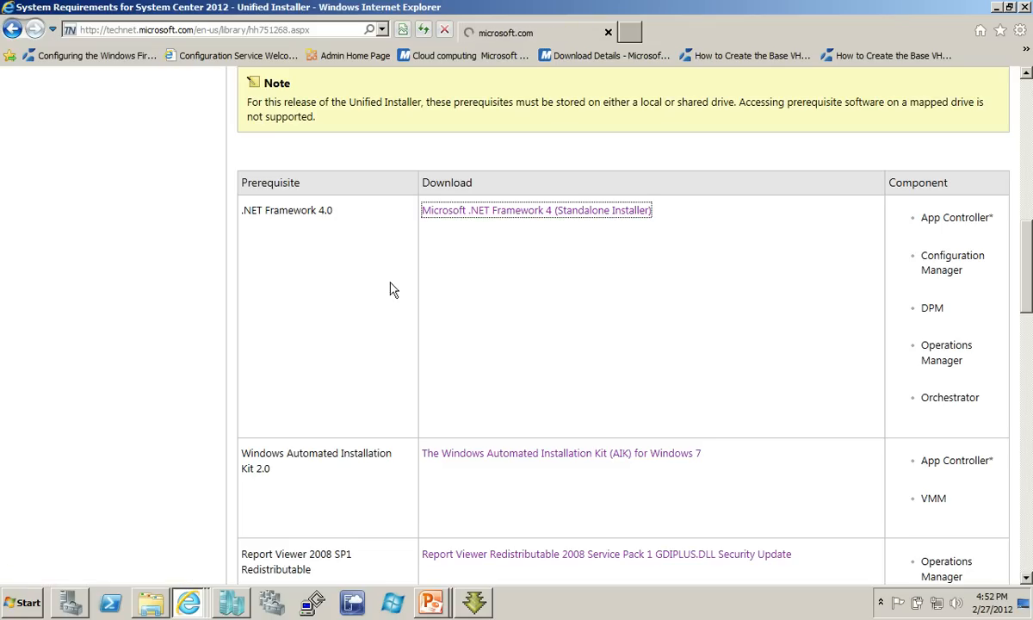
{"action": "mouse_move", "coordinate": [552, 283]}
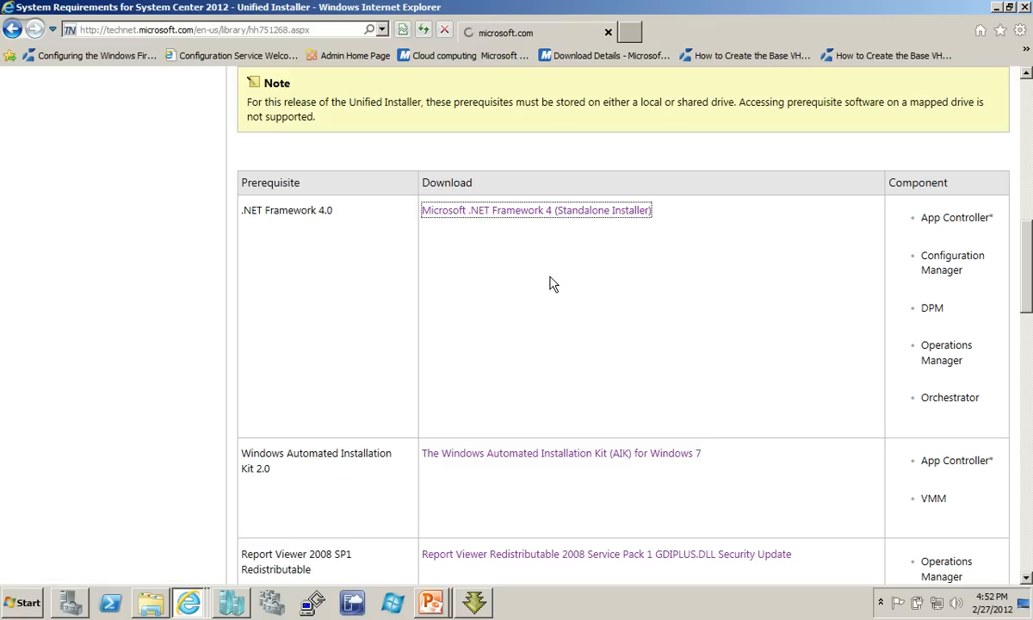
Open the .NET Framework 4 Standalone Installer page listing dotNetFx40_Full_x86_x64.exe (48.1 MB)
{"action": "left_click", "coordinate": [536, 210]}
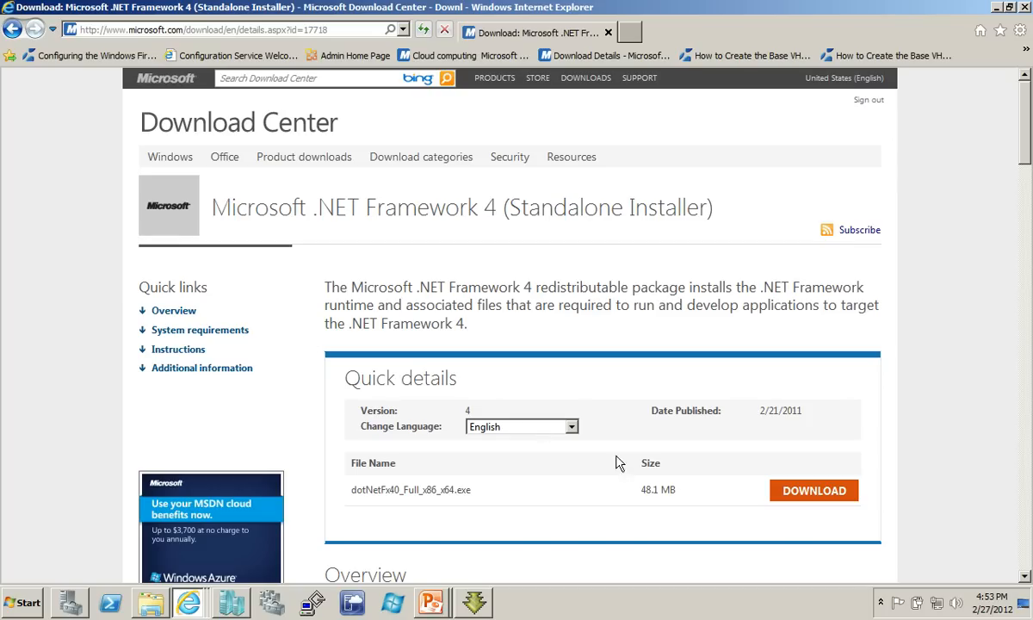
{"action": "mouse_move", "coordinate": [480, 497]}
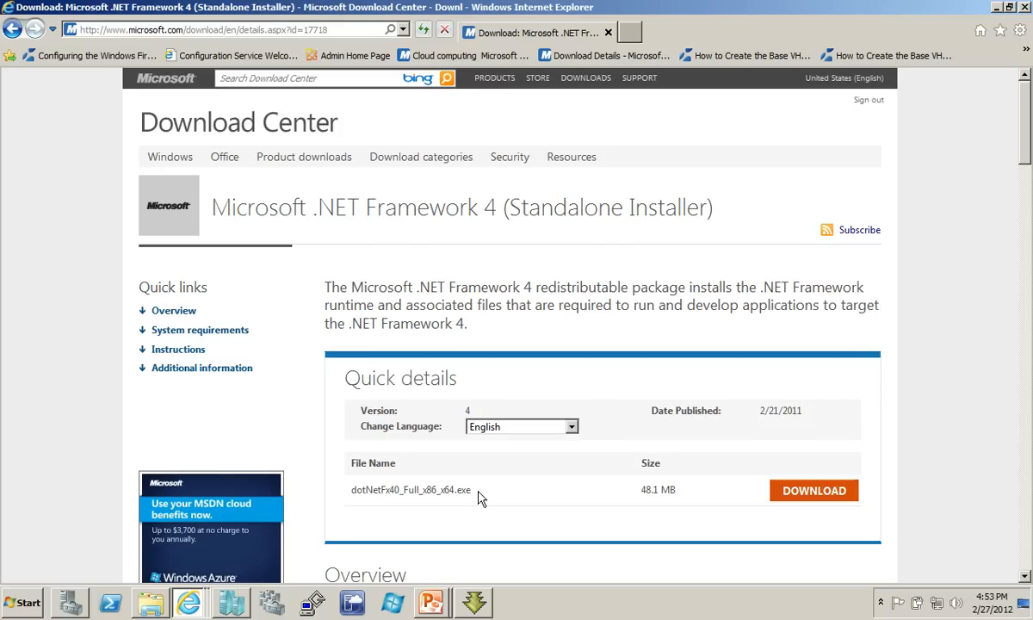
{"action": "mouse_move", "coordinate": [540, 291]}
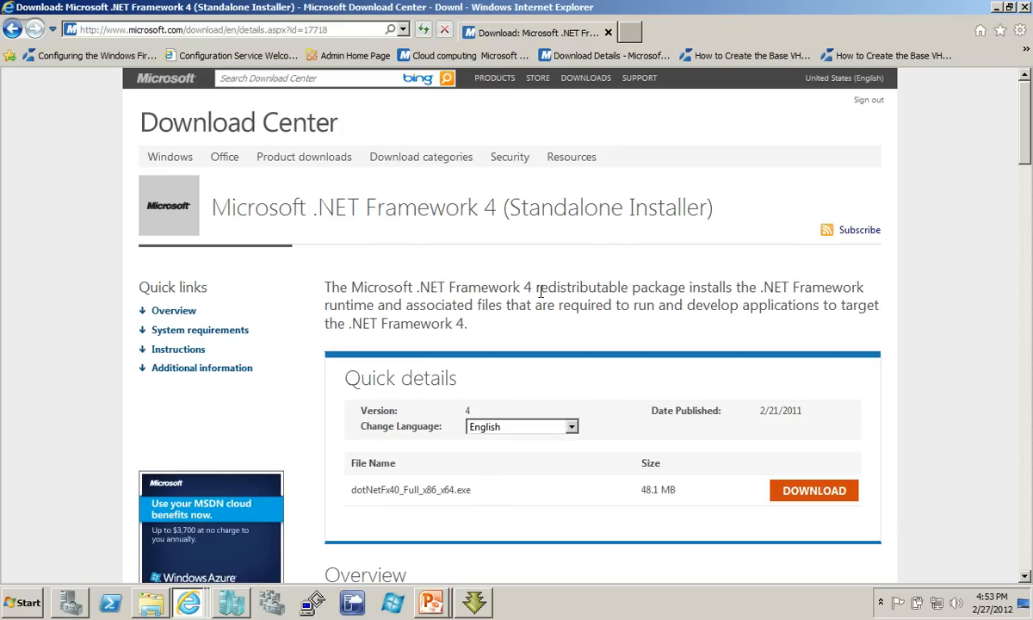
{"action": "mouse_move", "coordinate": [543, 488]}
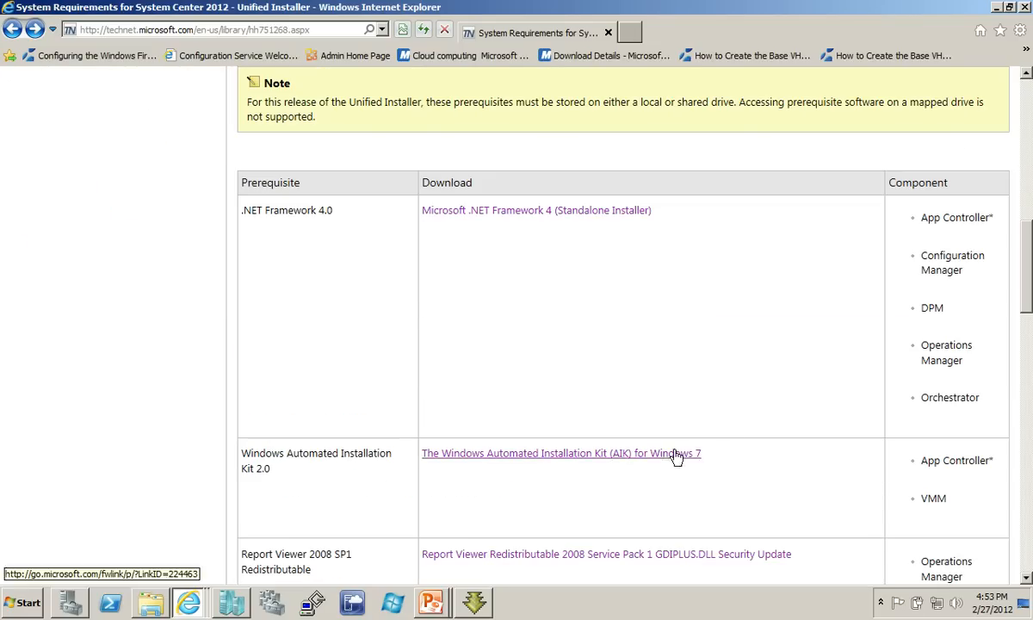
{"action": "scroll", "scroll_direction": "down", "scroll_amount": 3}
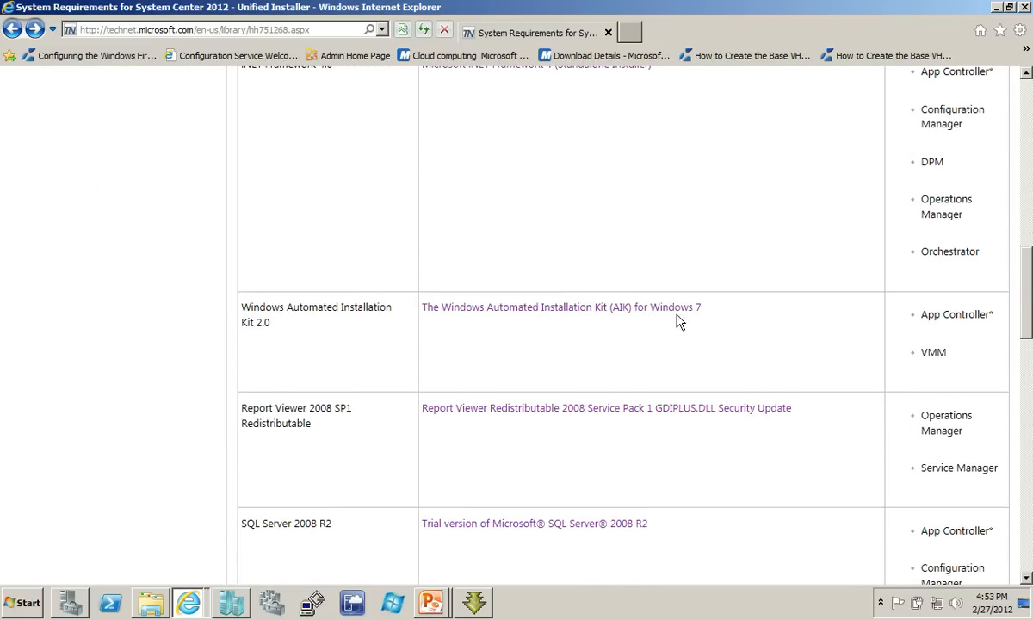
{"action": "mouse_move", "coordinate": [808, 347]}
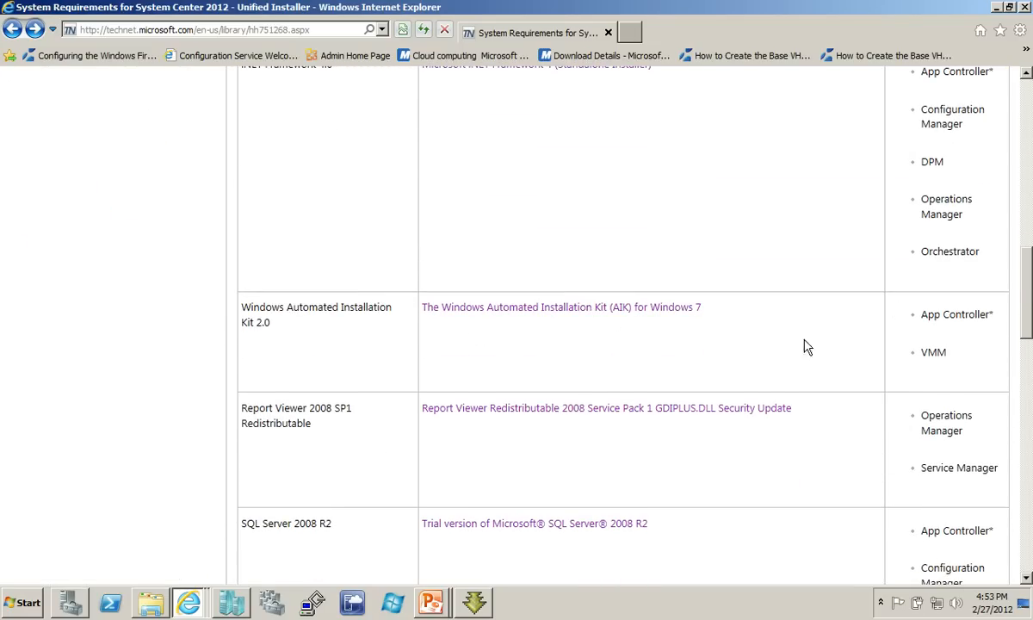
{"action": "mouse_move", "coordinate": [955, 314]}
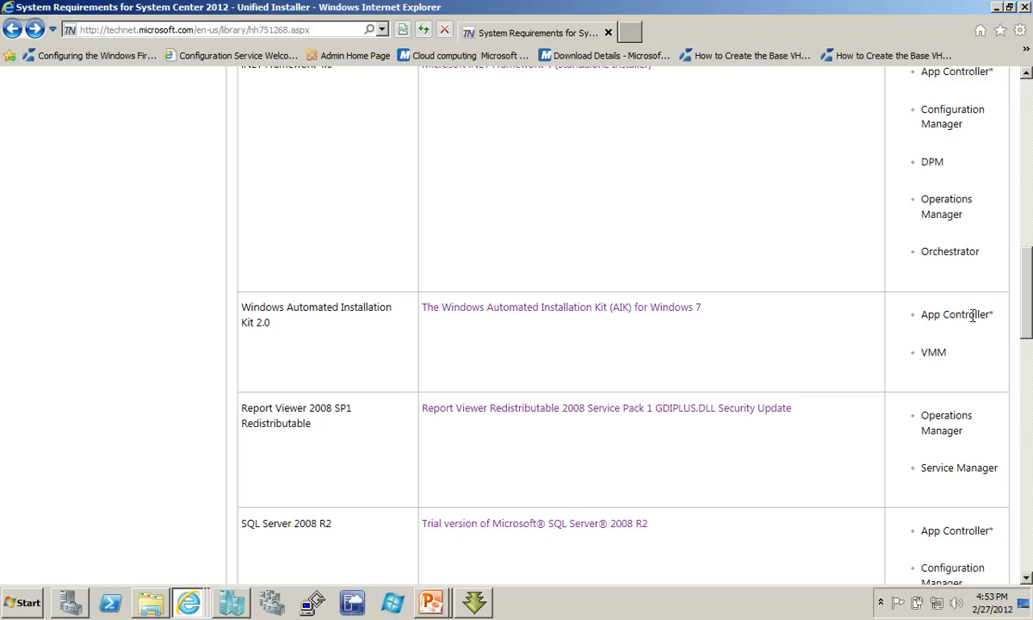
{"action": "mouse_move", "coordinate": [511, 311]}
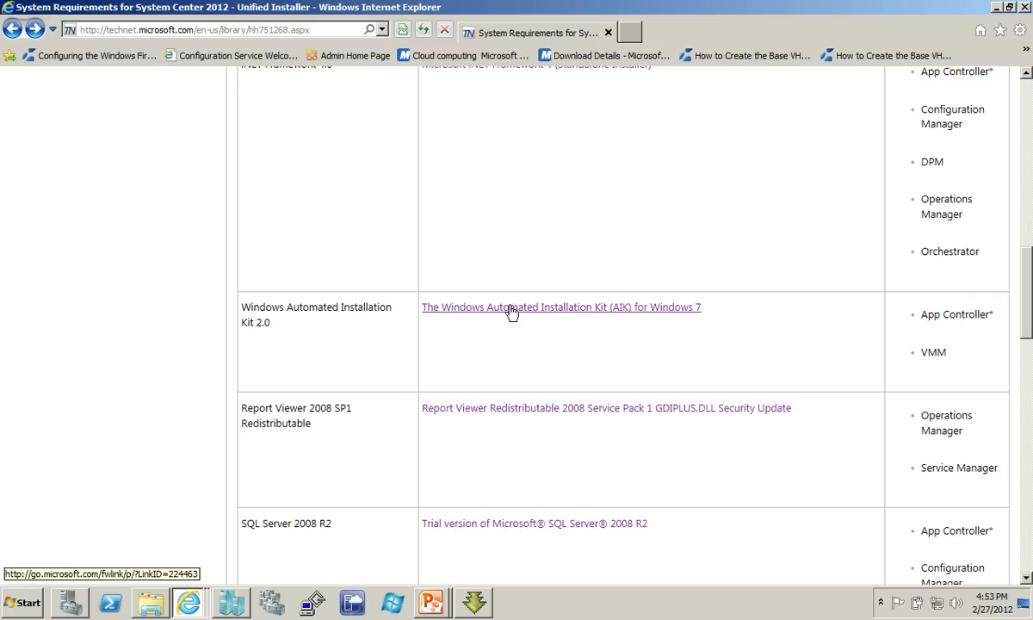
{"action": "mouse_move", "coordinate": [575, 345]}
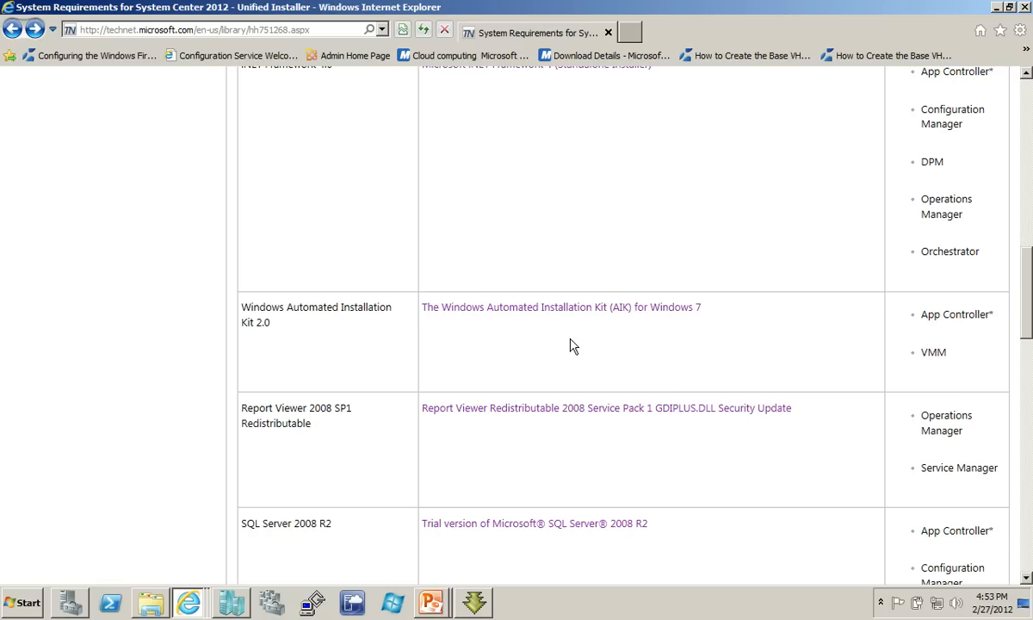
{"action": "mouse_move", "coordinate": [585, 336]}
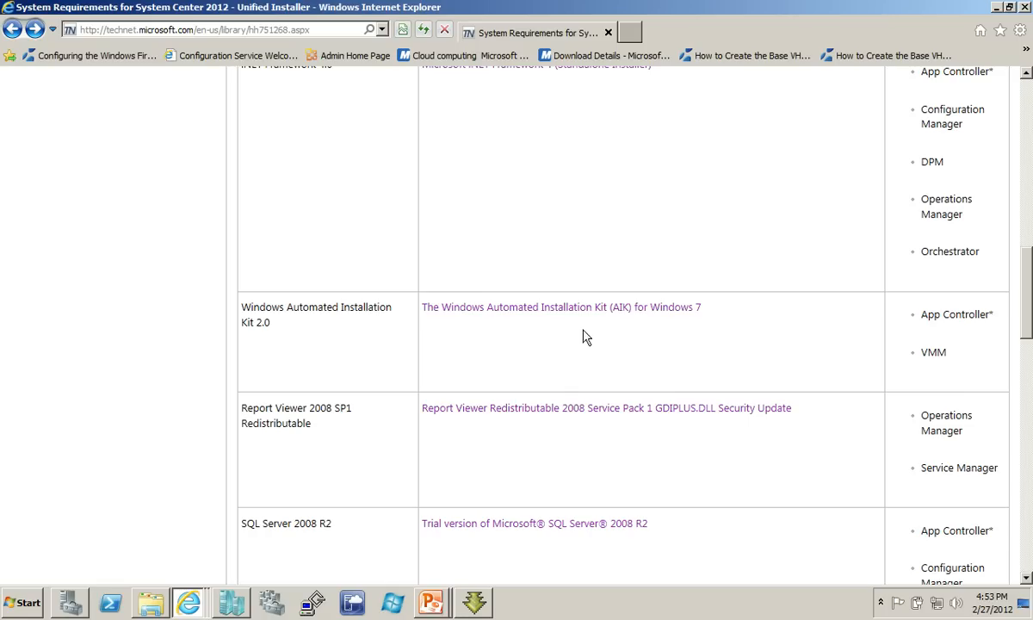
{"action": "scroll", "scroll_direction": "down", "scroll_amount": 3}
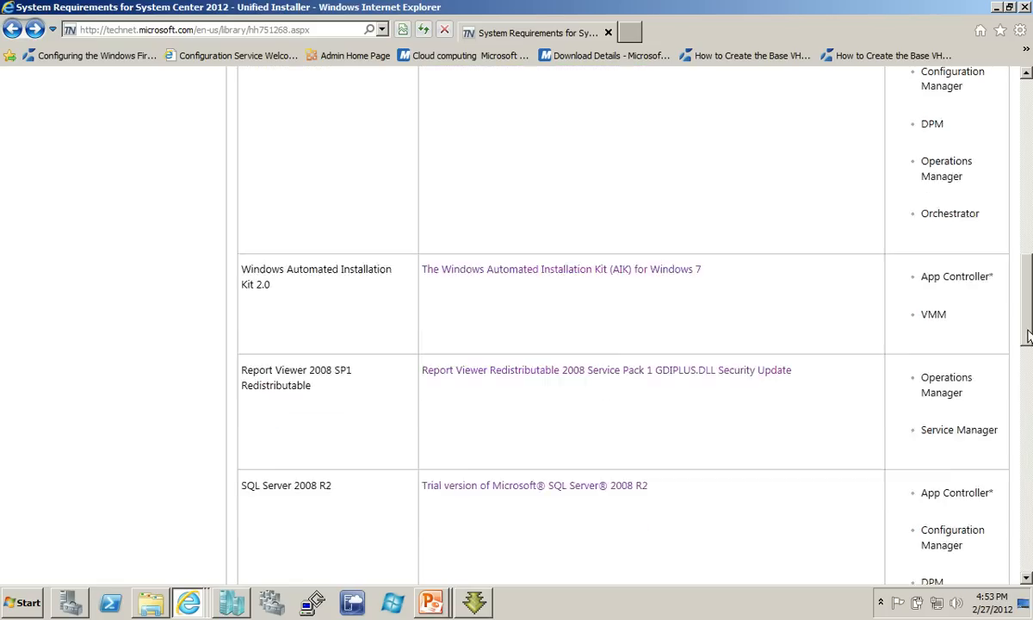
Scroll the TechNet System Requirements table down to the SQL Server 2008 R2 SP1/CU4 row
{"action": "scroll", "scroll_direction": "down", "scroll_amount": 3}
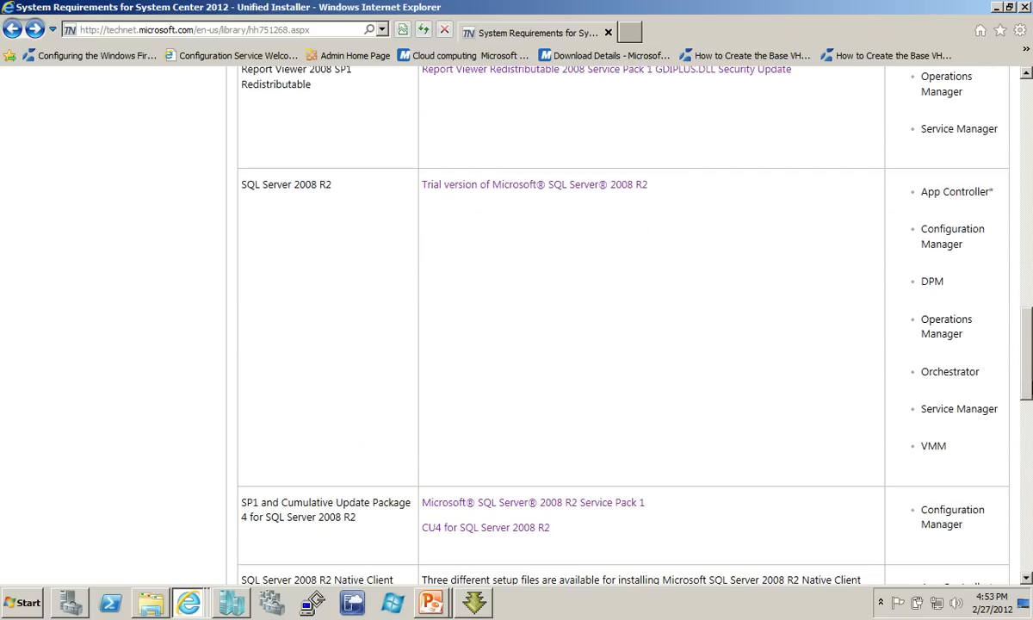
{"action": "mouse_move", "coordinate": [609, 189]}
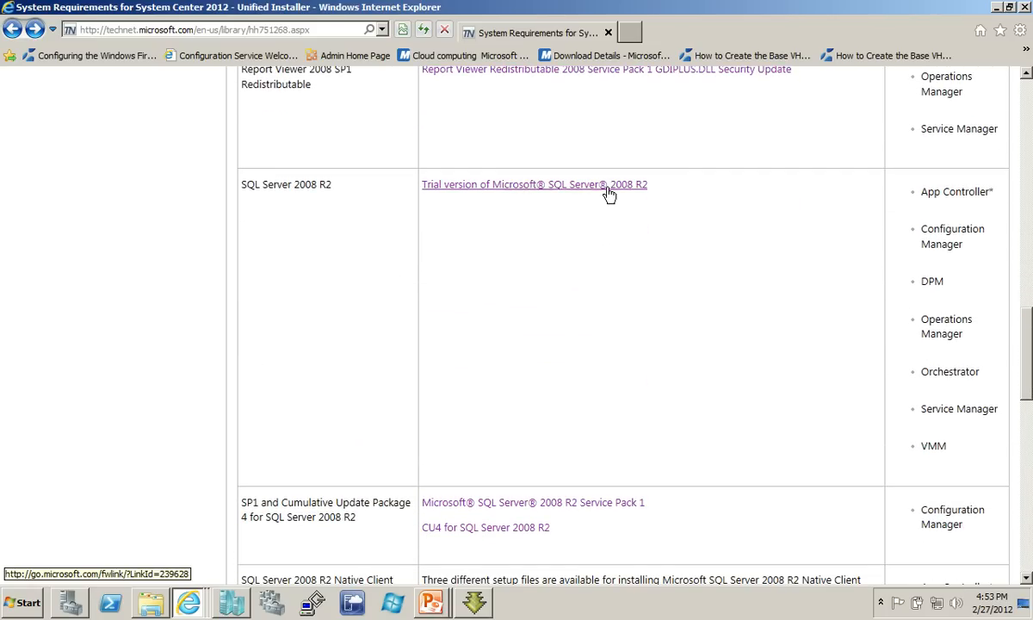
{"action": "mouse_move", "coordinate": [592, 189]}
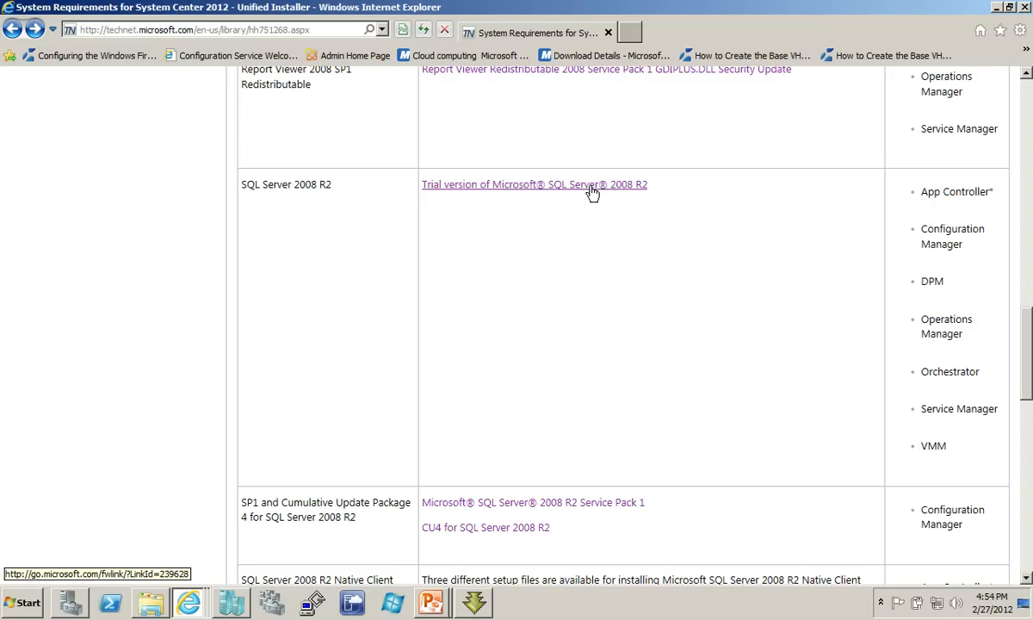
{"action": "mouse_move", "coordinate": [625, 266]}
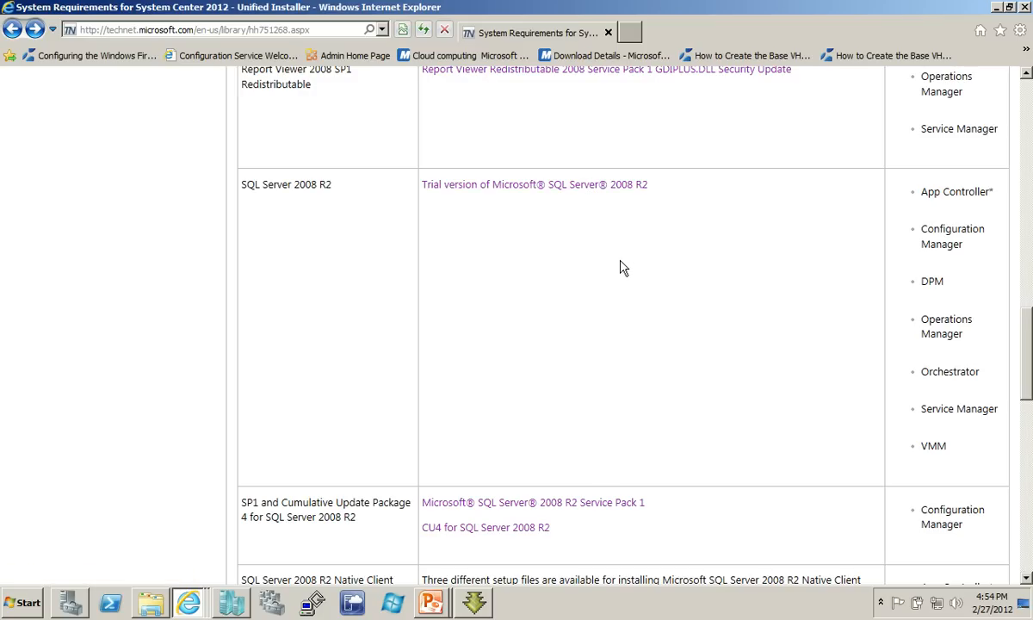
{"action": "scroll", "scroll_direction": "down", "scroll_amount": 3}
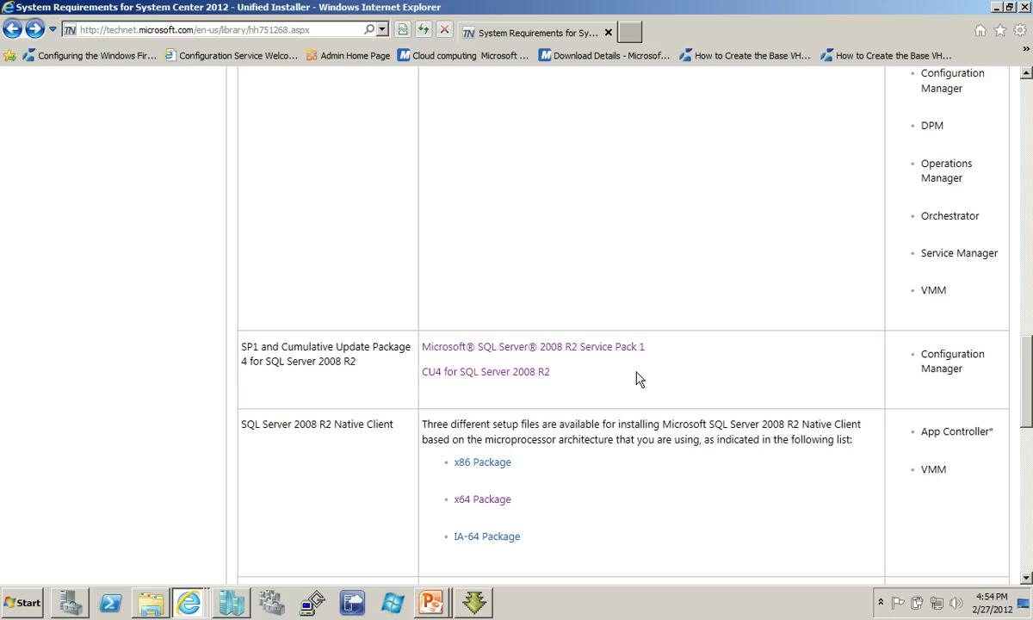
{"action": "mouse_move", "coordinate": [625, 384]}
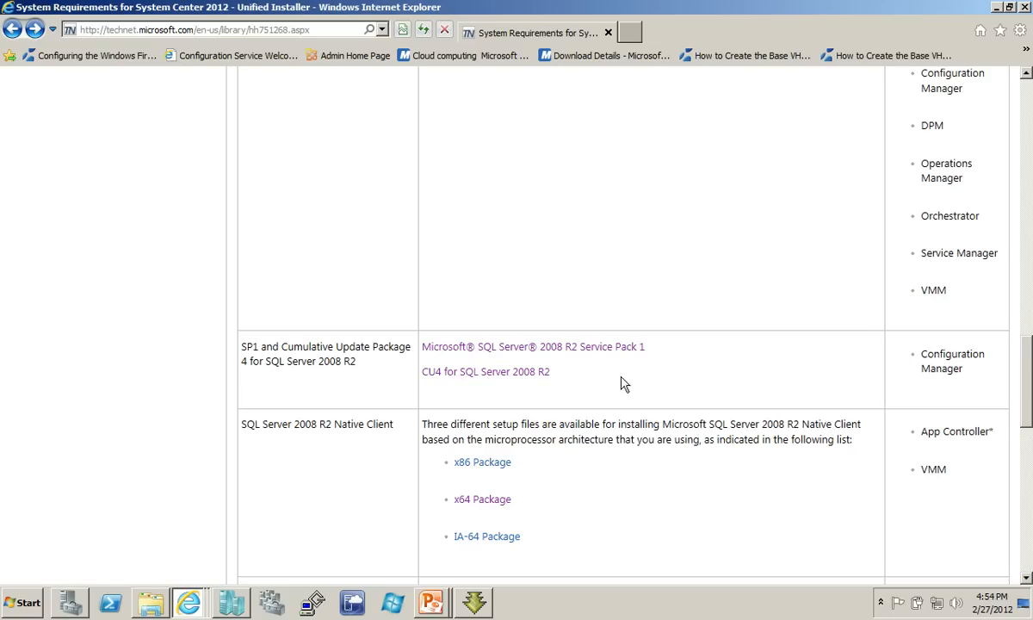
{"action": "mouse_move", "coordinate": [446, 379]}
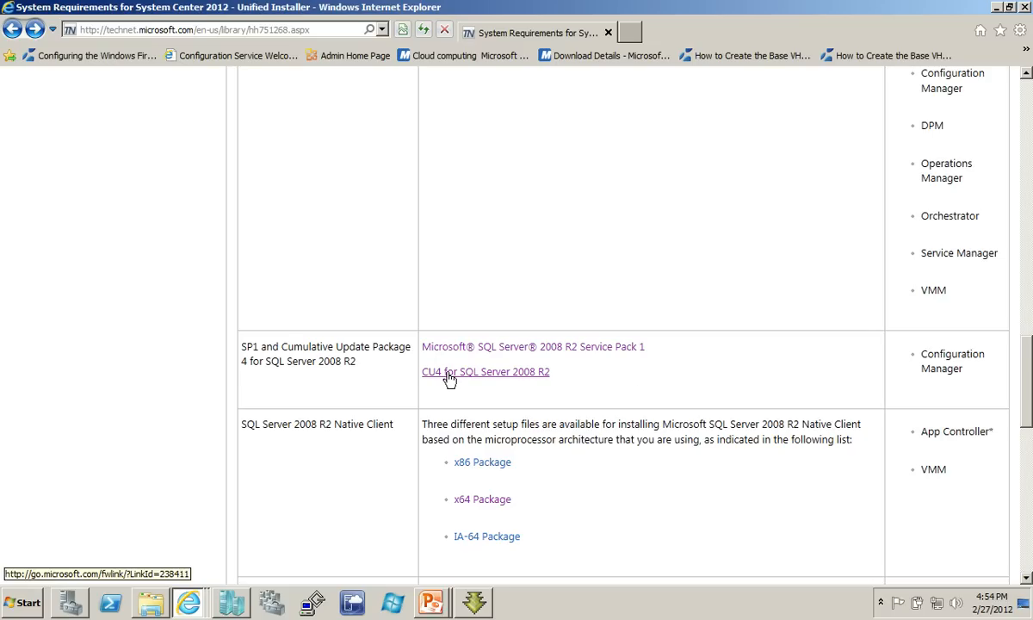
{"action": "mouse_move", "coordinate": [504, 379]}
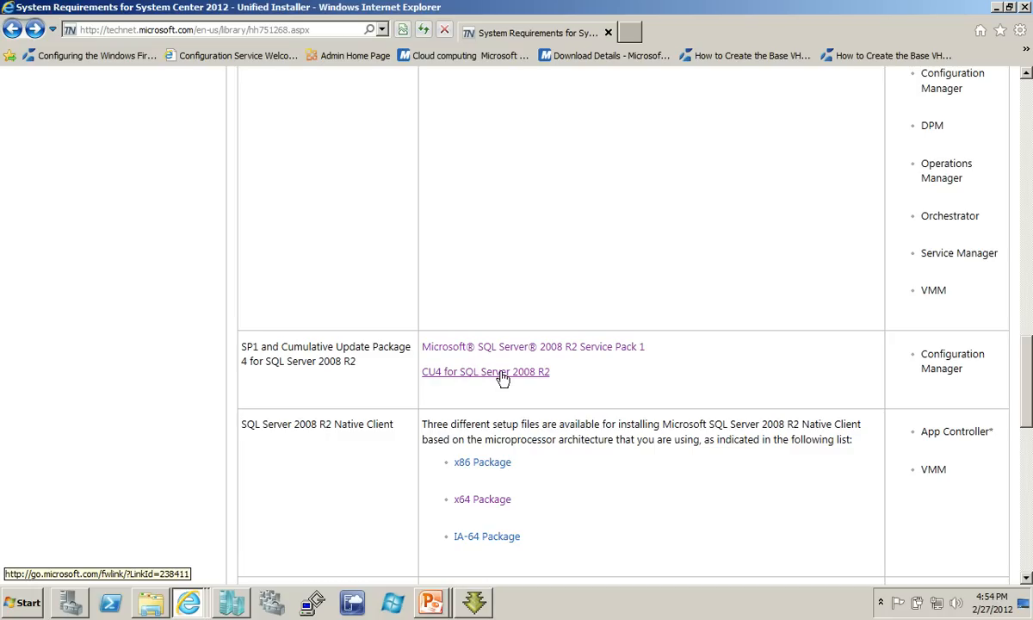
Open and read the Cumulative Update 4 for SQL Server 2008 R2 SP1 support article
{"action": "left_click", "coordinate": [486, 371]}
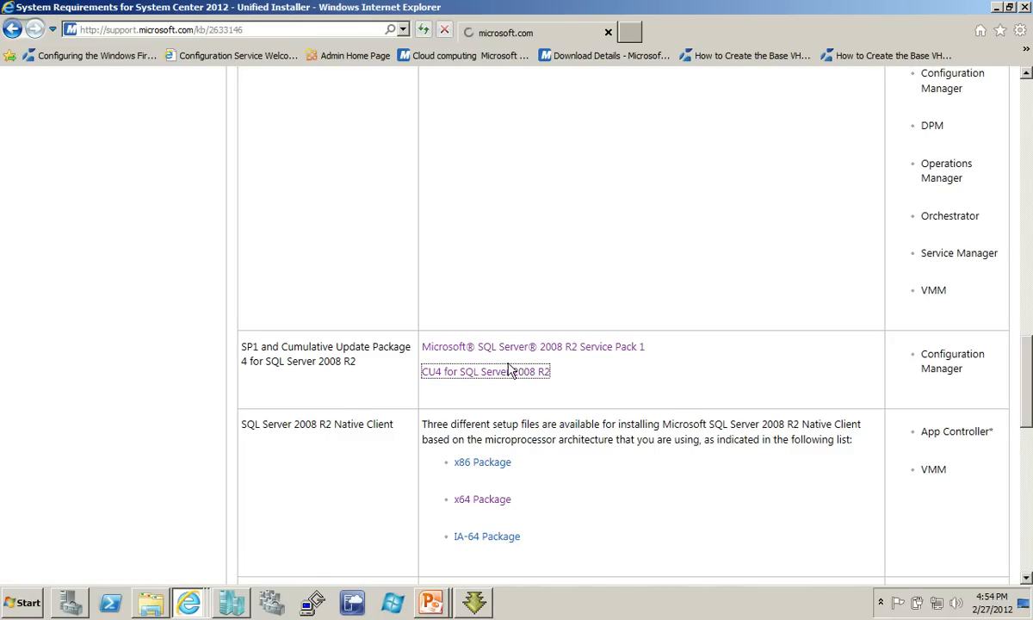
{"action": "left_click", "coordinate": [485, 371]}
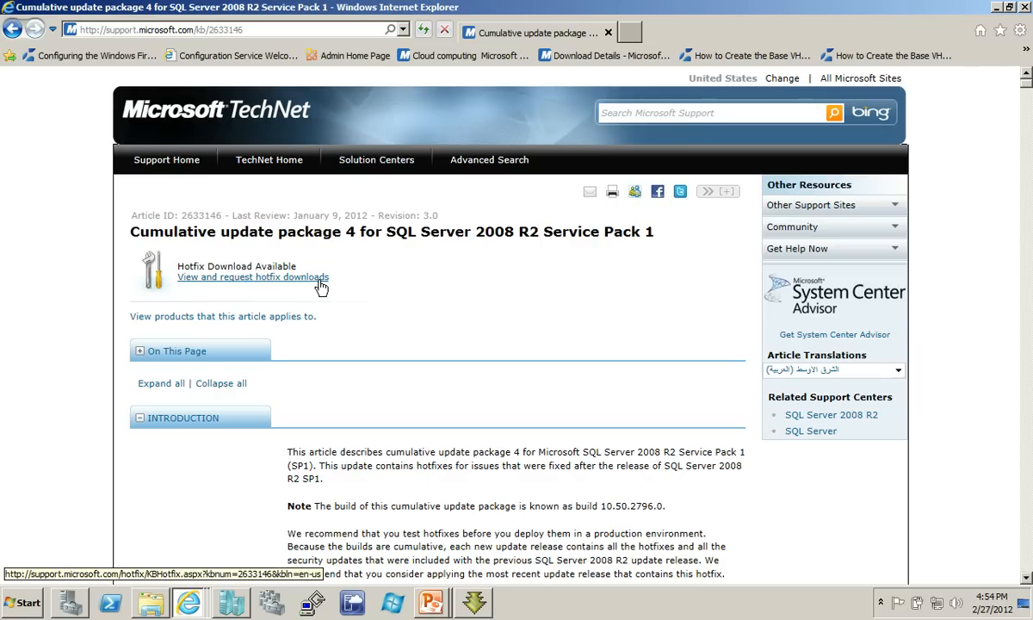
{"action": "mouse_move", "coordinate": [359, 284]}
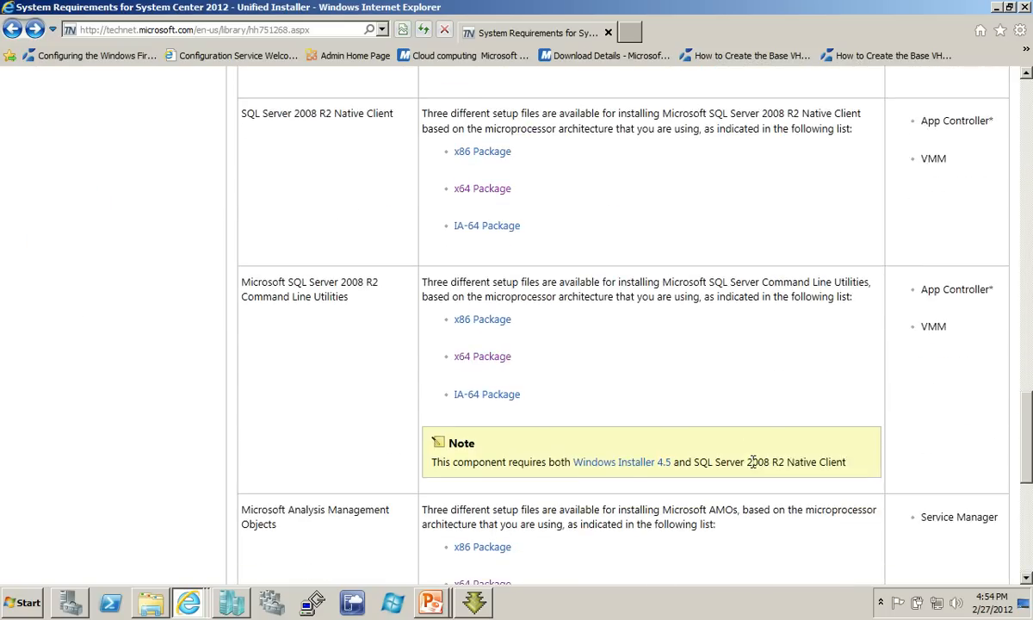
{"action": "scroll", "scroll_direction": "down", "scroll_amount": 3}
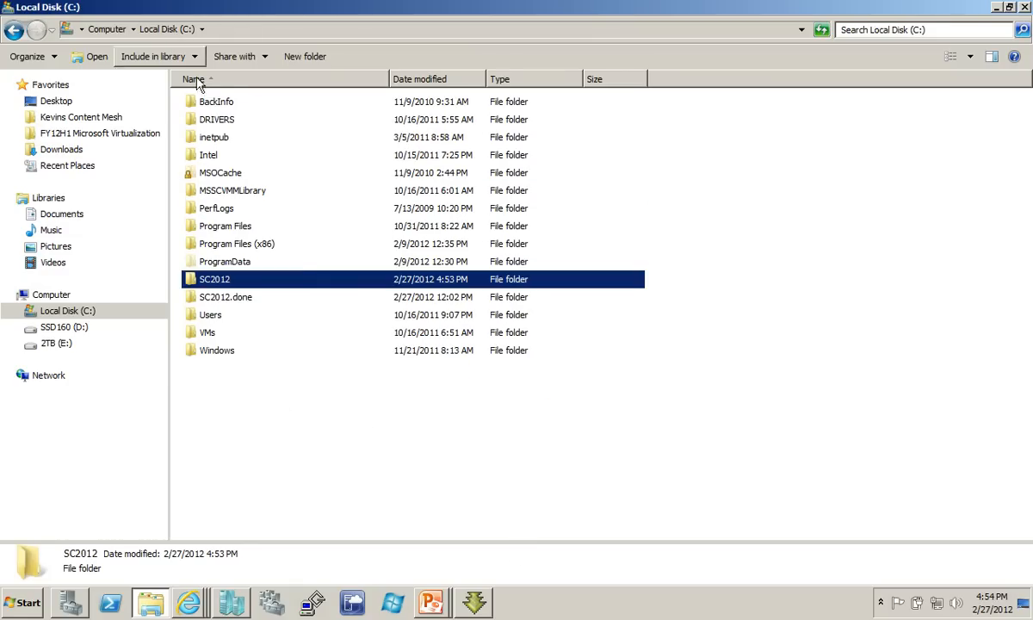
Open the C:\SC2012.done\Prereqs folder
{"action": "double_click", "coordinate": [226, 298]}
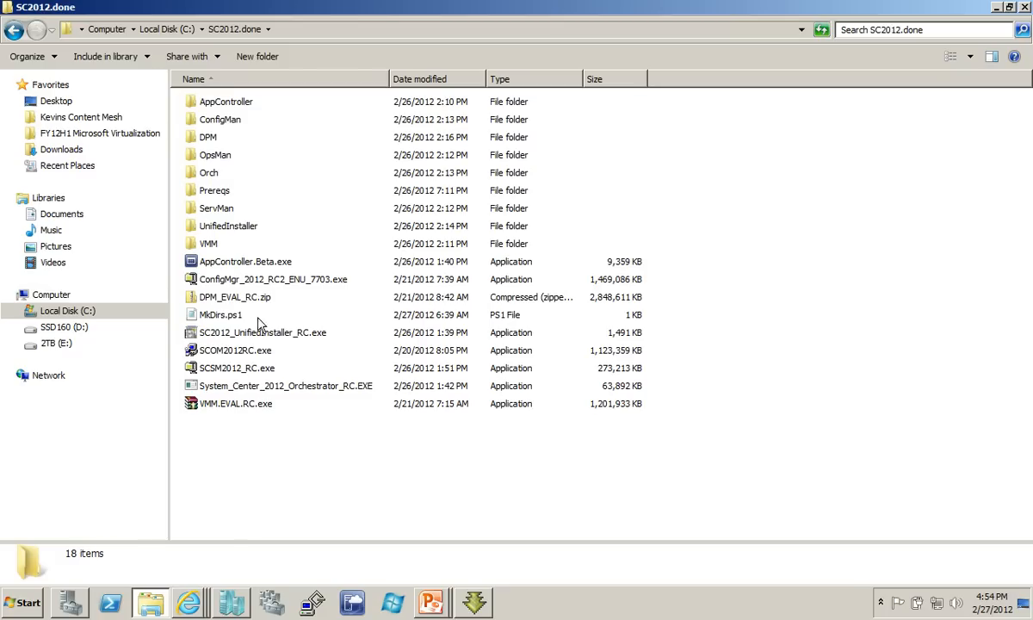
{"action": "double_click", "coordinate": [213, 190]}
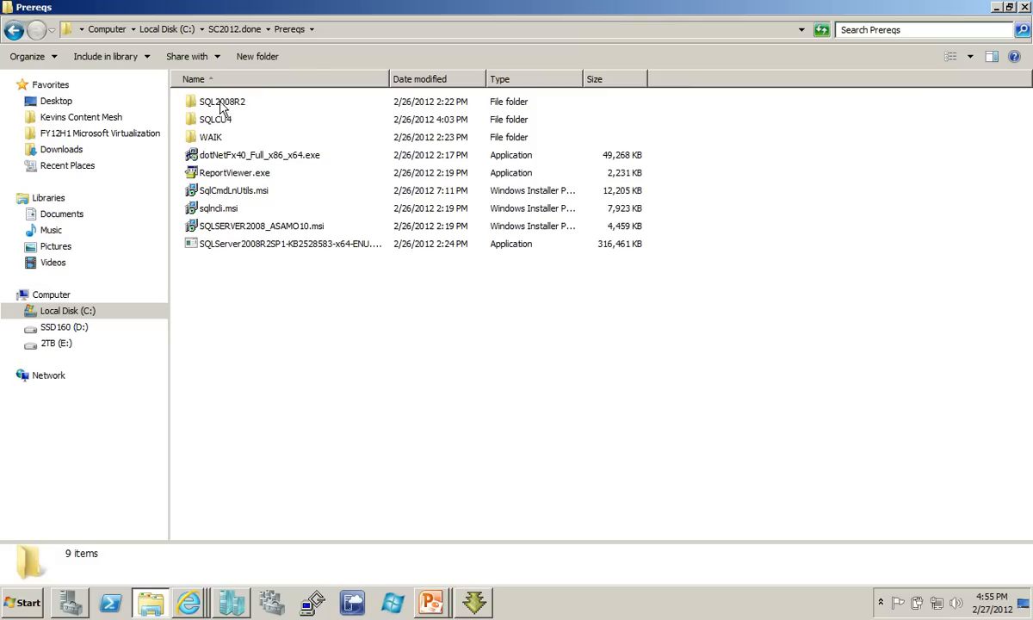
{"action": "mouse_move", "coordinate": [221, 102]}
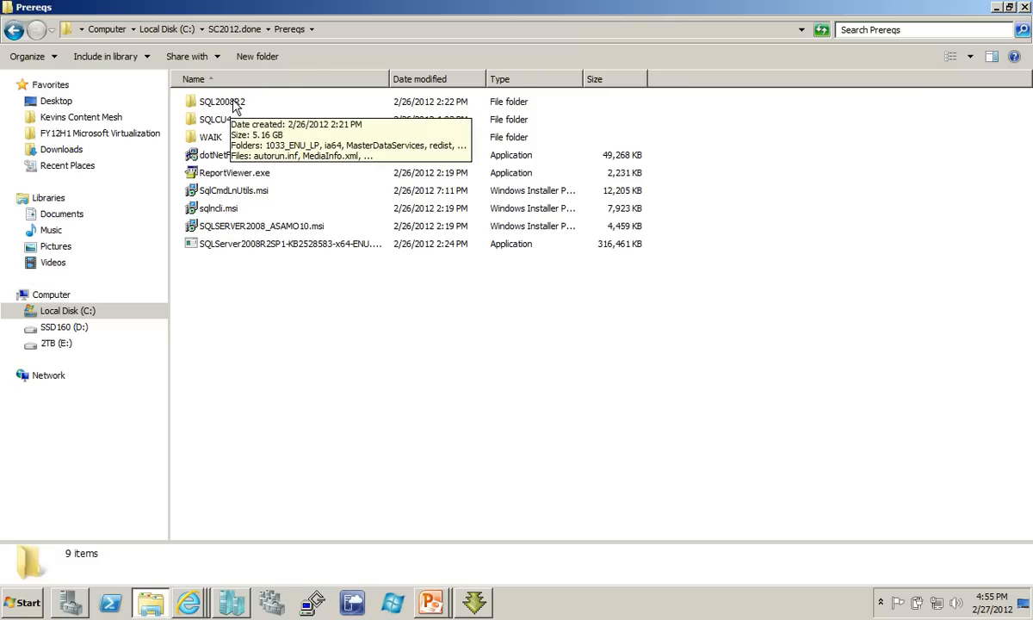
{"action": "double_click", "coordinate": [221, 101]}
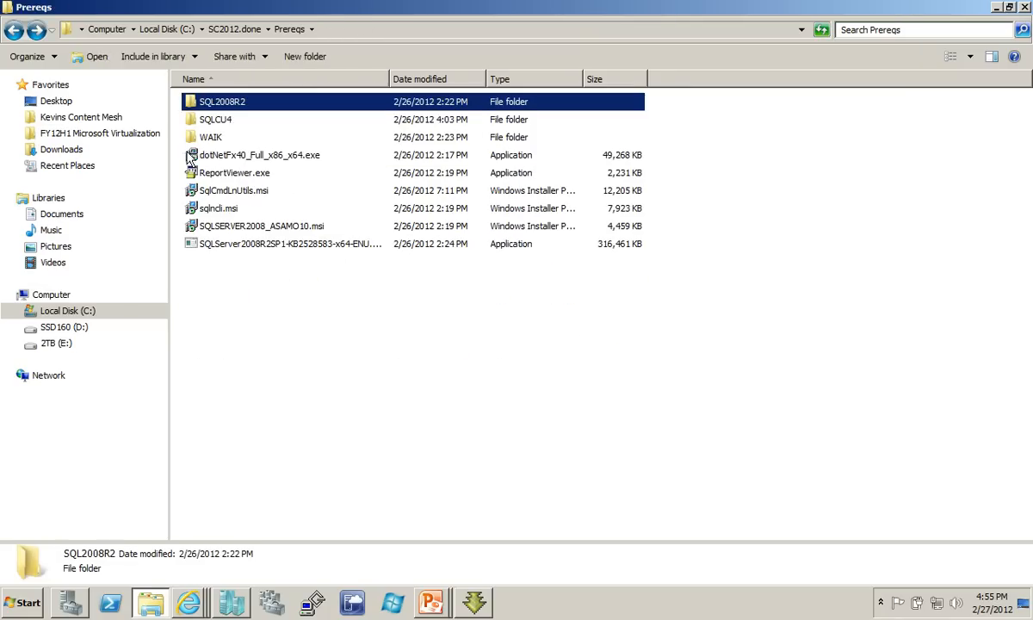
Inspect the SQLCU4 folder and its temp subfolder, then return to Prereqs
{"action": "double_click", "coordinate": [215, 119]}
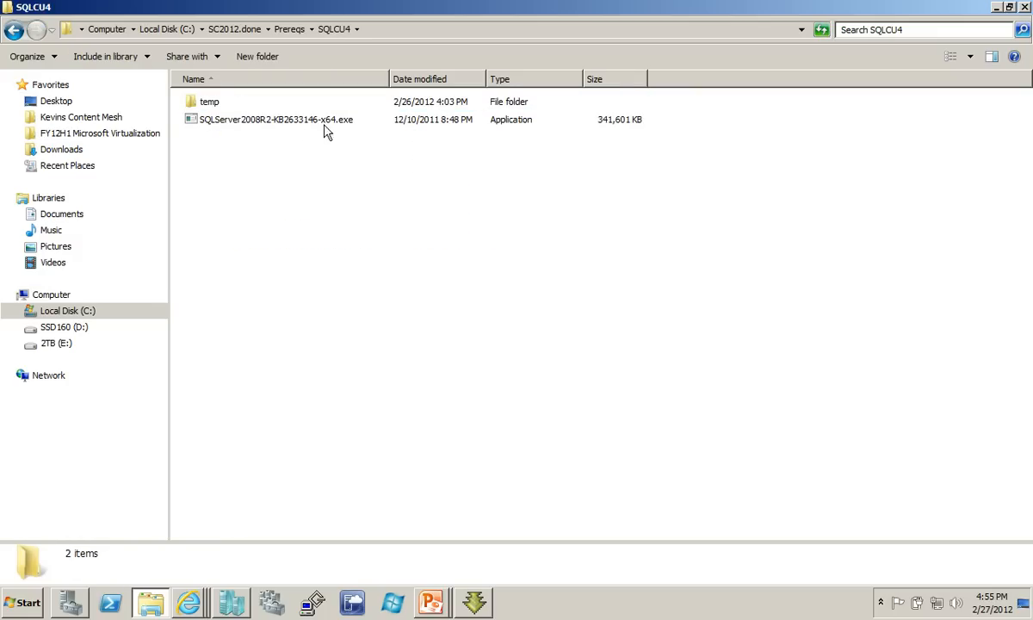
{"action": "mouse_move", "coordinate": [211, 106]}
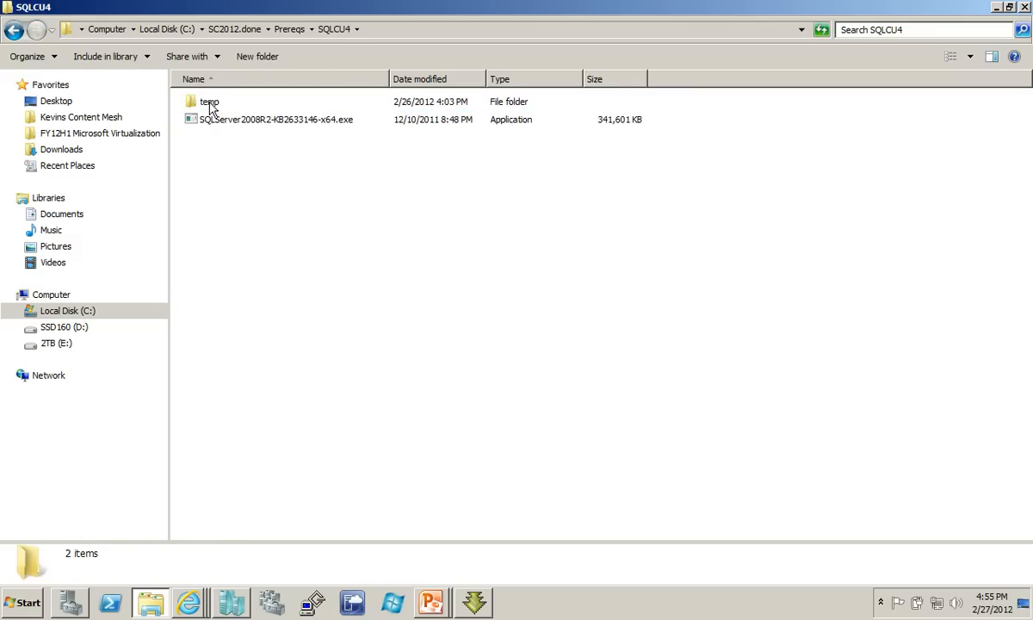
{"action": "double_click", "coordinate": [209, 101]}
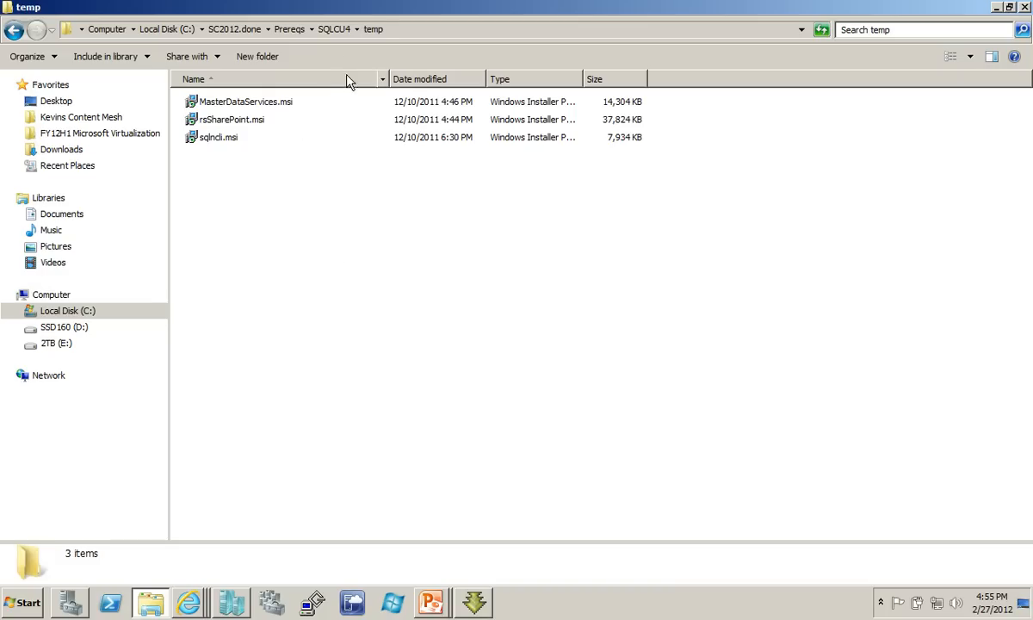
{"action": "left_click", "coordinate": [335, 29]}
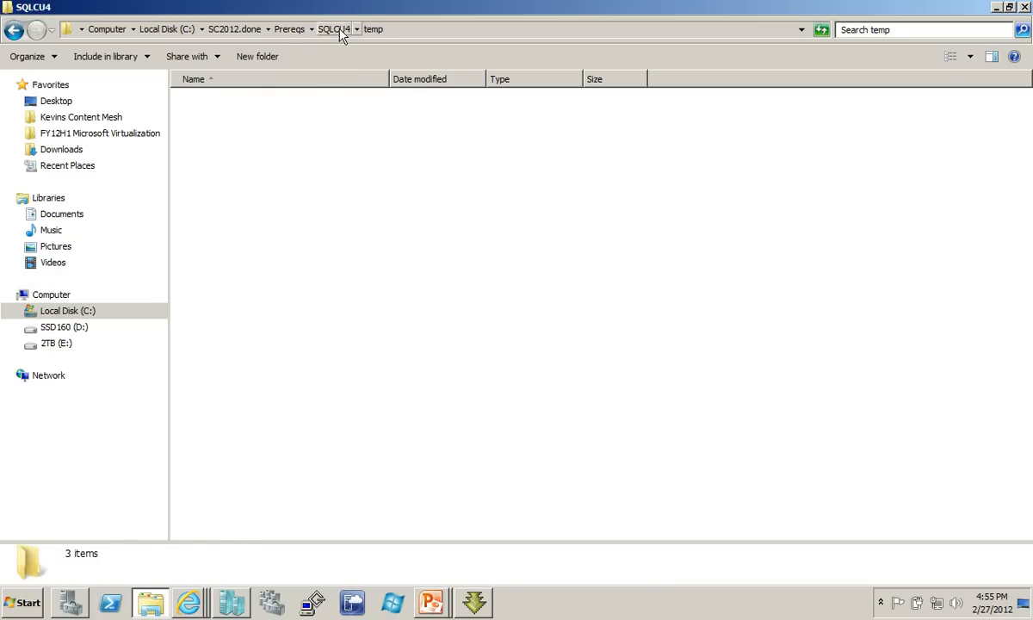
{"action": "left_click", "coordinate": [335, 28]}
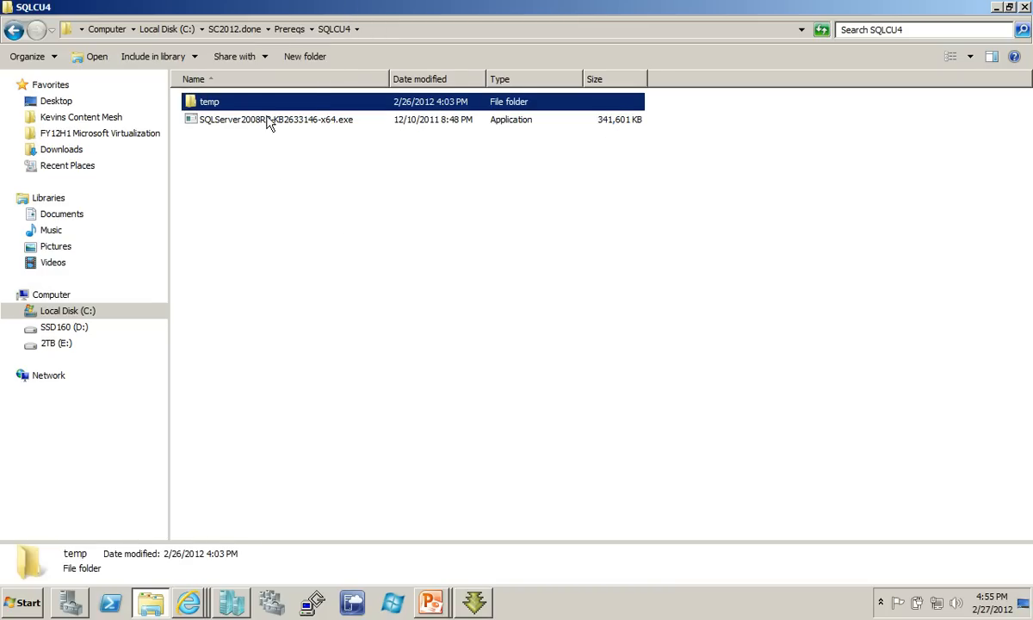
{"action": "left_click", "coordinate": [275, 118]}
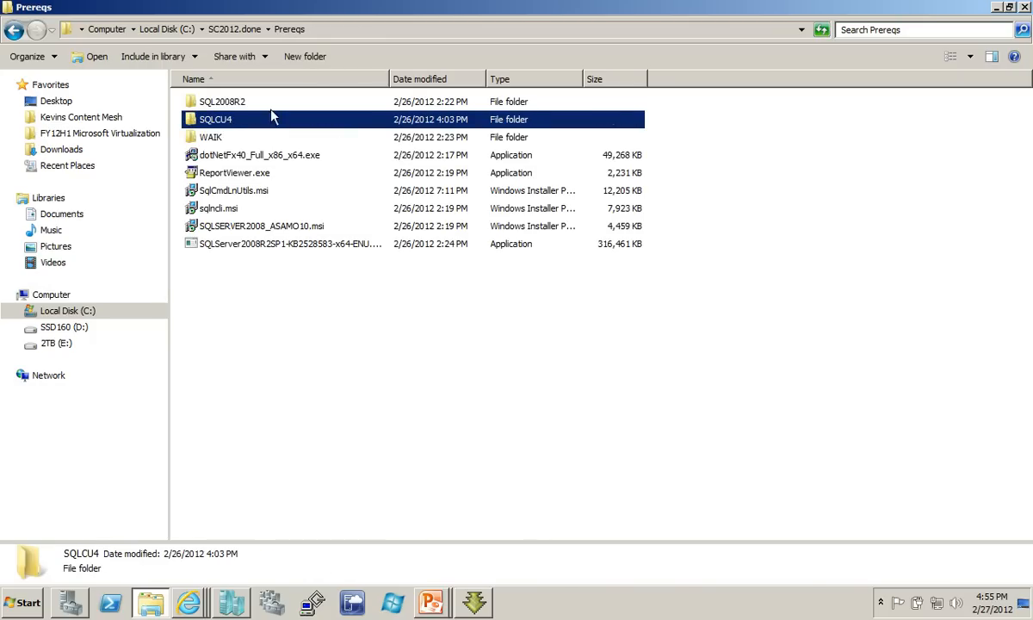
{"action": "double_click", "coordinate": [211, 137]}
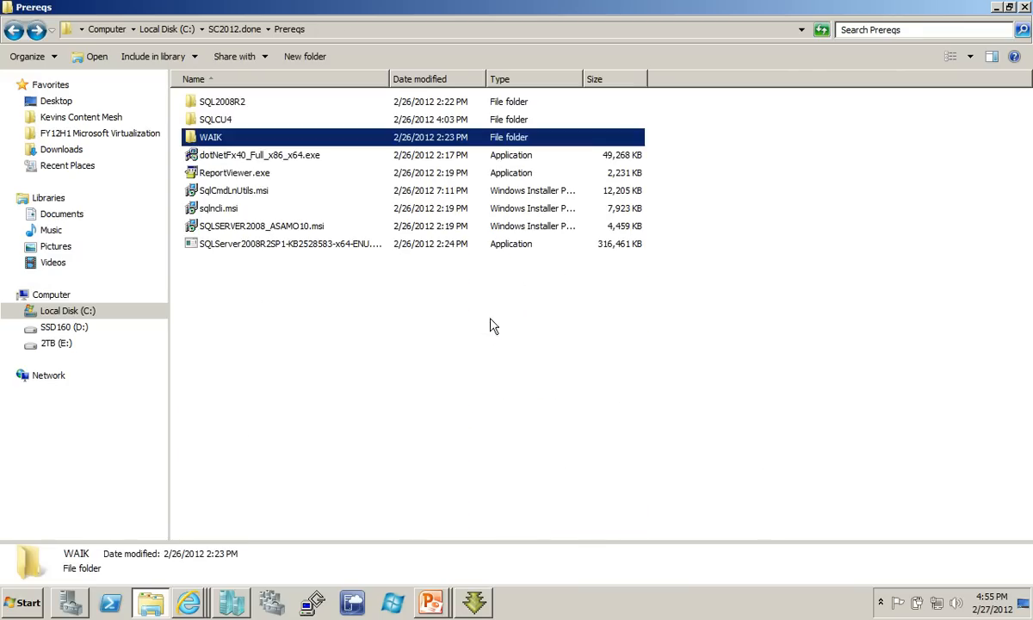
{"action": "left_click", "coordinate": [260, 154]}
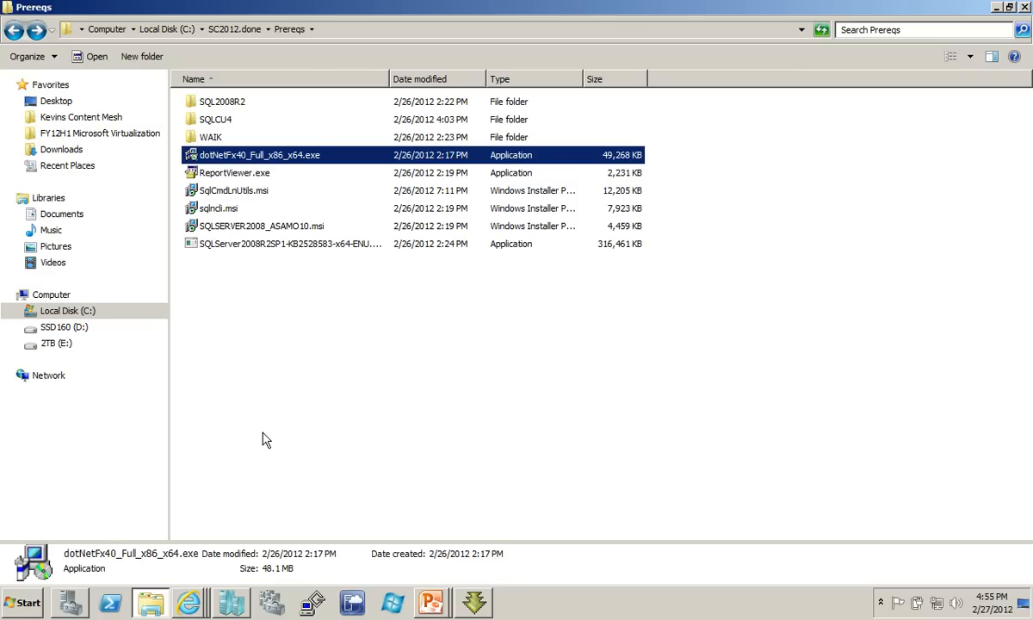
{"action": "mouse_move", "coordinate": [333, 165]}
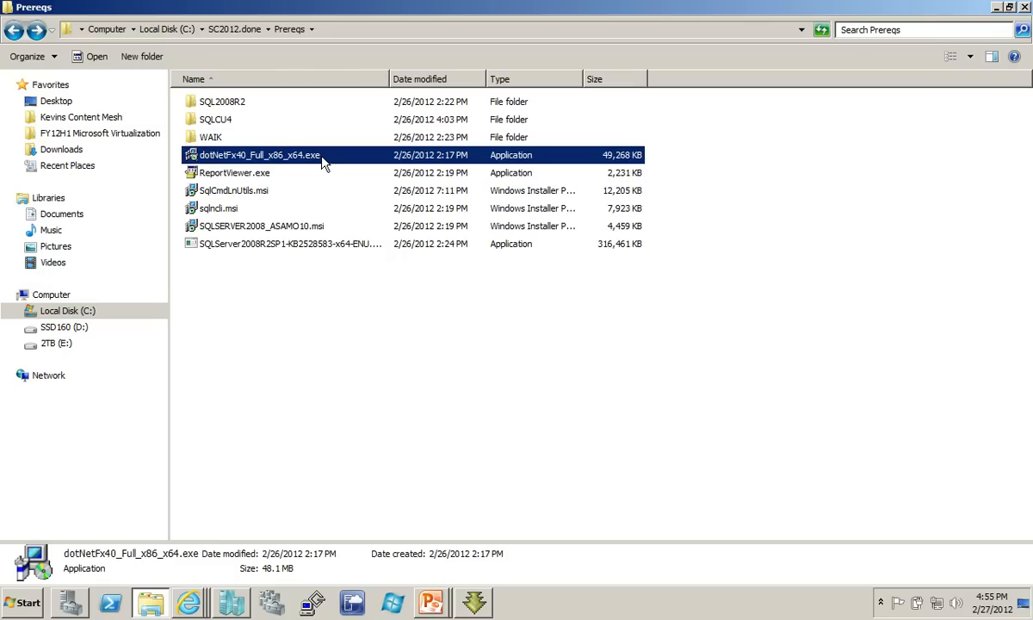
{"action": "mouse_move", "coordinate": [344, 321]}
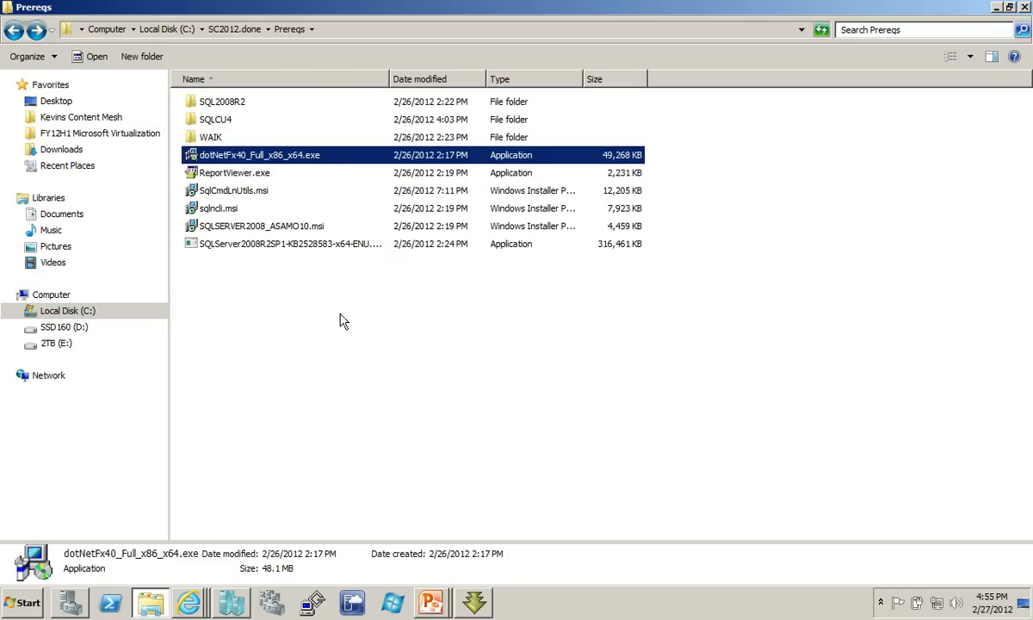
{"action": "mouse_move", "coordinate": [338, 160]}
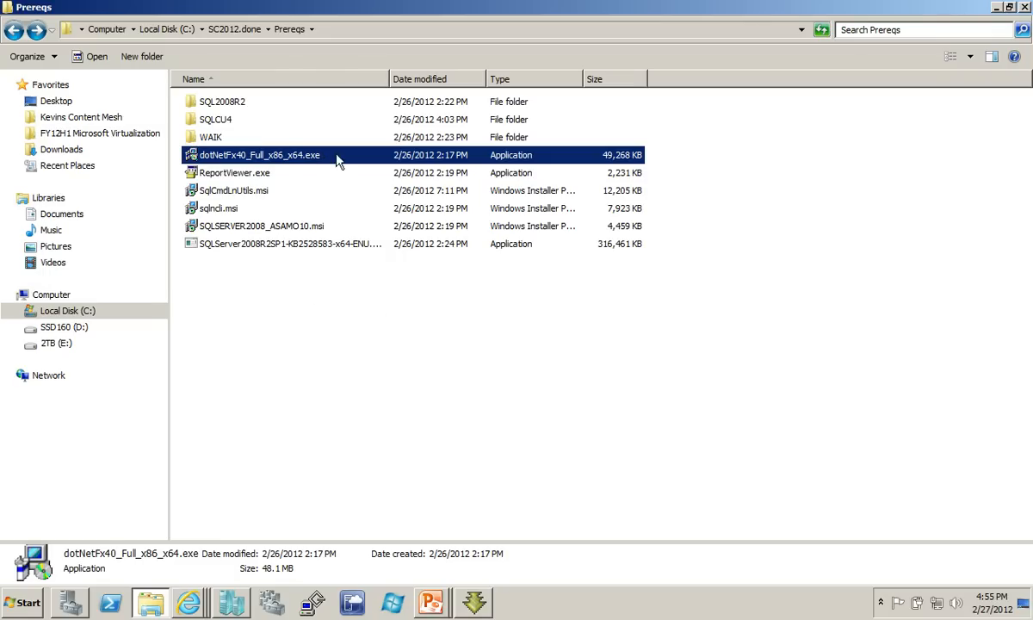
{"action": "mouse_move", "coordinate": [340, 166]}
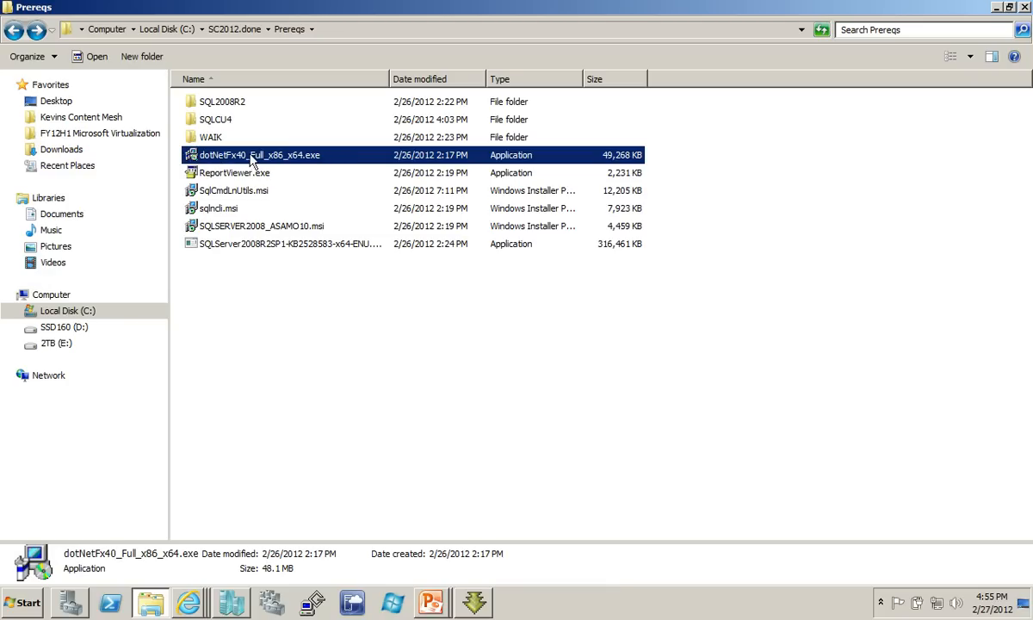
{"action": "mouse_move", "coordinate": [291, 160]}
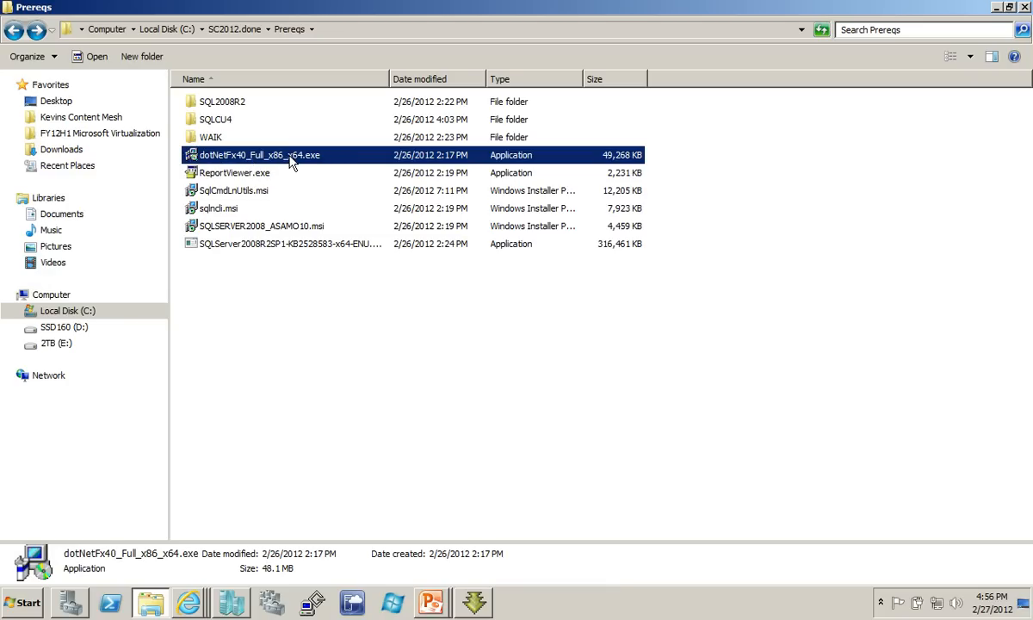
{"action": "mouse_move", "coordinate": [290, 267]}
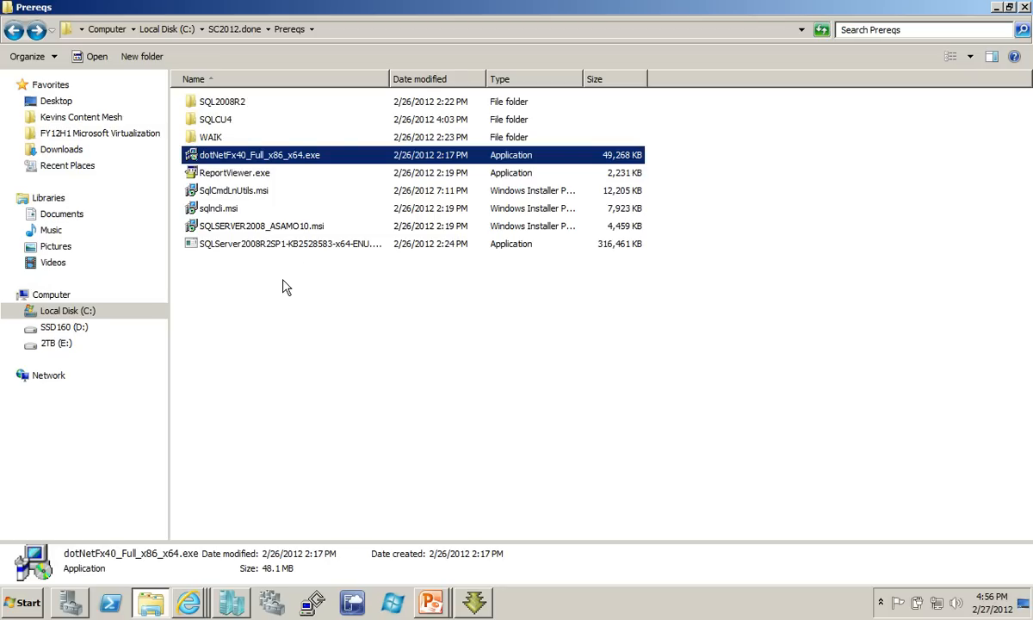
{"action": "mouse_move", "coordinate": [336, 295]}
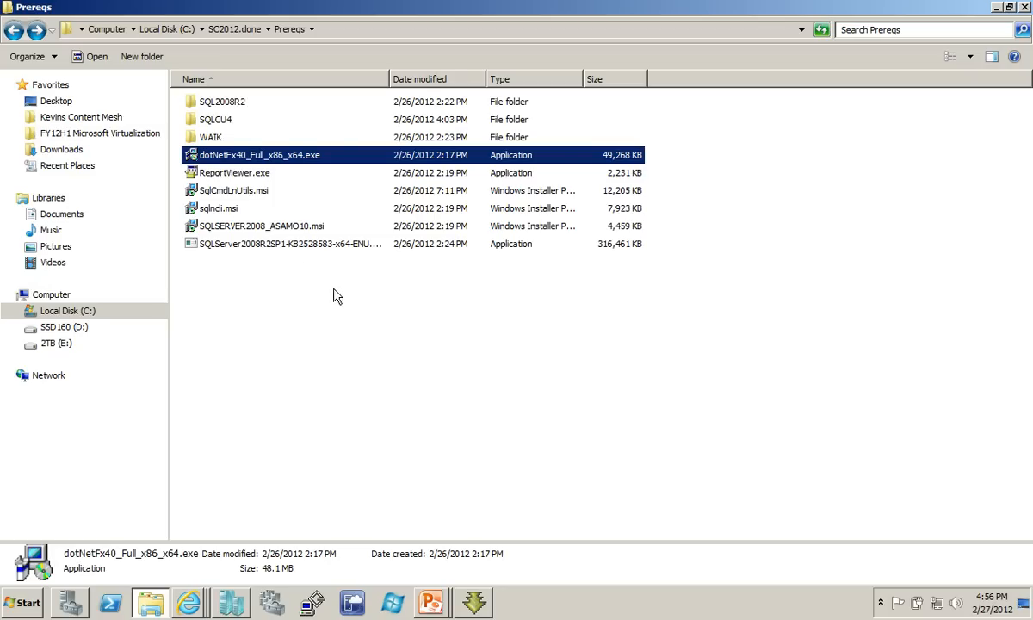